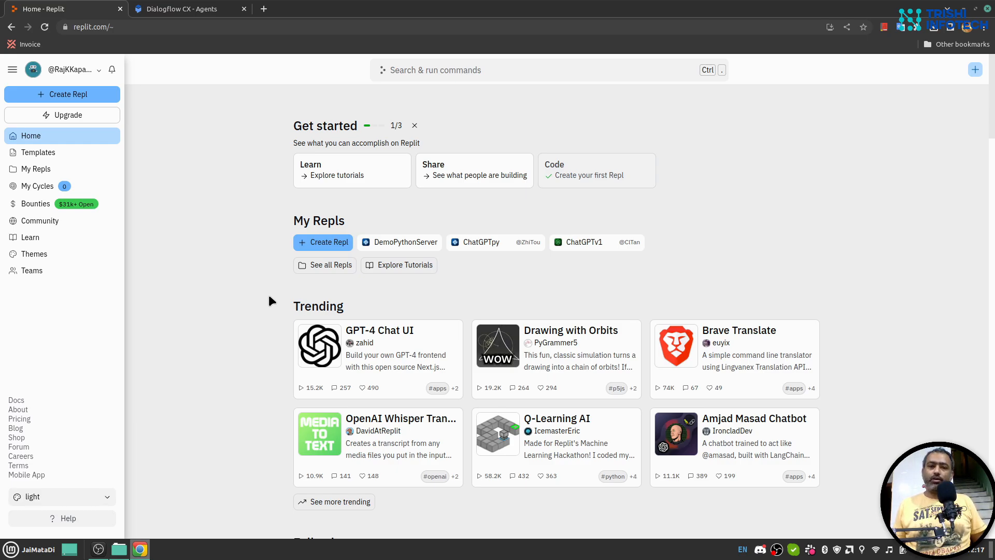
Step: Create a new Python repl titled 'Dialogflow CX Demo'
left_click(184, 9)
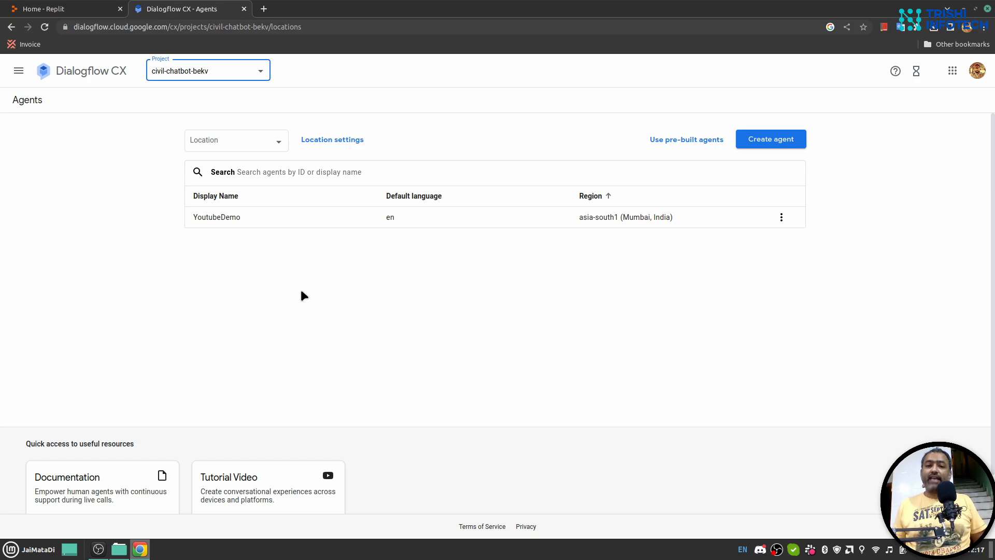
mouse_move(283, 299)
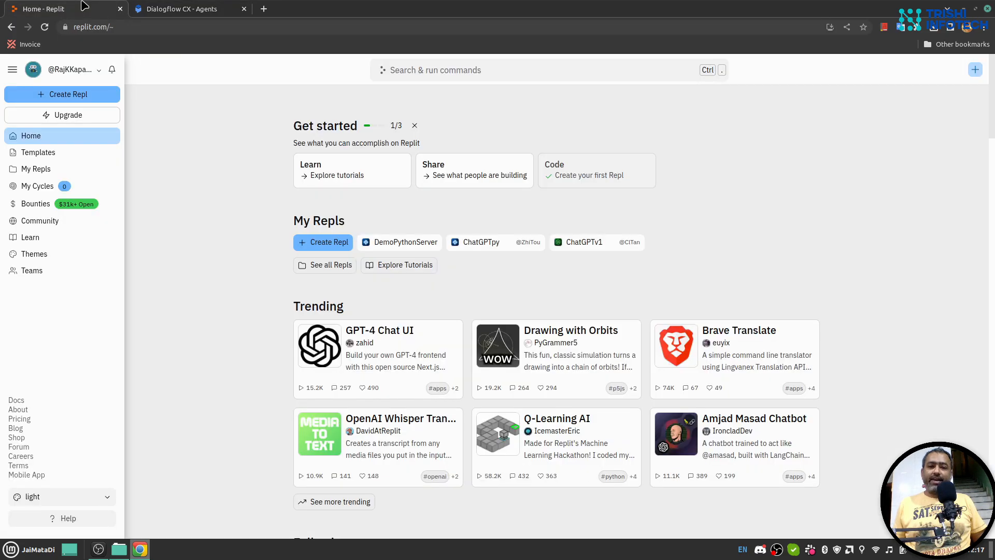
mouse_move(211, 223)
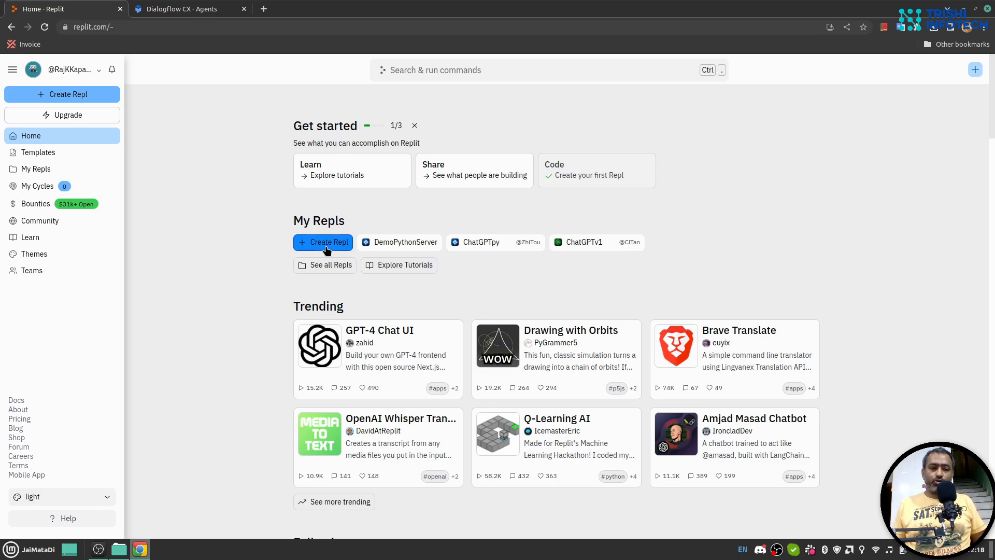
left_click(323, 242)
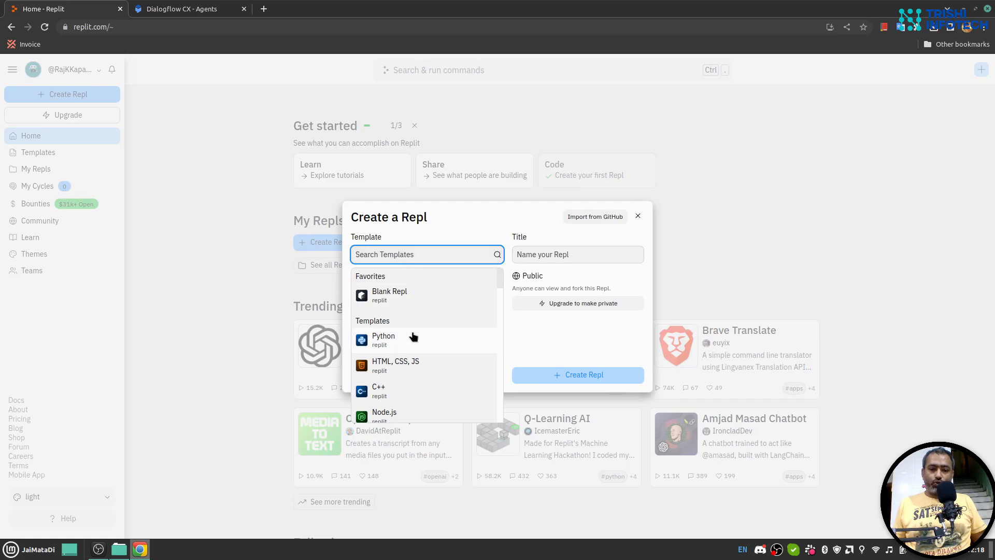
left_click(383, 340)
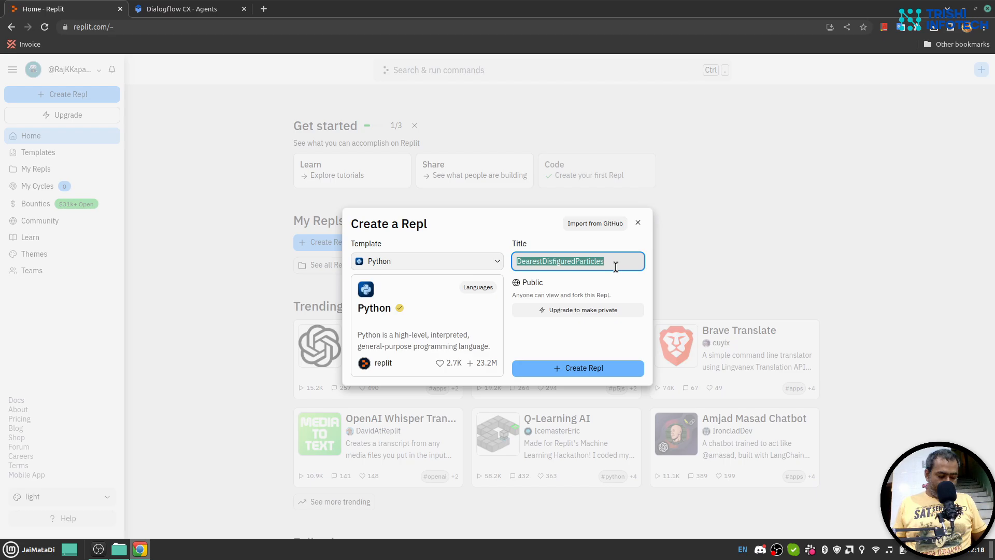
type("D")
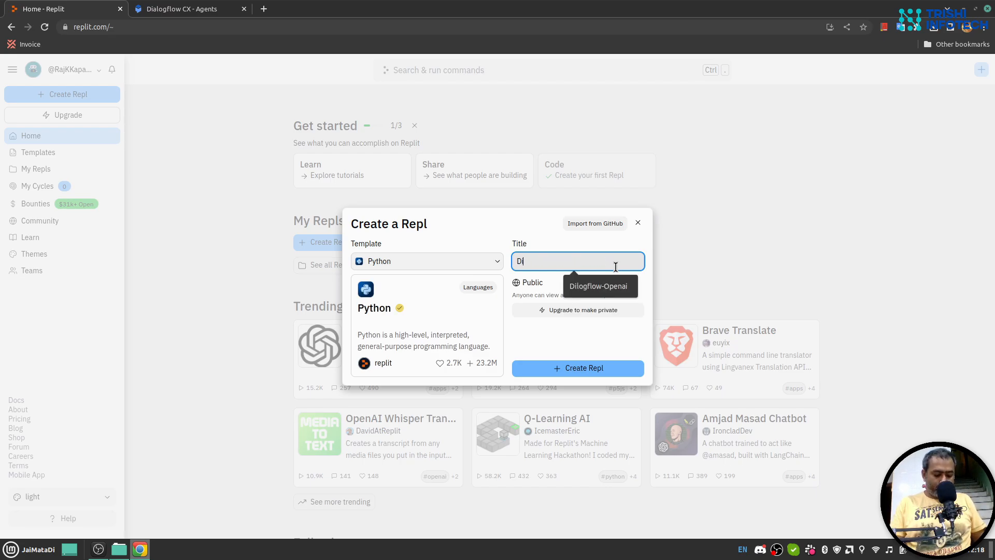
type("ialogflow CX Demo")
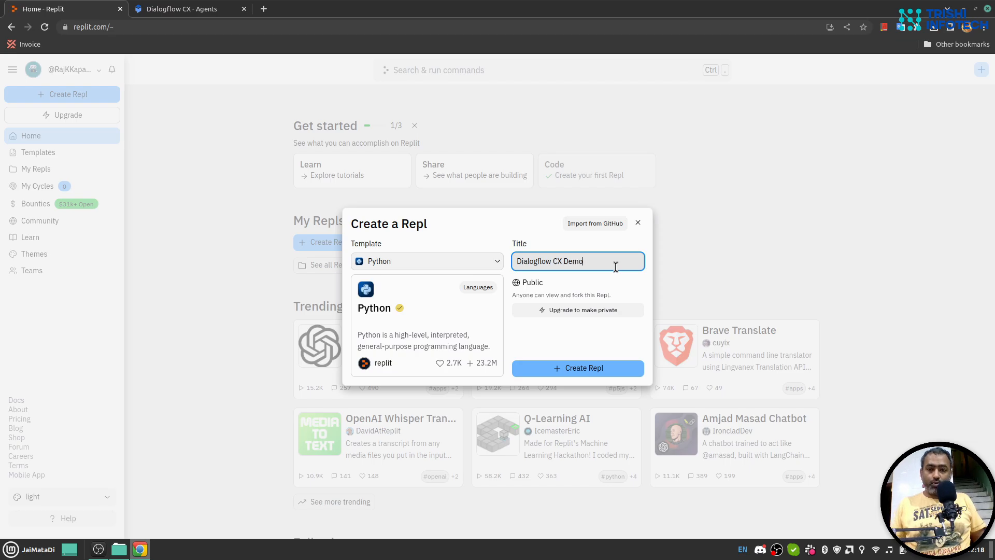
left_click(577, 368)
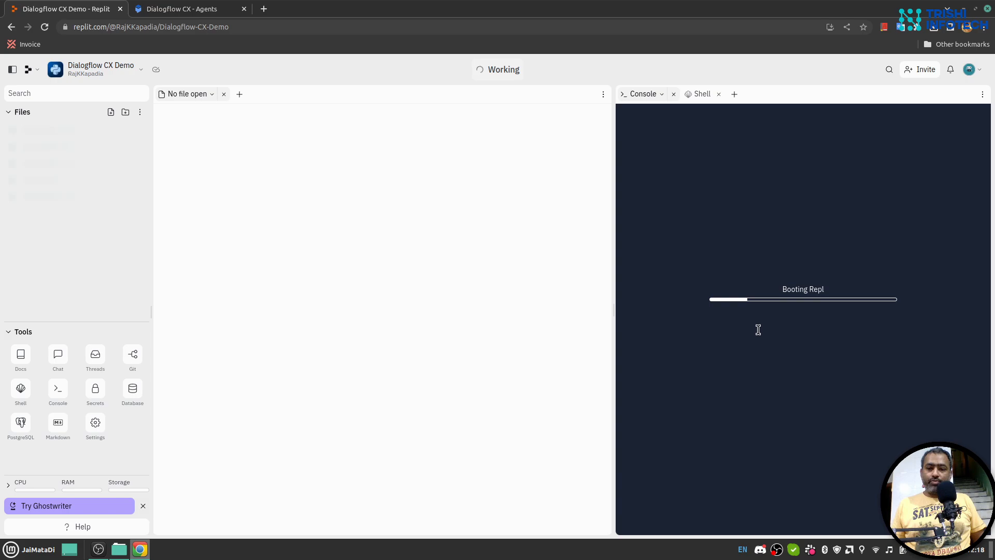
mouse_move(32, 131)
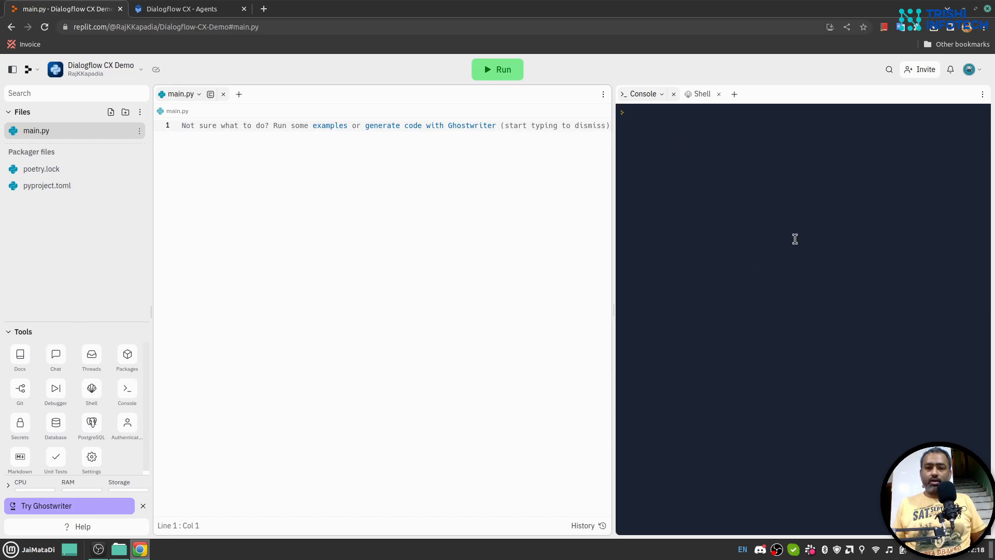
Step: Run 'pip install Flask' in the project's shell
left_click(697, 94)
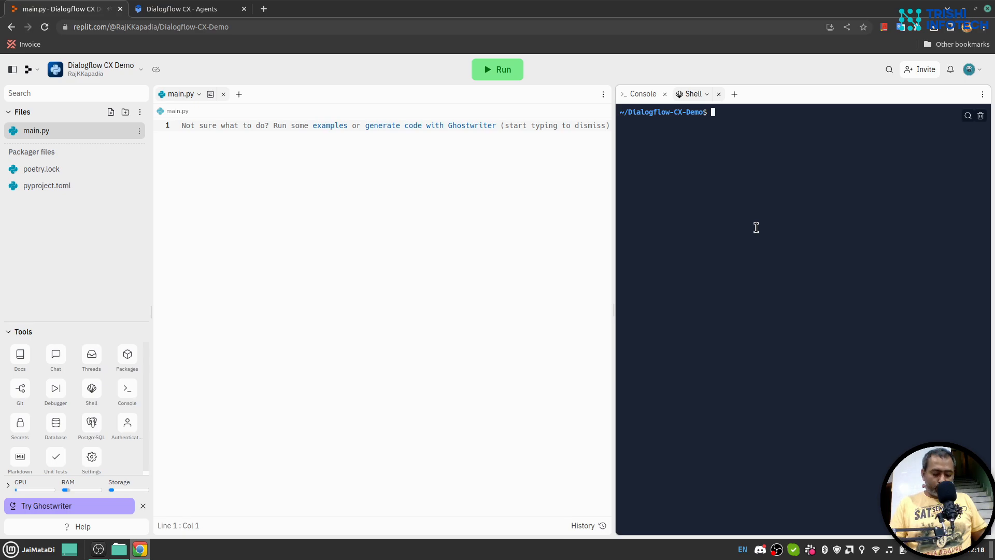
type("pip")
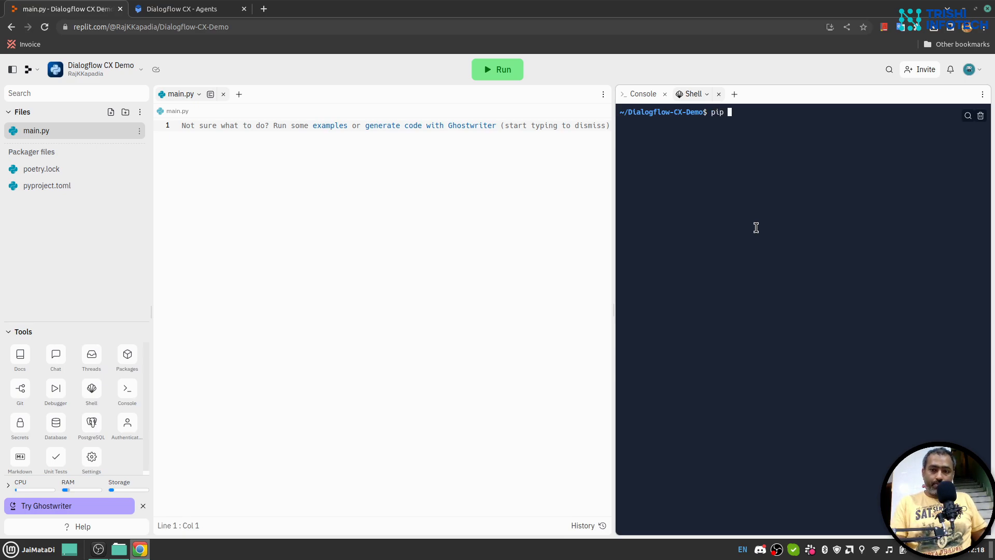
type("install Flask")
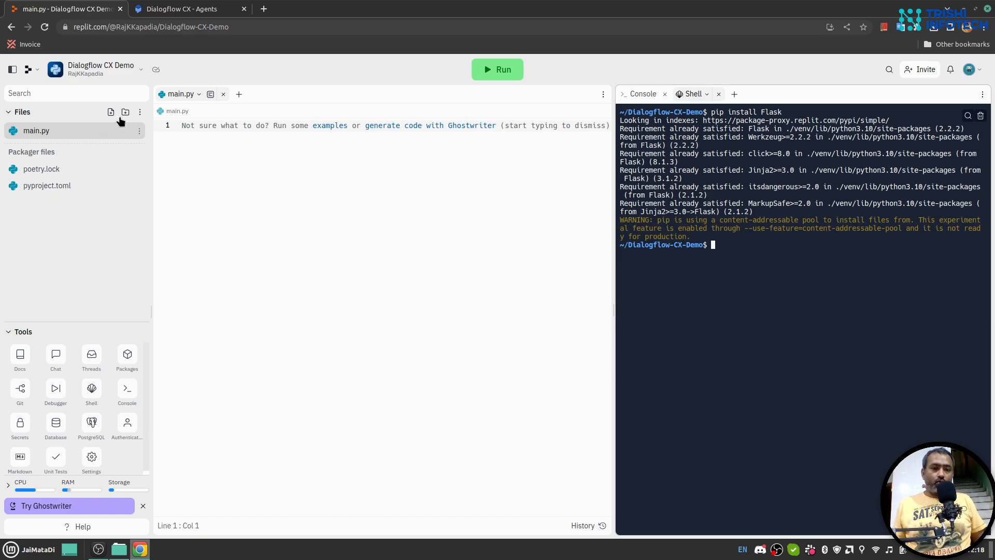
Step: Name the new folder 'src' and create an empty app.py inside it, opened in the editor
type("sr")
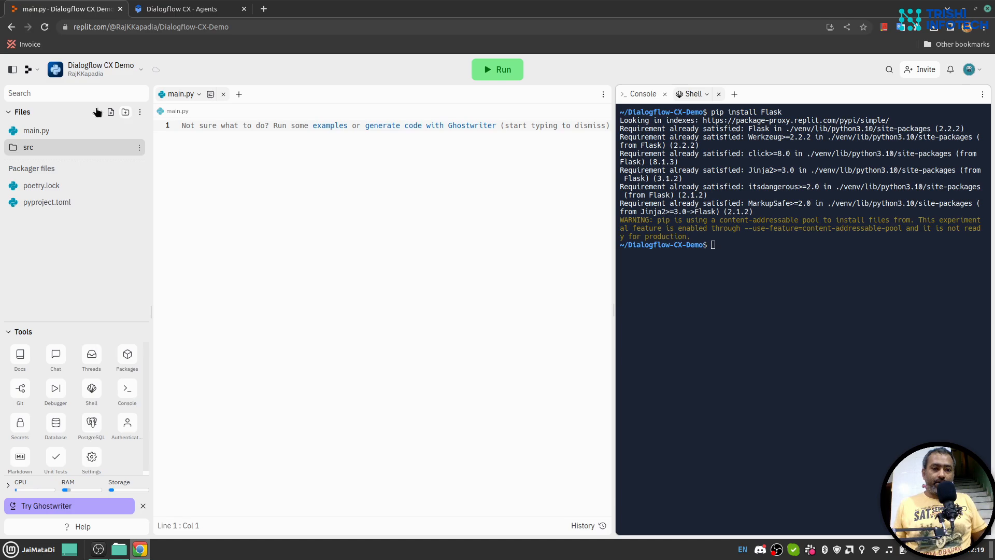
left_click(111, 113)
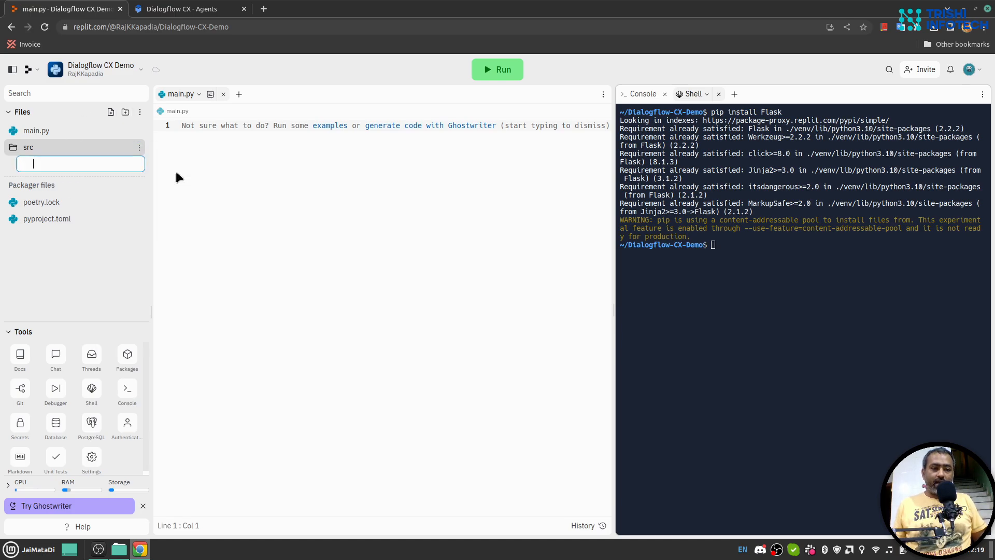
type("app.py")
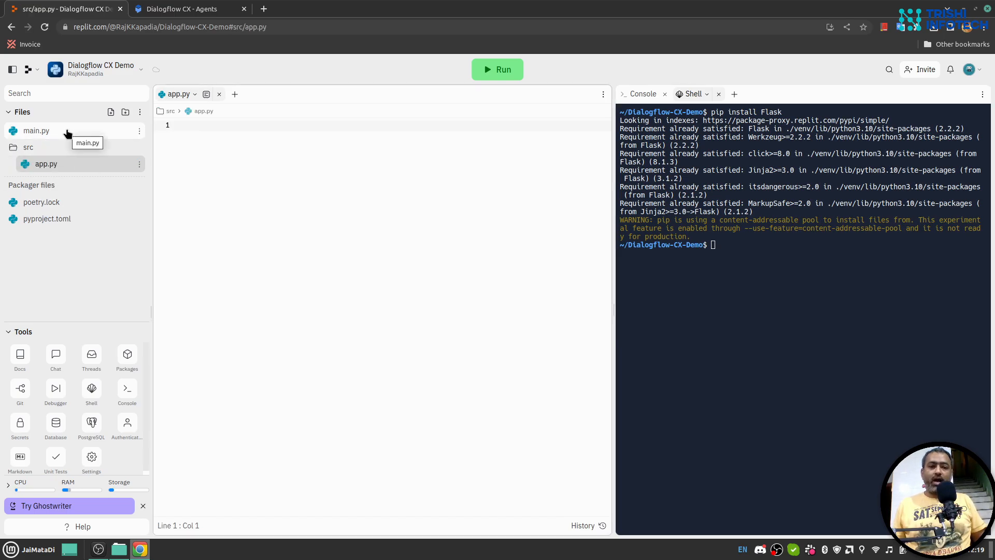
left_click(184, 125)
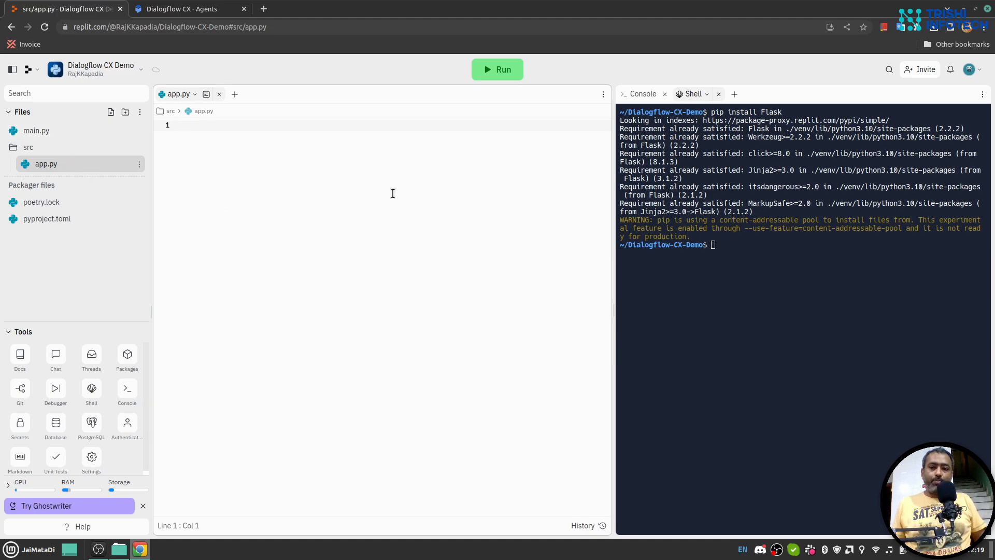
Step: Import Flask, request and jsonify in app.py and create app = Flask(__name__)
left_click(182, 125)
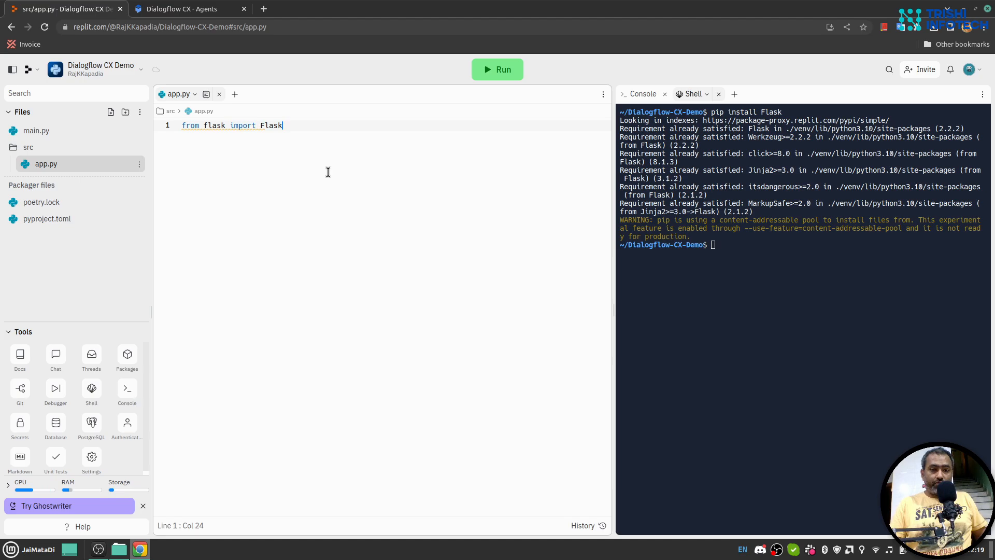
type(",")
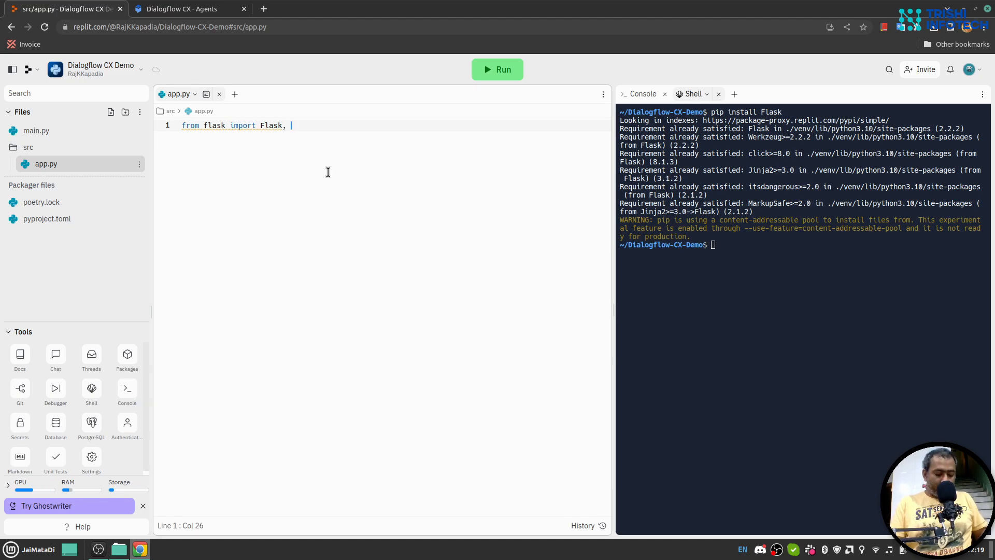
type("request")
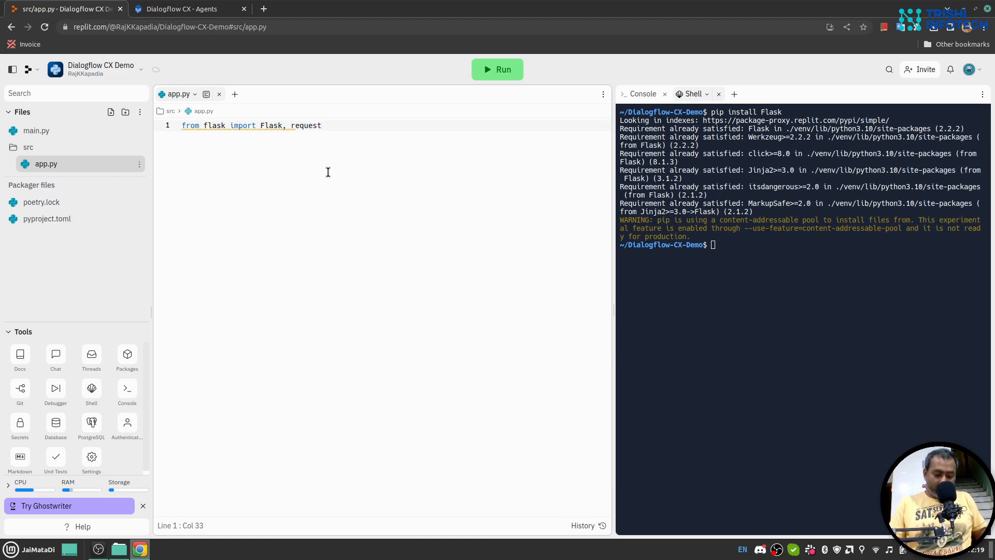
type(", jsonify")
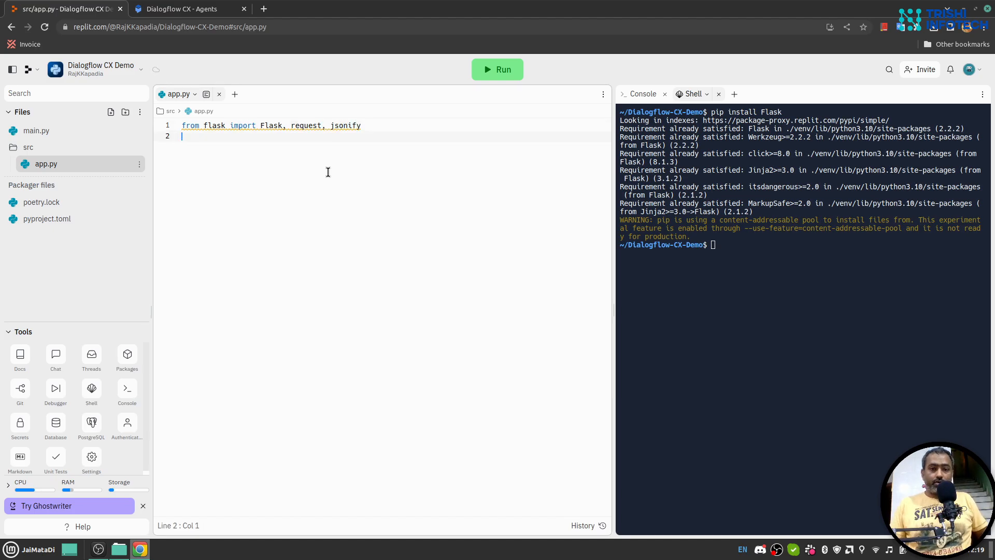
type("app =")
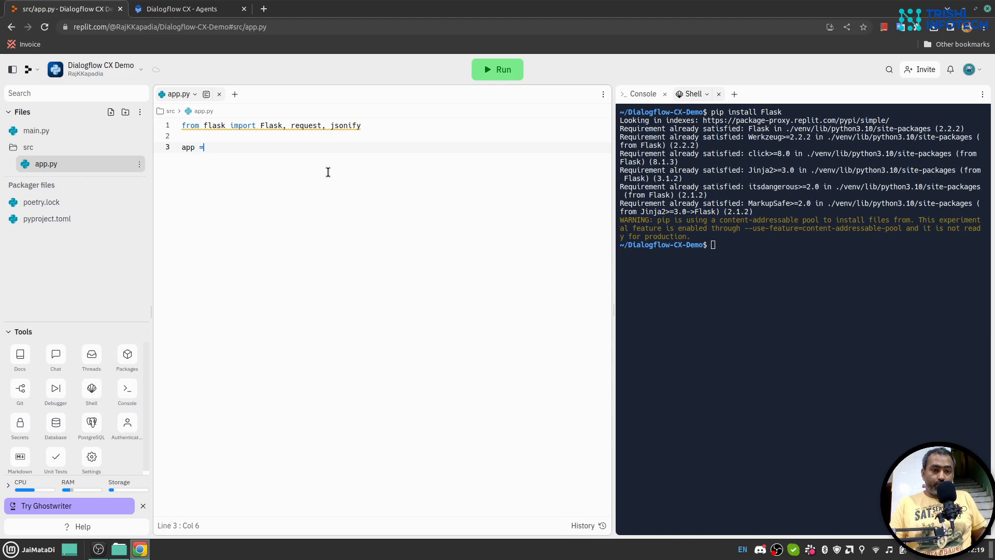
type("Flas")
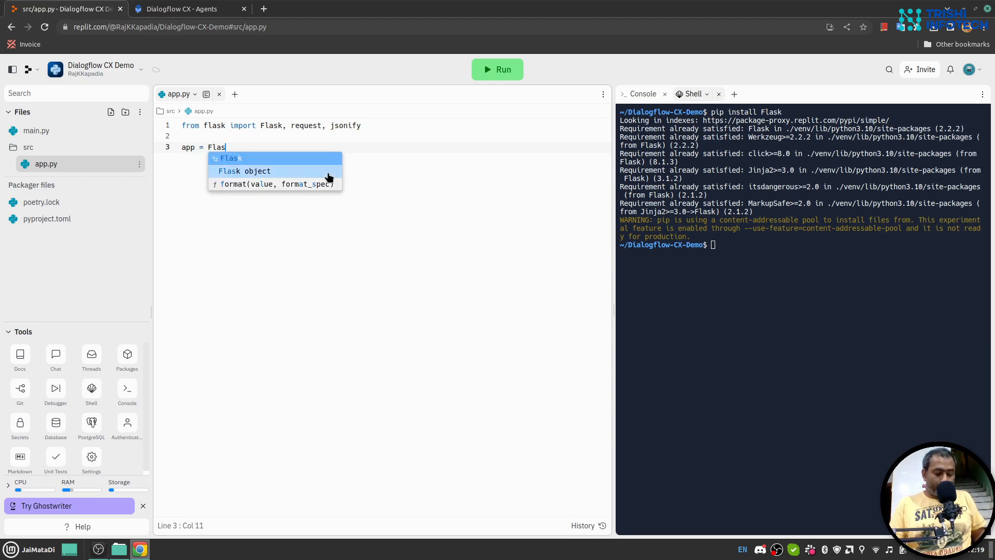
type("k(_")
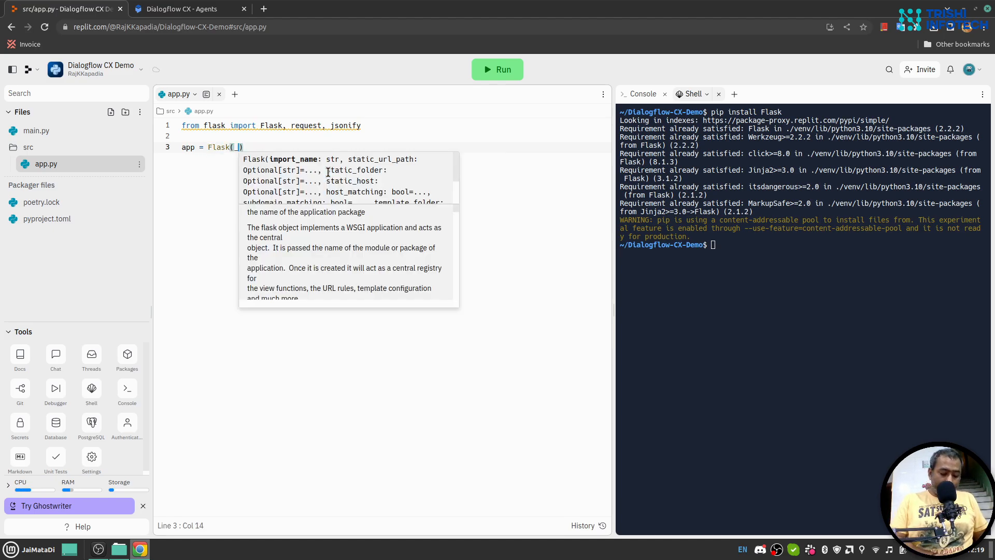
type("__name__")
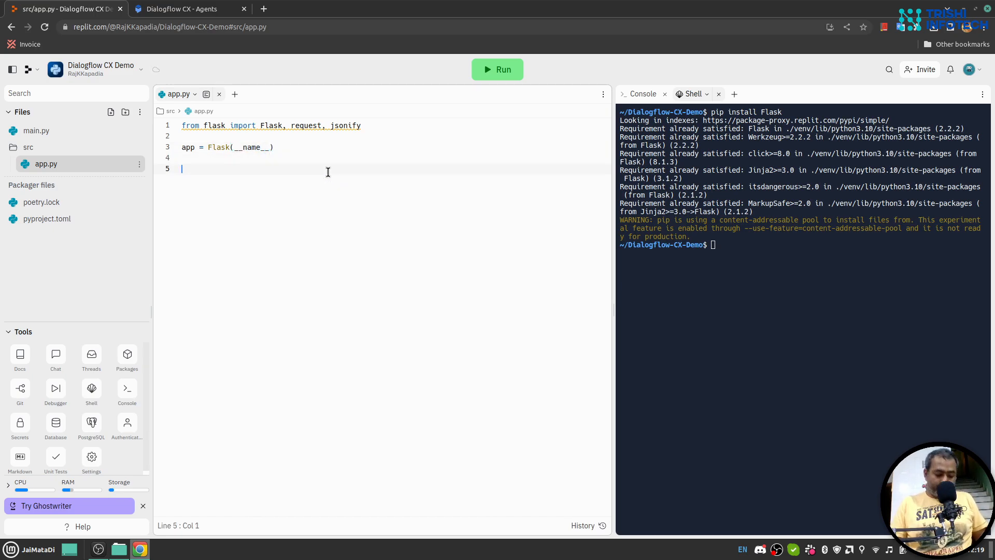
Step: Add a root route for GET and POST whose home() returns 'OK'
type("@a")
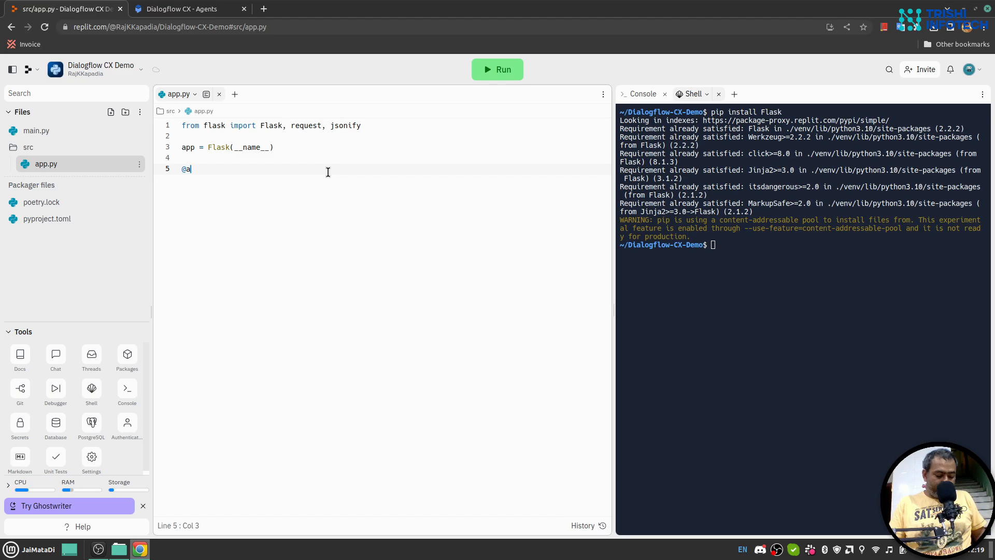
type("pp.route(")
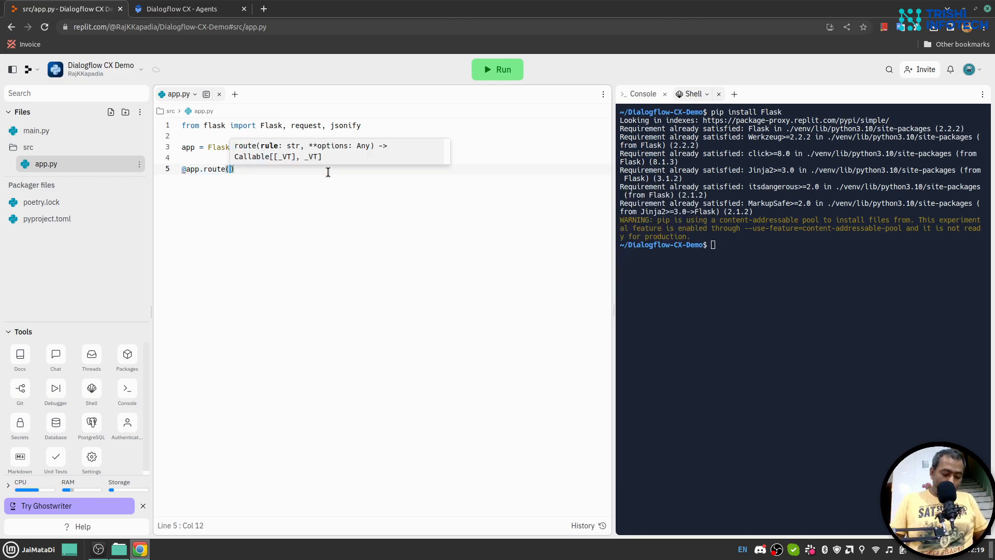
type("'/'")
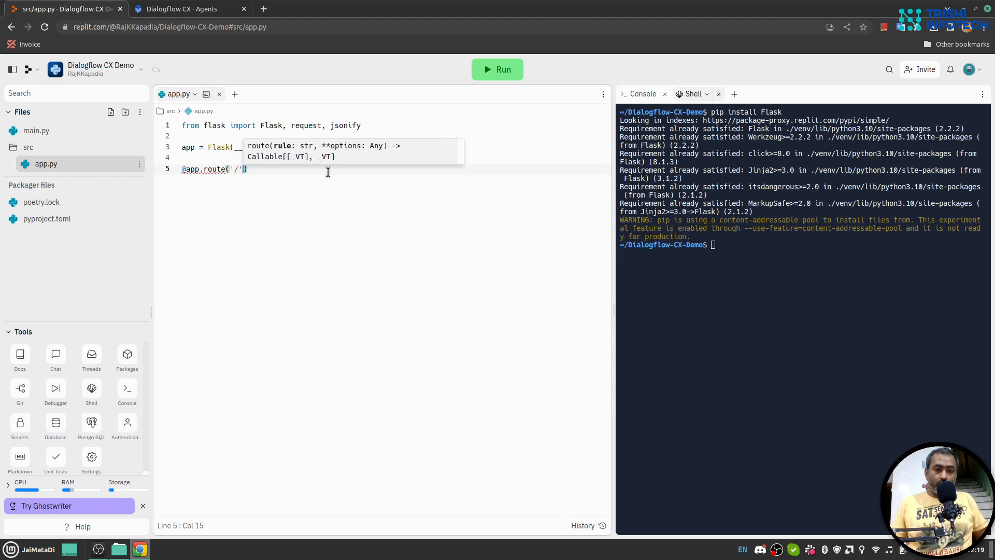
type(", methods=['GET")
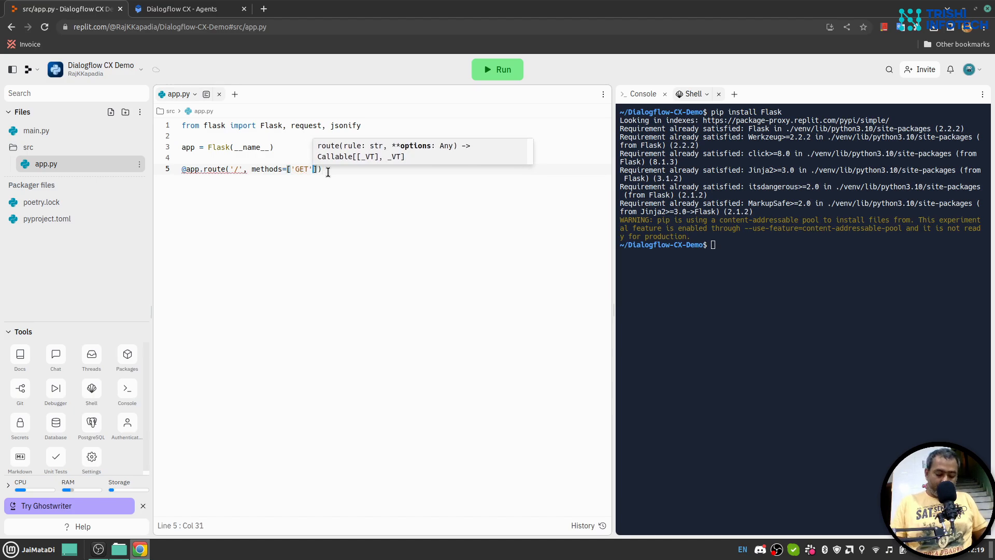
type(", 'POST'")
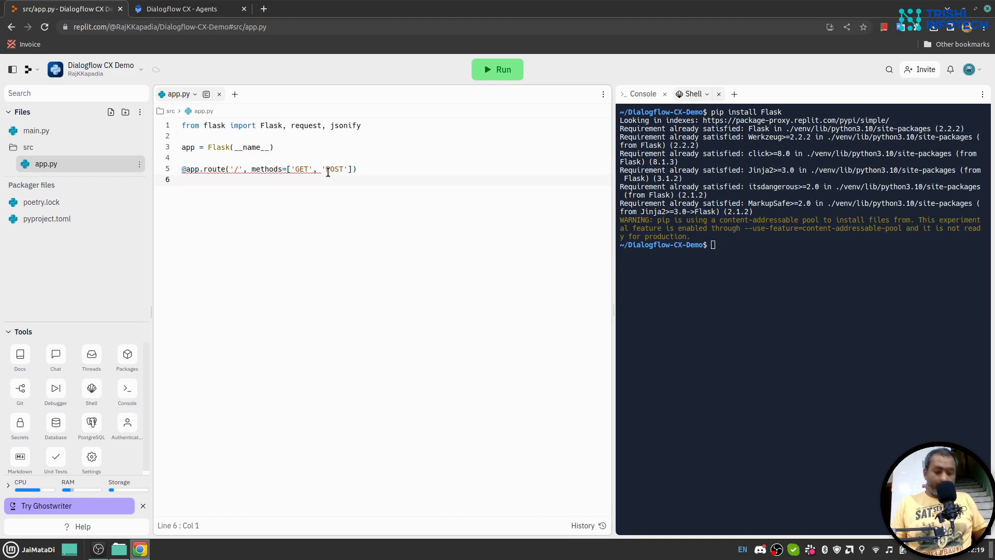
type("def home()")
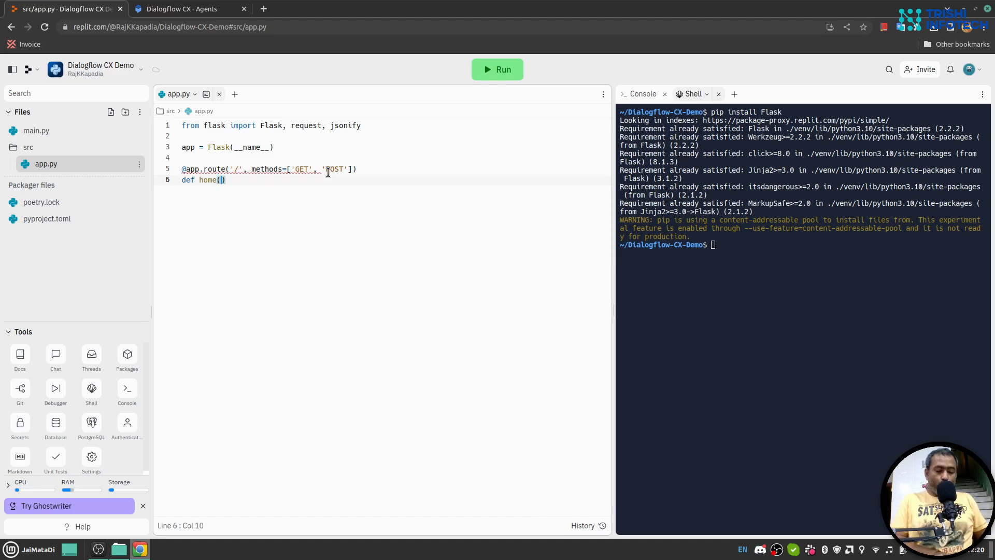
type(":")
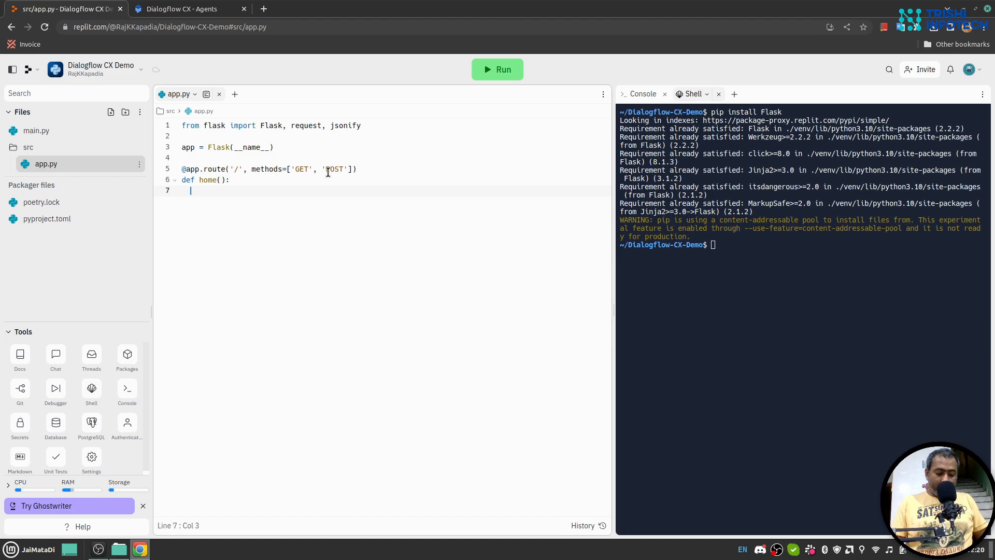
type("return")
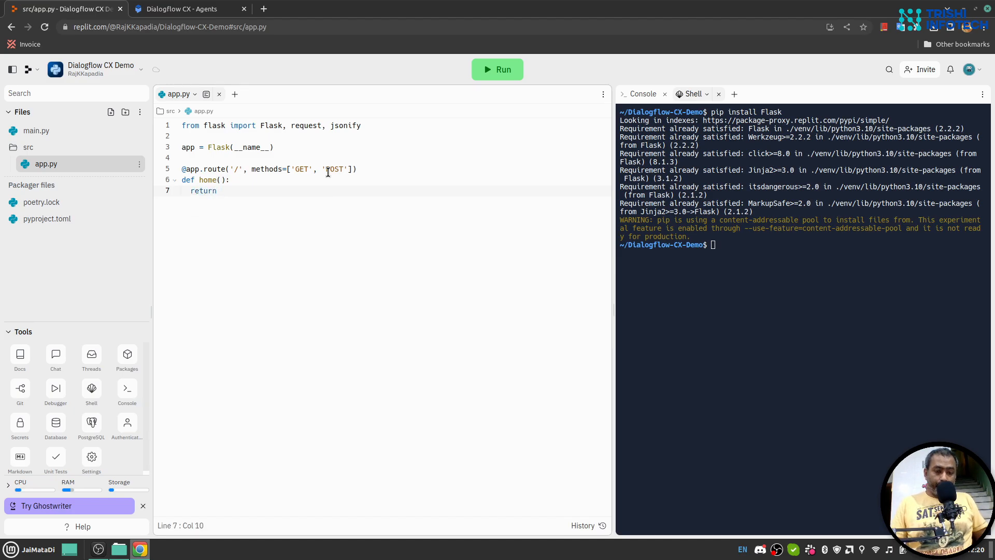
type("'OK'")
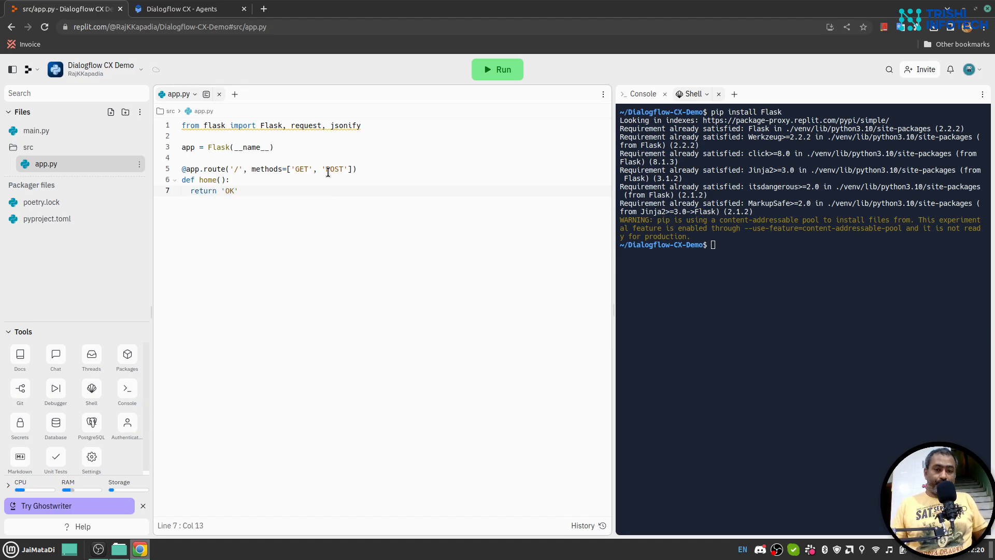
mouse_move(498, 69)
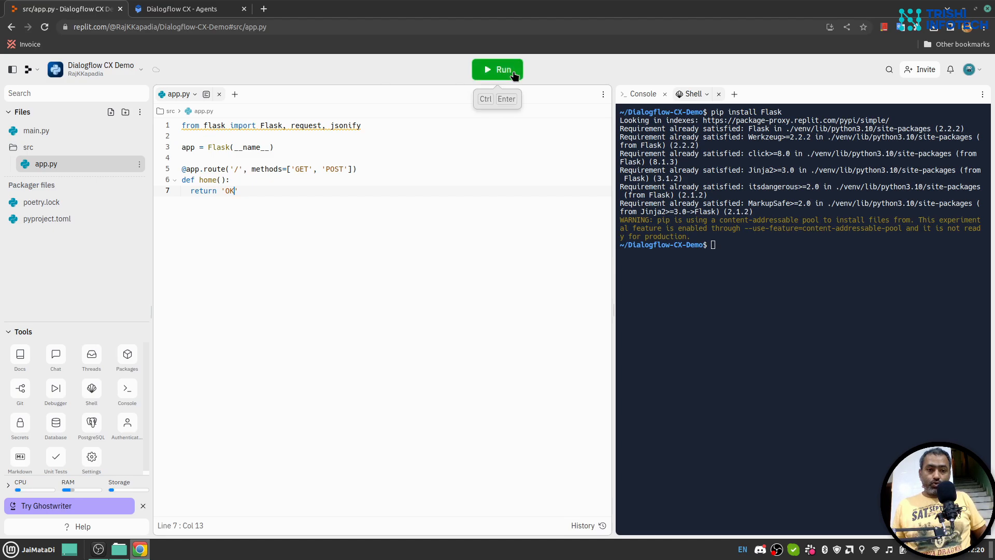
Step: Write main.py importing app from src.app and running it on 0.0.0.0 port 5000 with debug=True
left_click(37, 131)
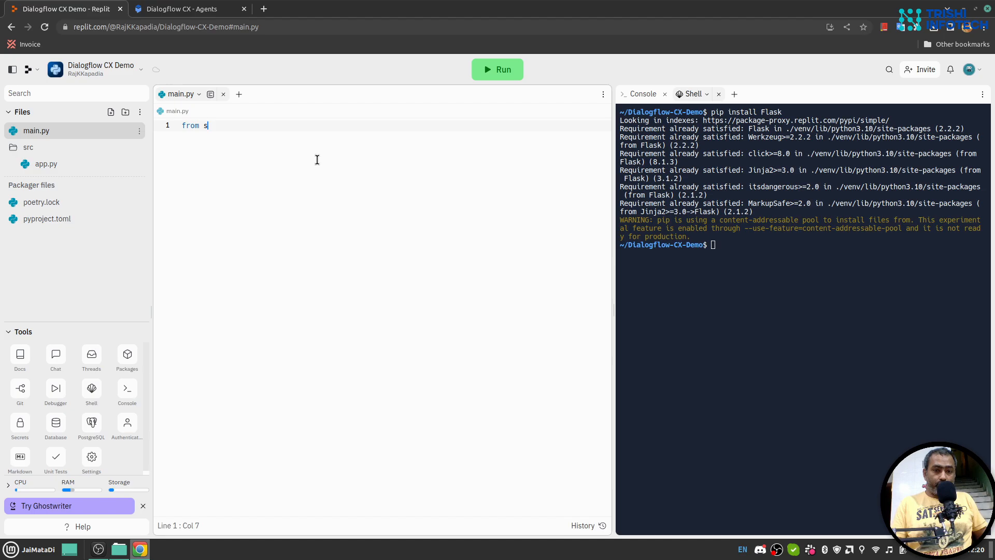
type("rc.app import app")
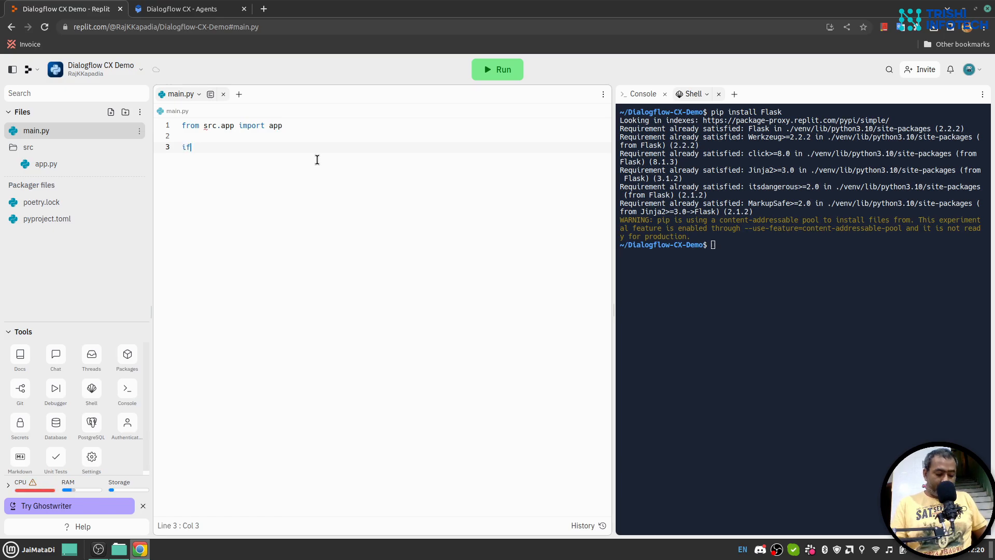
type("__name__ ==")
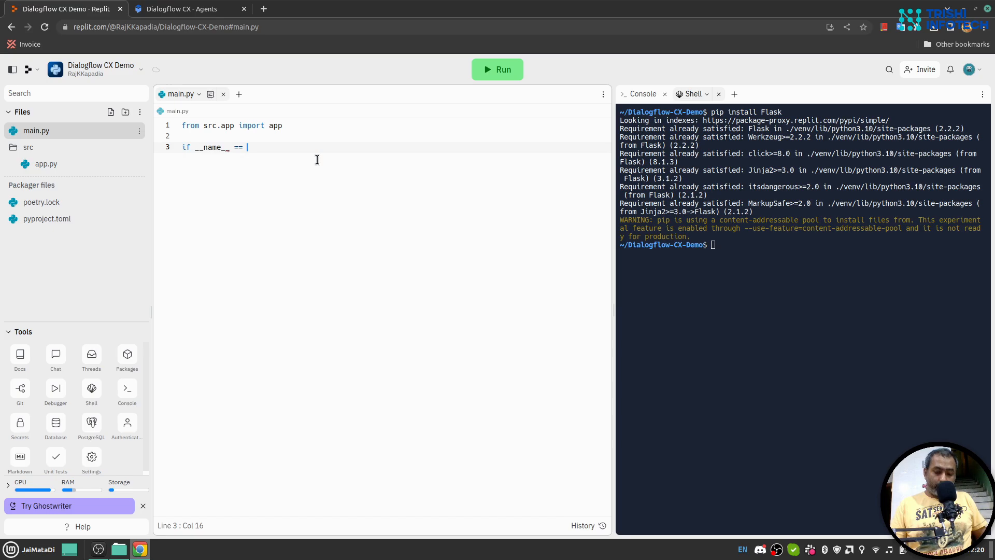
type("'__main'")
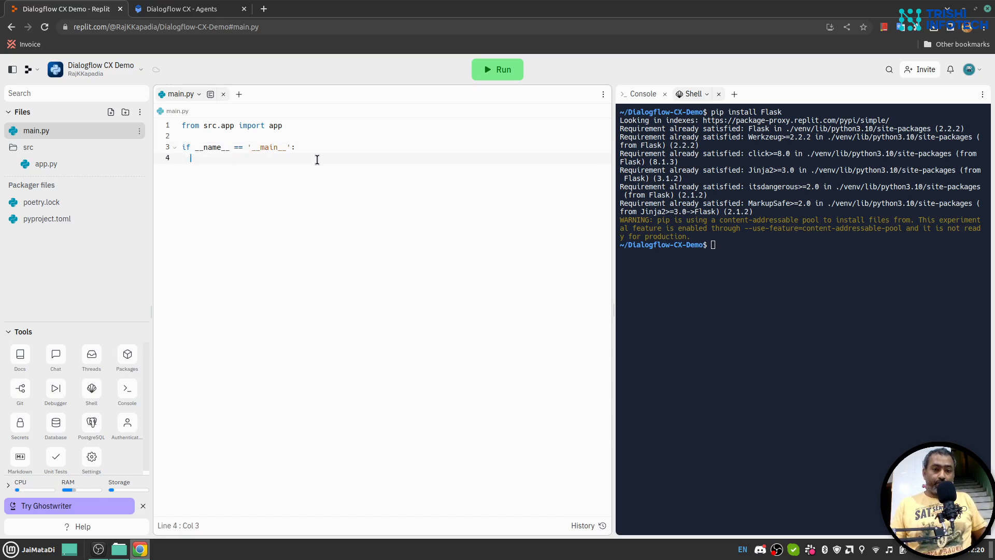
type("app.ru")
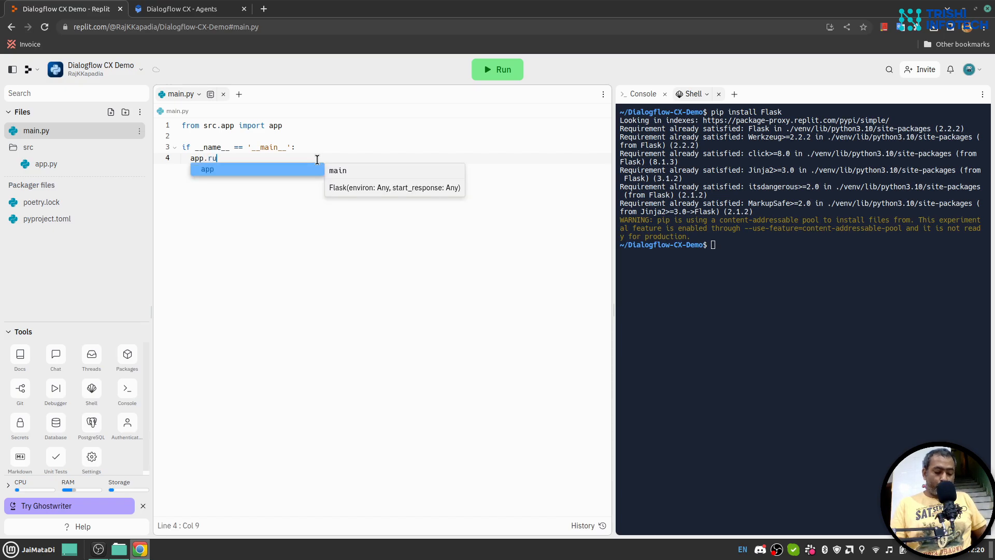
type("n")
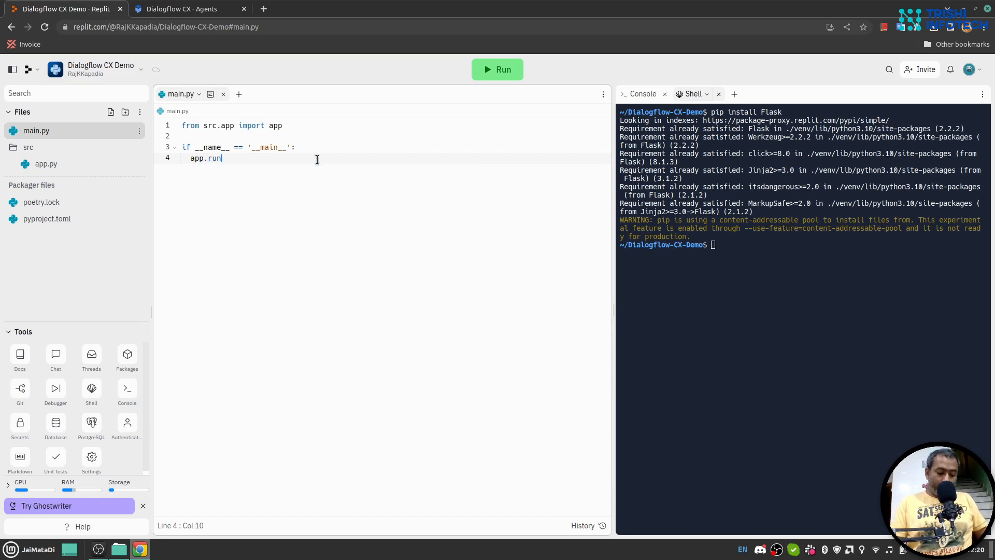
type("(host")
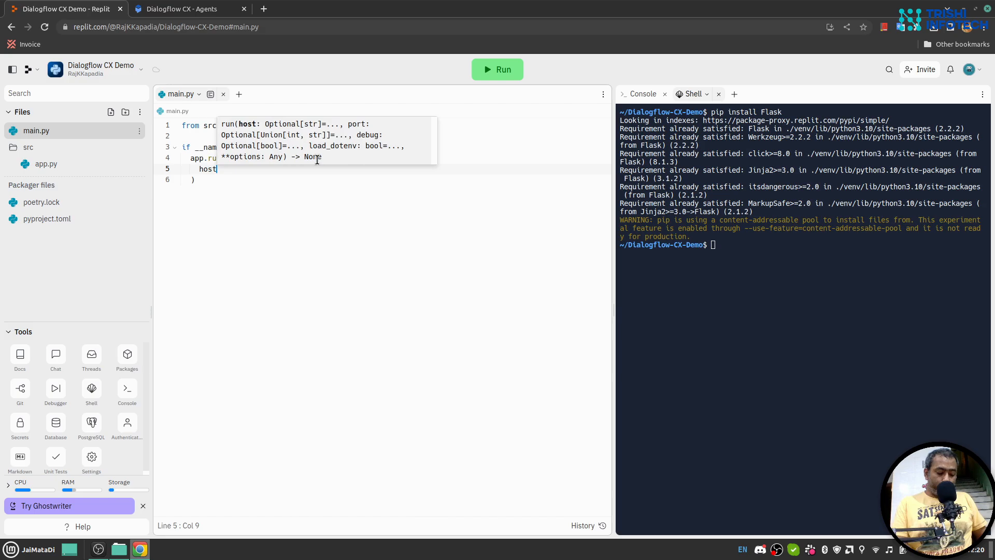
type("='0")
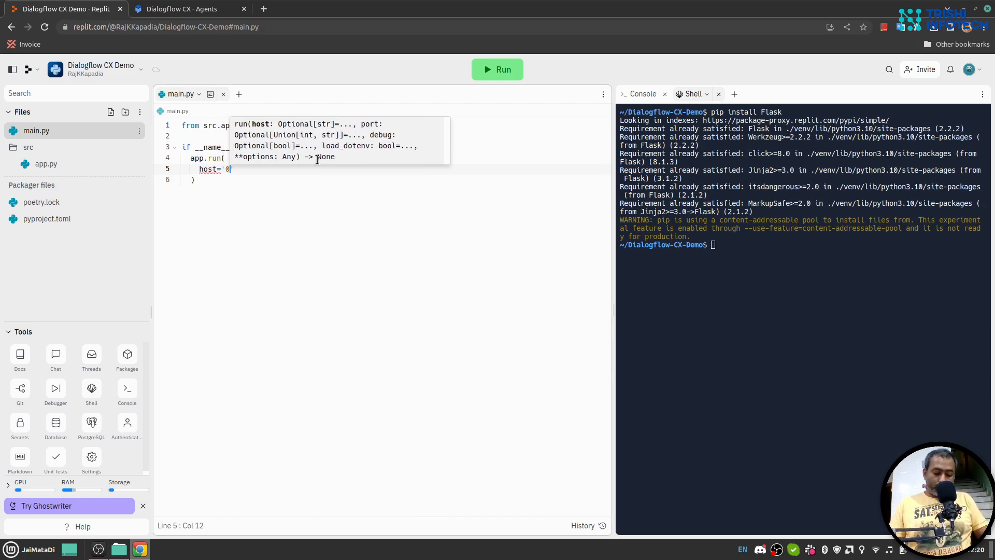
type(".0.0.0")
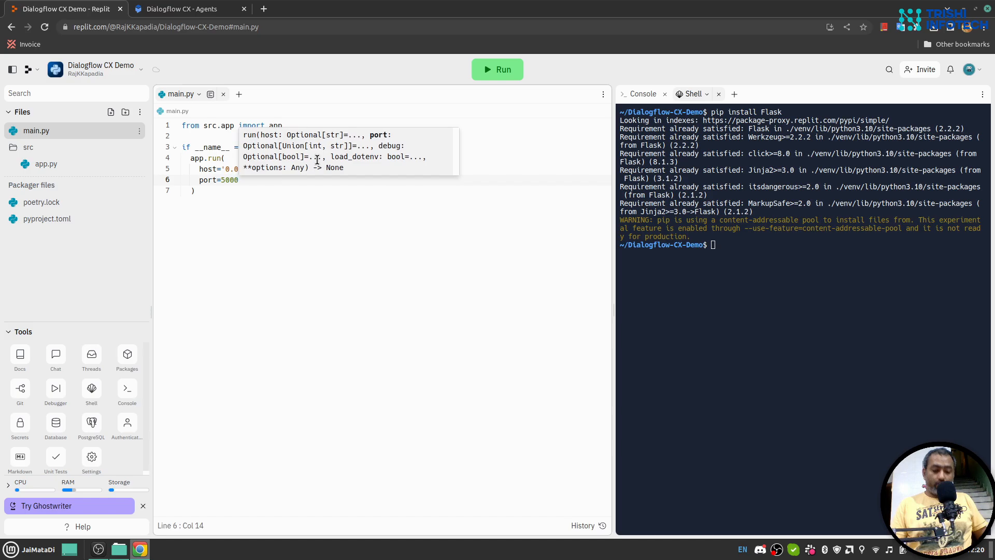
type("debug=True")
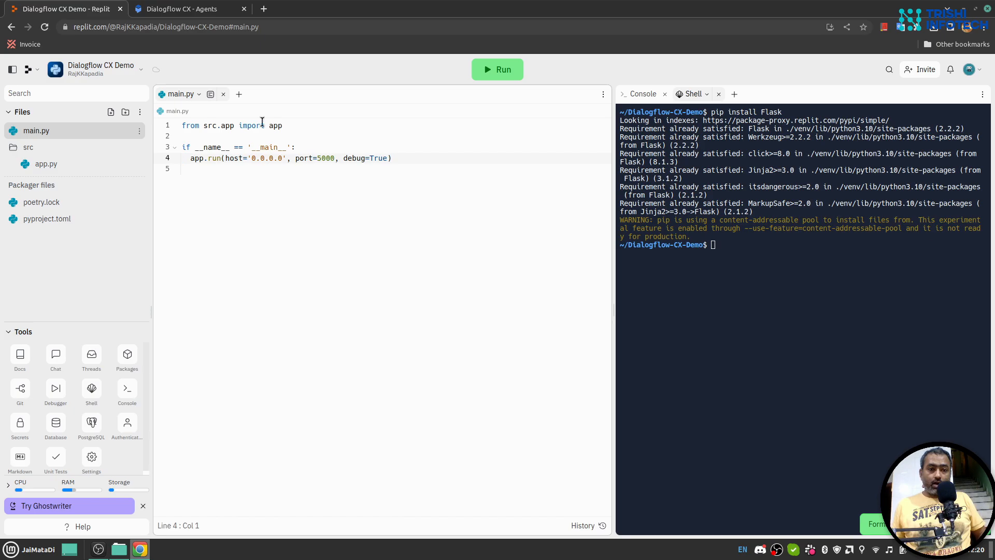
Step: Run the Flask app so the webview shows OK
left_click(497, 69)
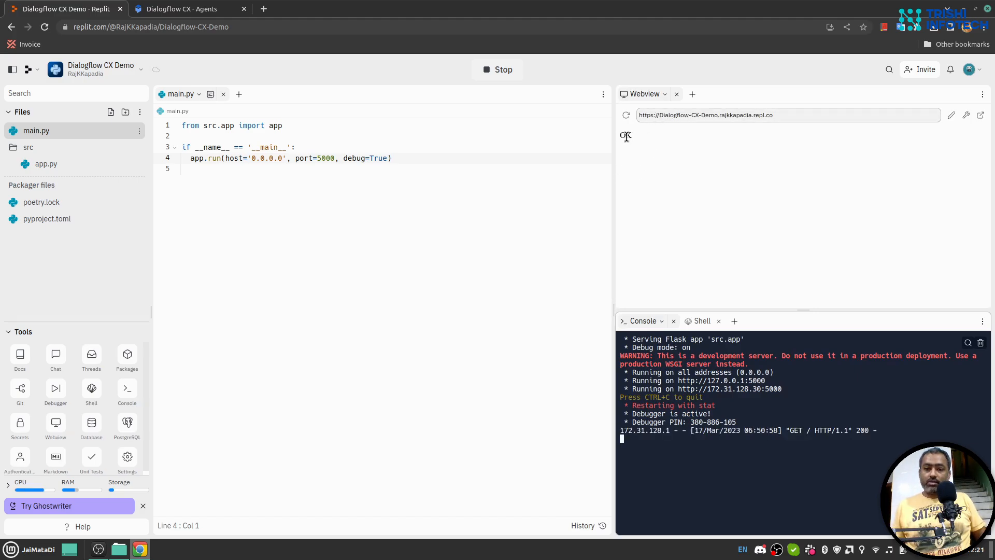
Step: View the app's OK page in its own browser tab, then close the main.py editor
left_click(762, 115)
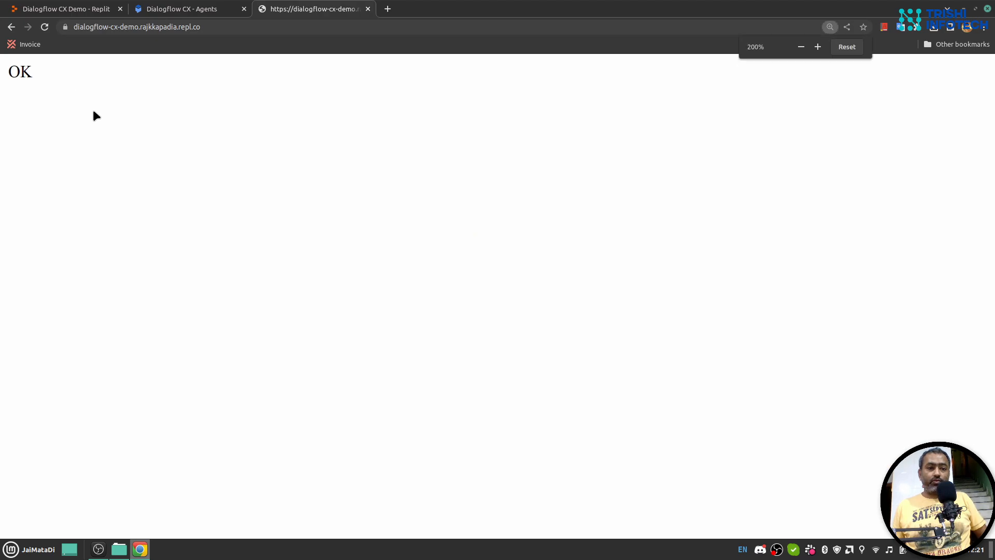
left_click(63, 9)
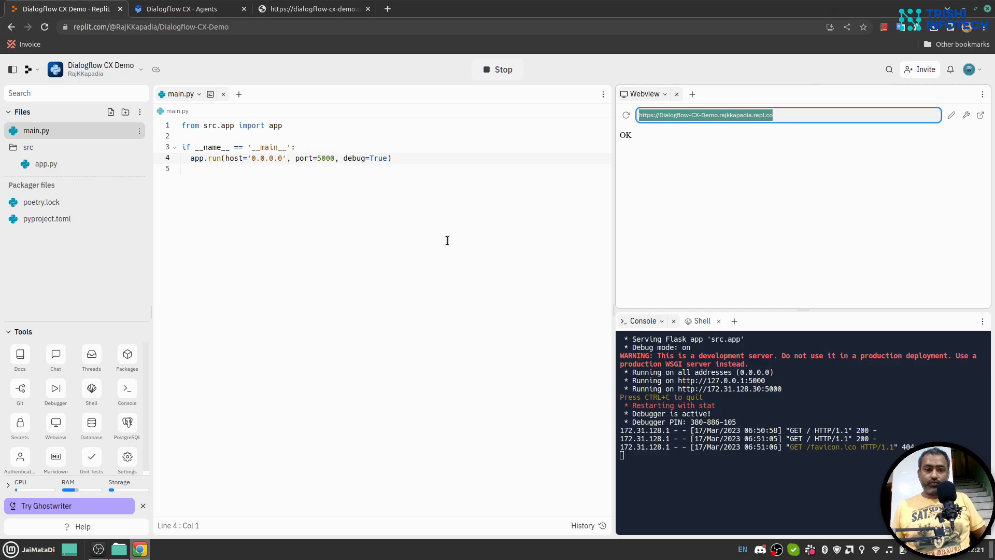
mouse_move(224, 94)
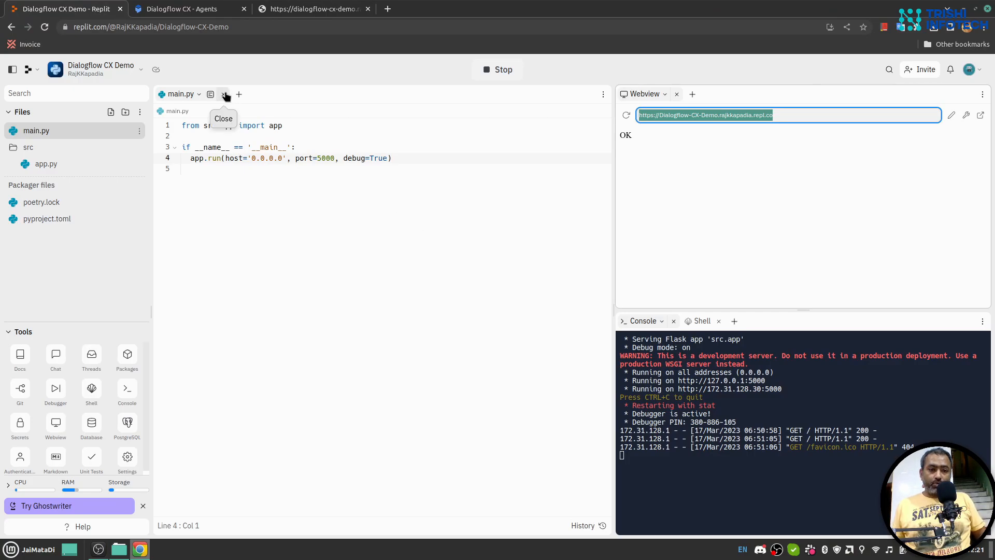
left_click(225, 93)
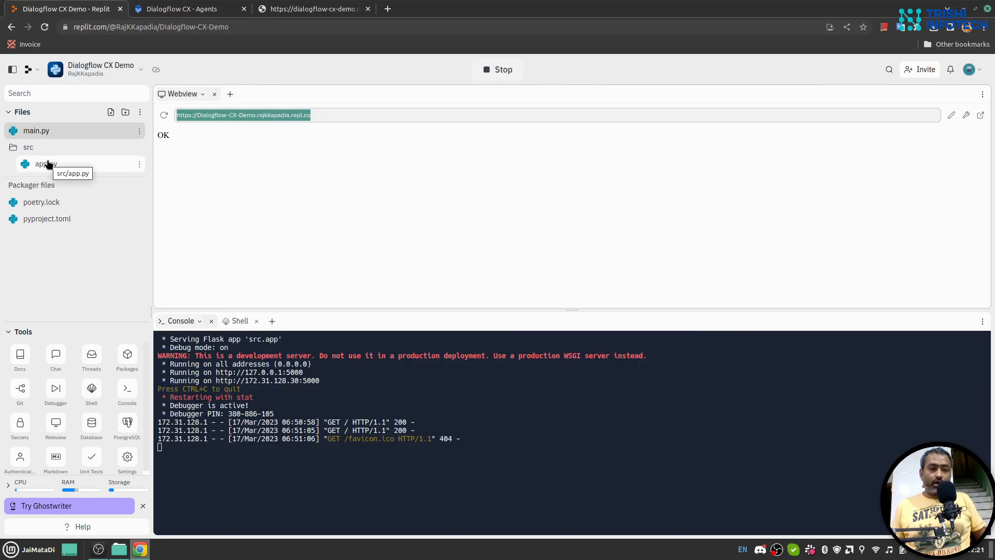
left_click(46, 164)
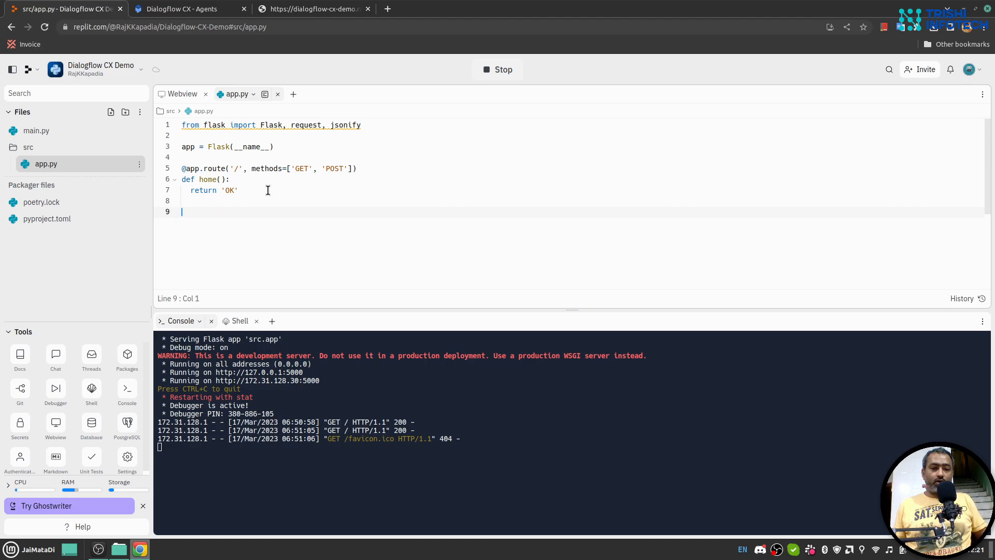
type("@qa")
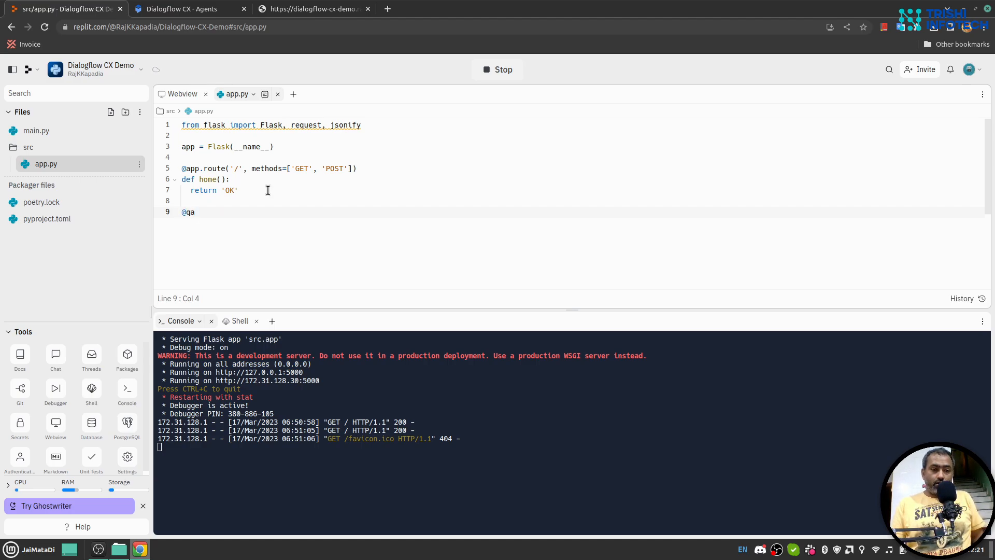
type("pp")
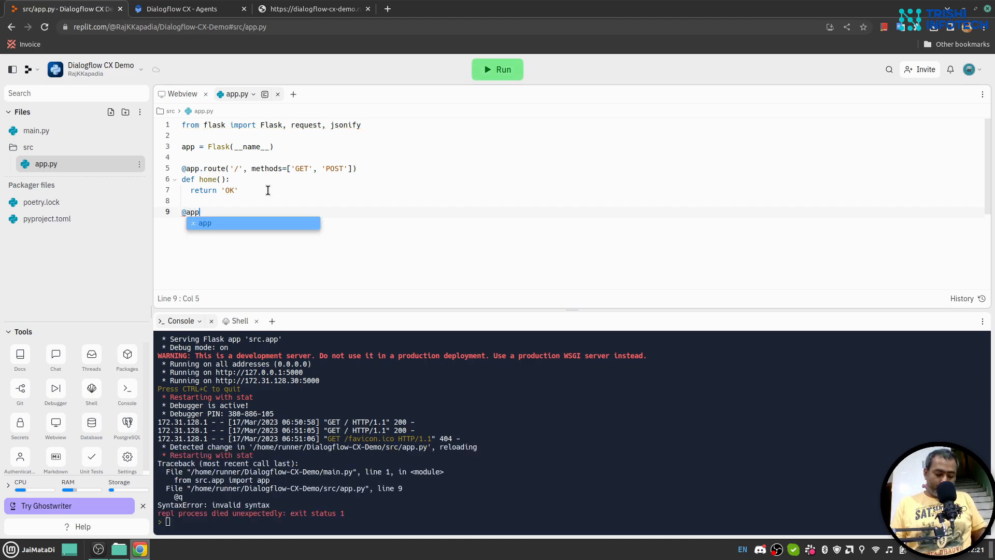
type(".route")
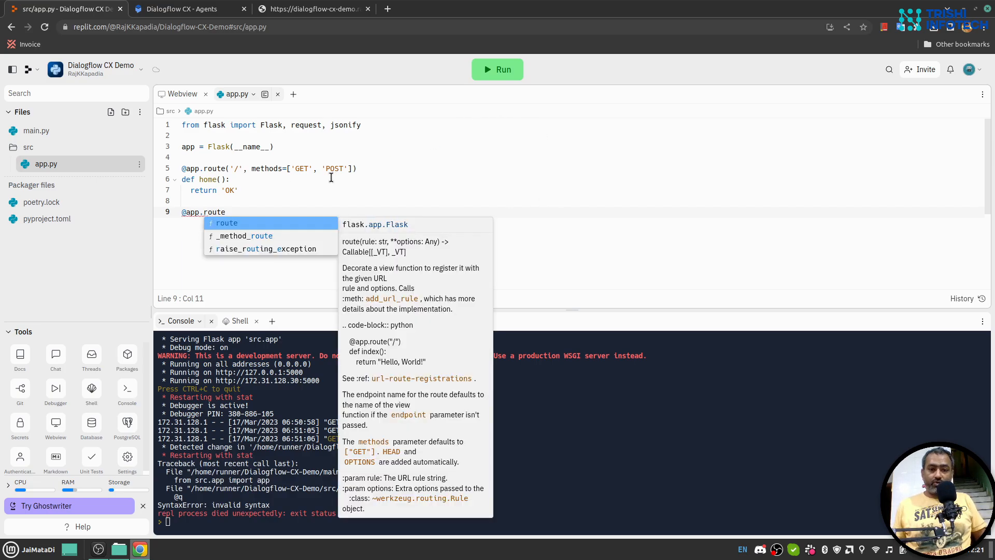
mouse_move(230, 289)
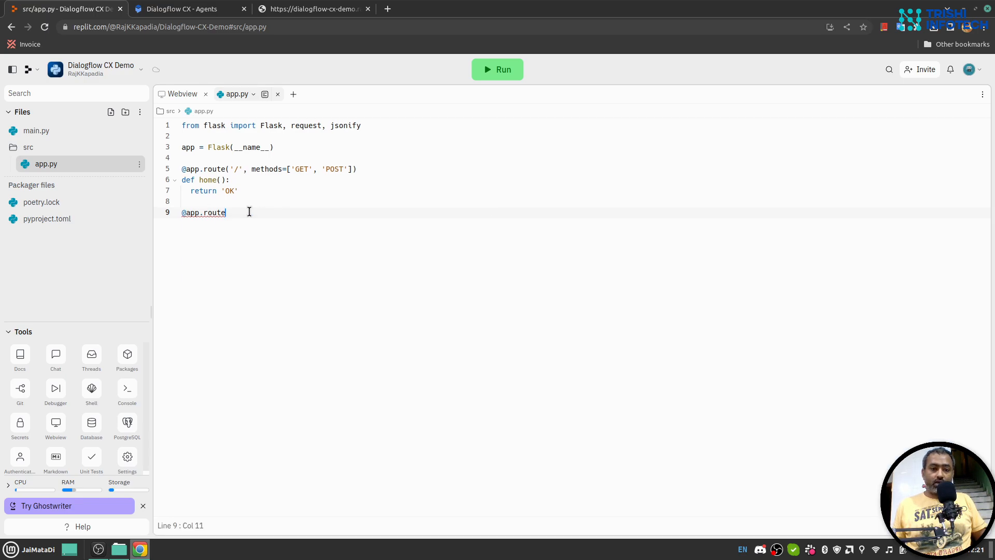
type("()")
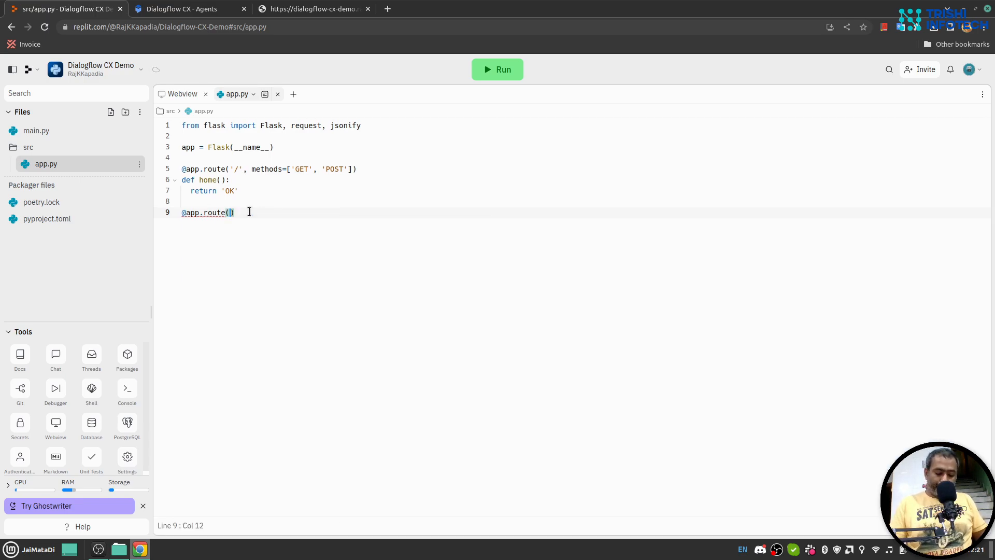
type("'/dialogflow',")
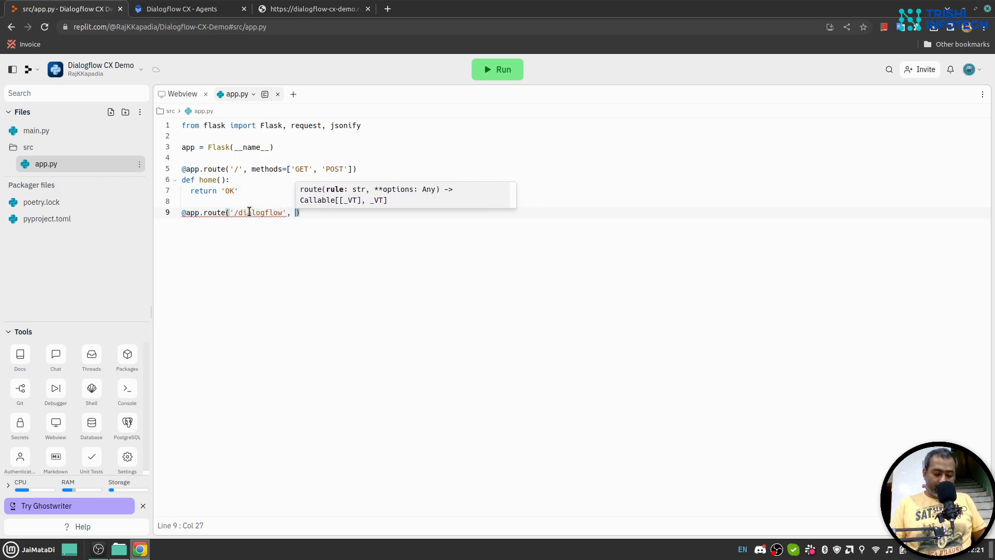
type("methods=[")
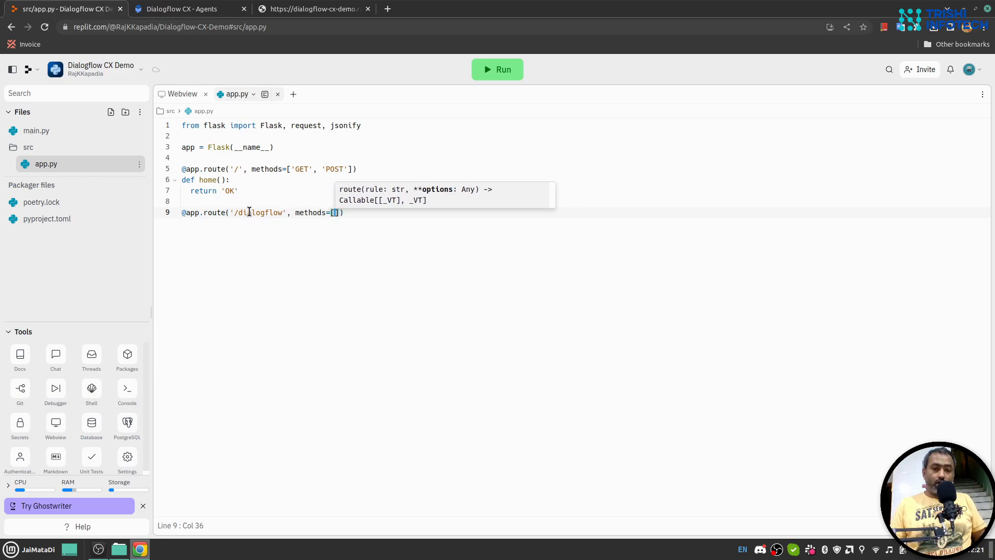
type("'POST'")
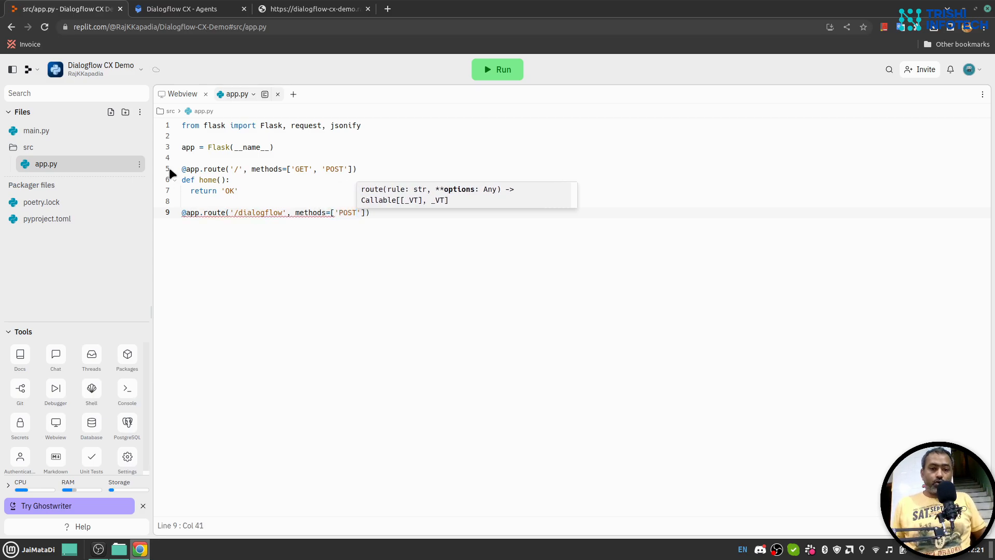
left_click(184, 9)
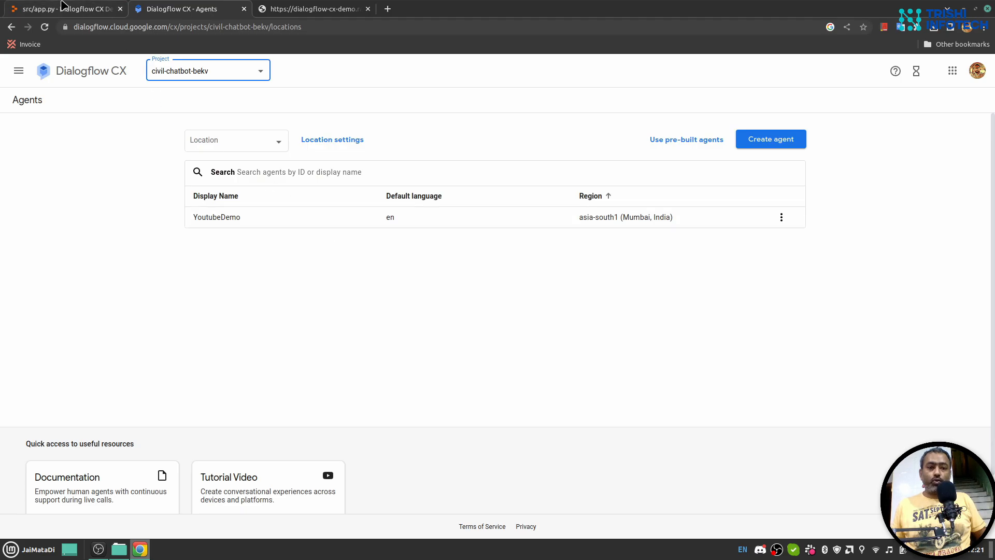
left_click(63, 9)
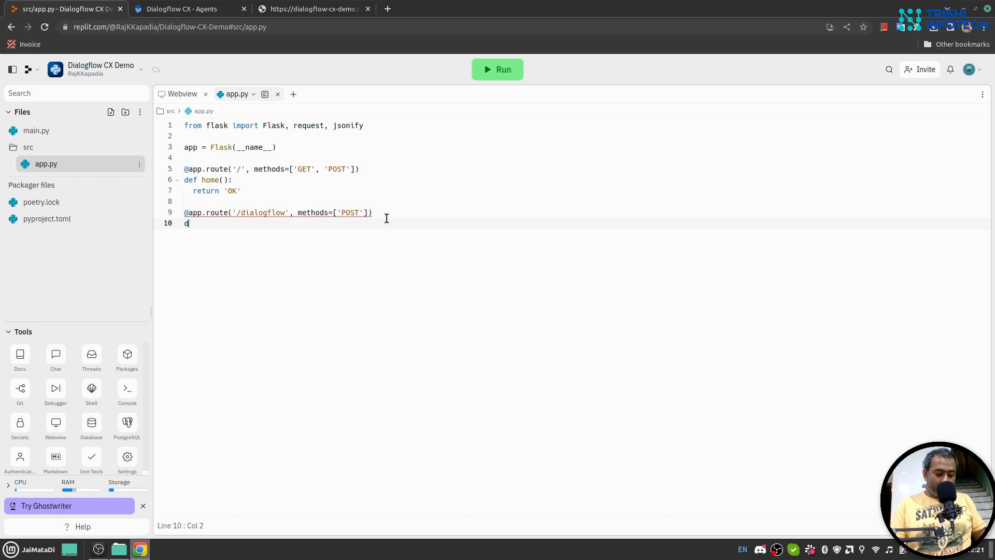
Step: Define dialogflow() to read request.get_json(), print the data and return 'OK'
type("ef dialogfl")
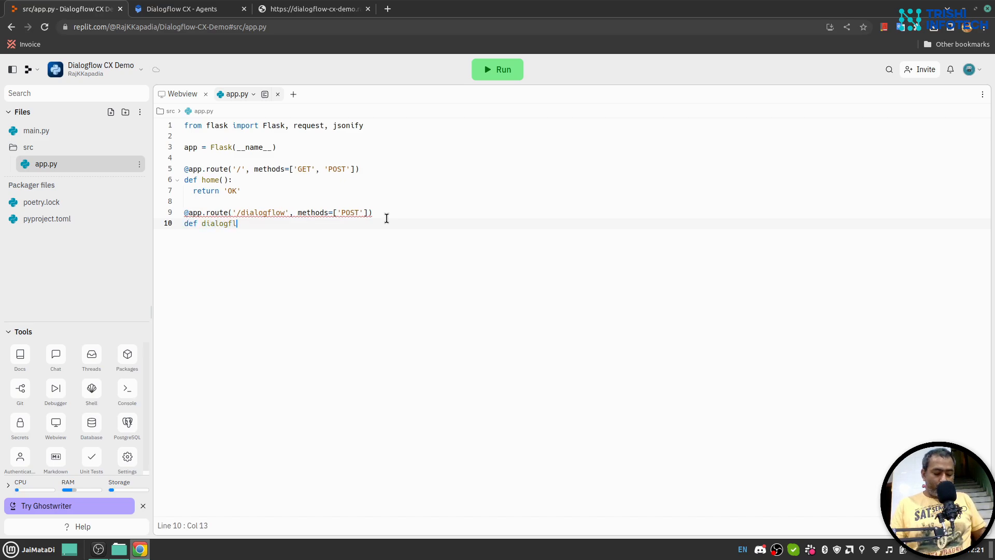
type("ow():")
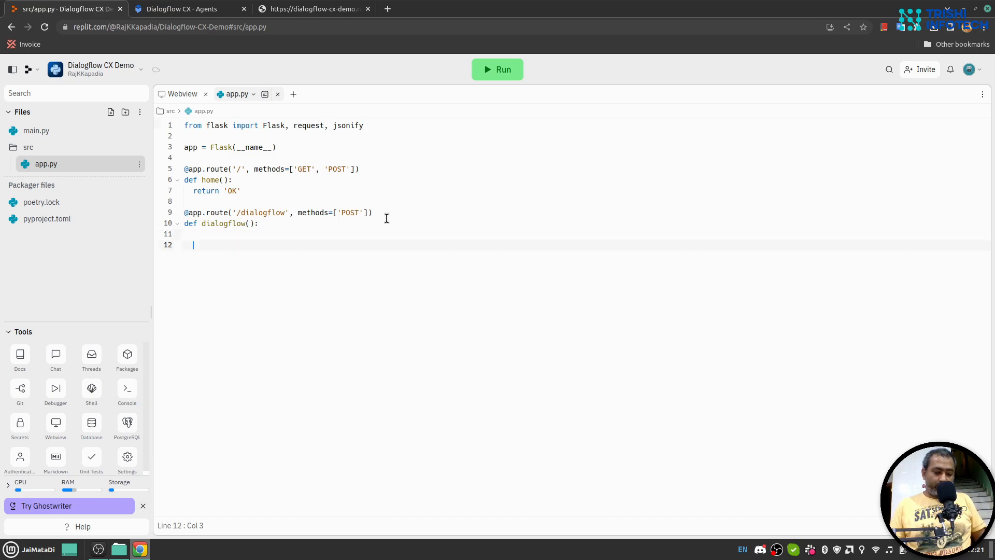
type("data =")
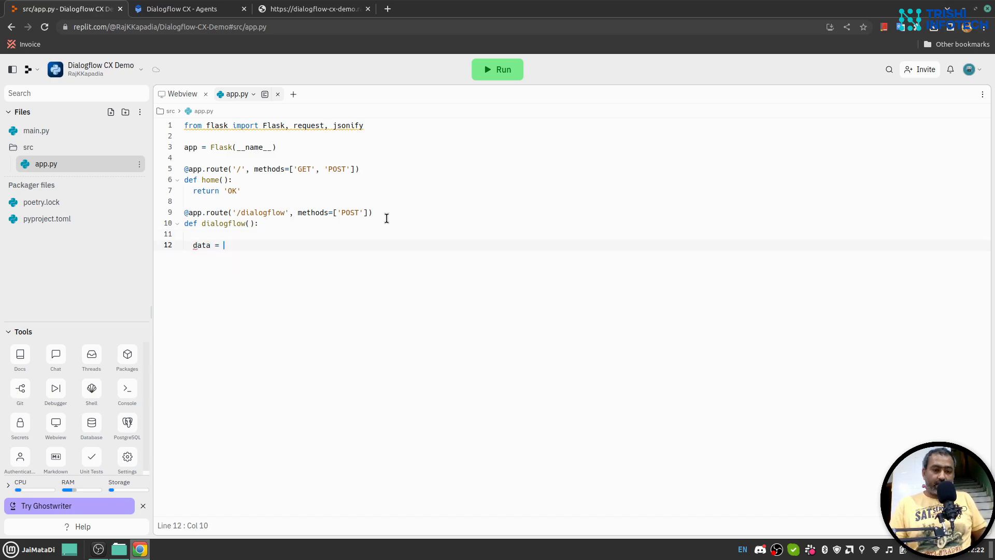
type("req")
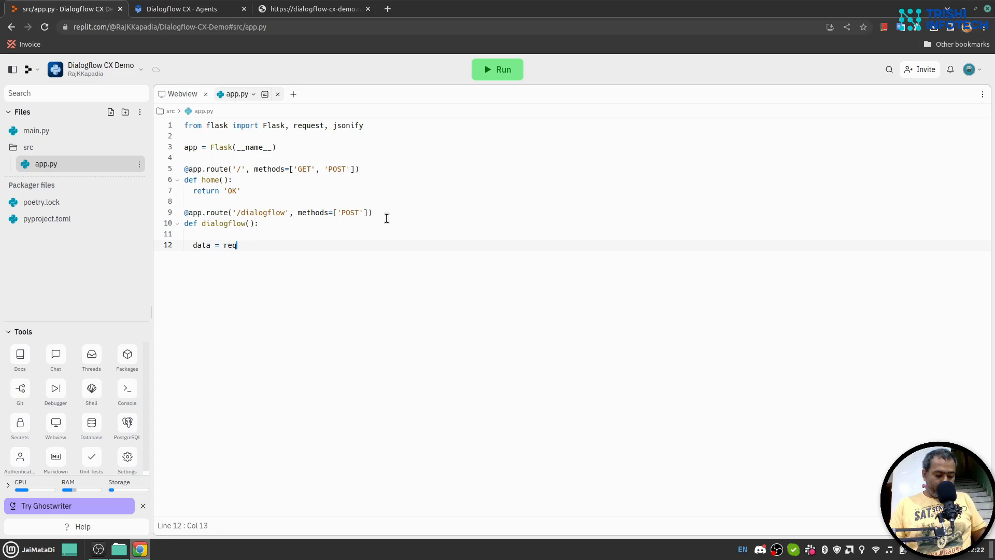
type("uest.")
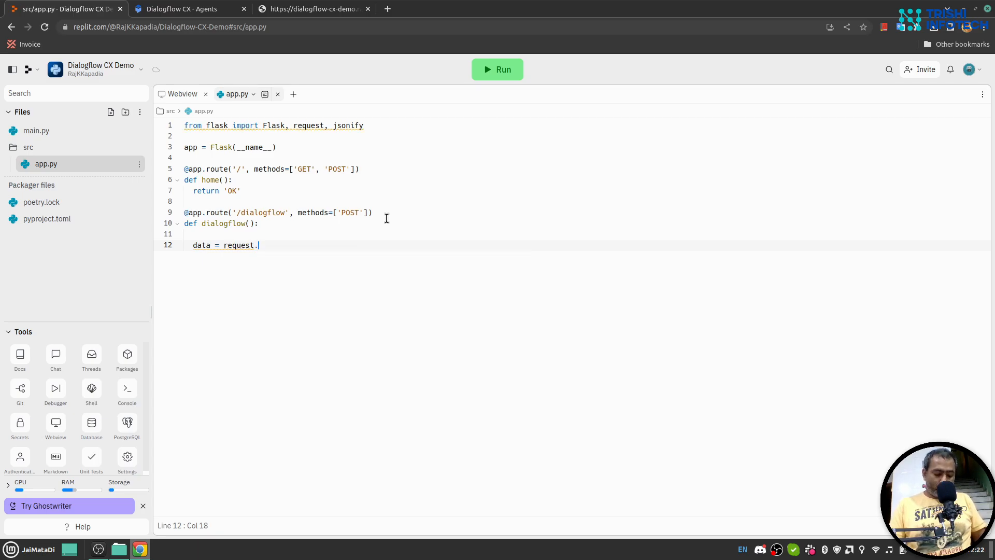
type("get_json(")
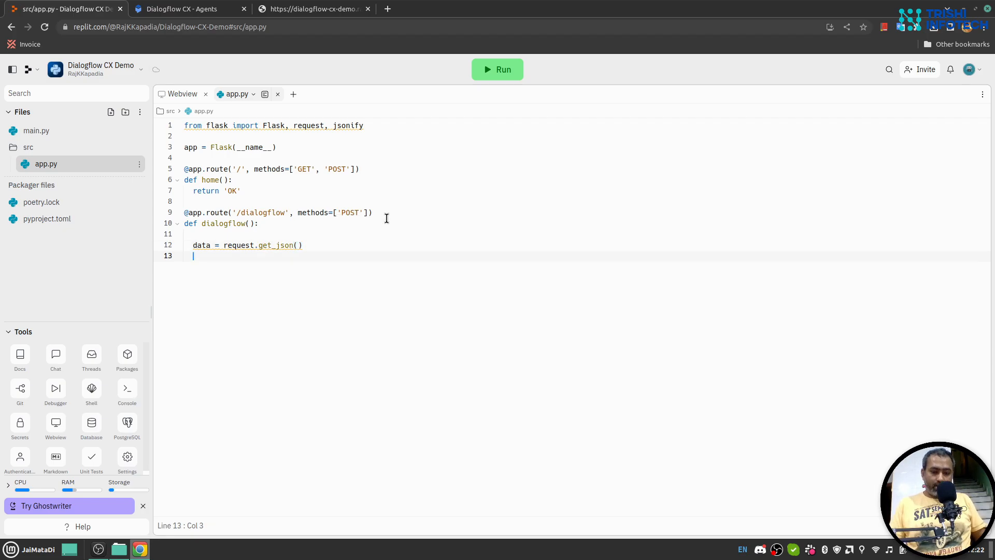
type("print(")
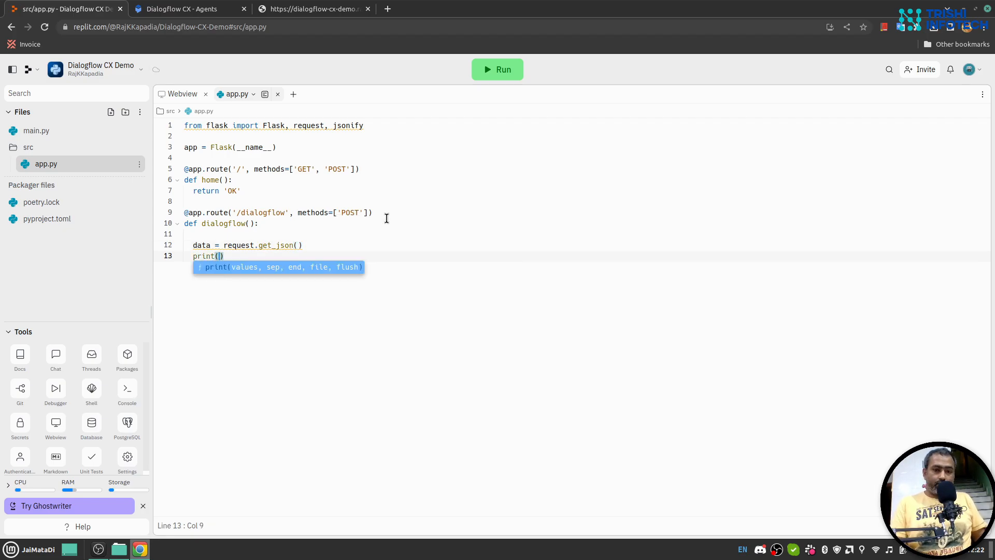
type("data")
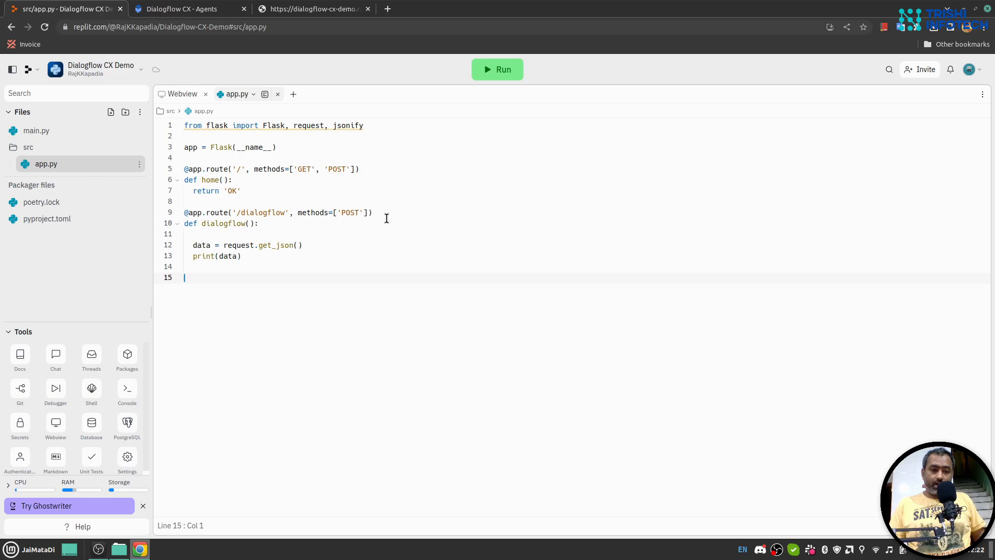
type("rwe")
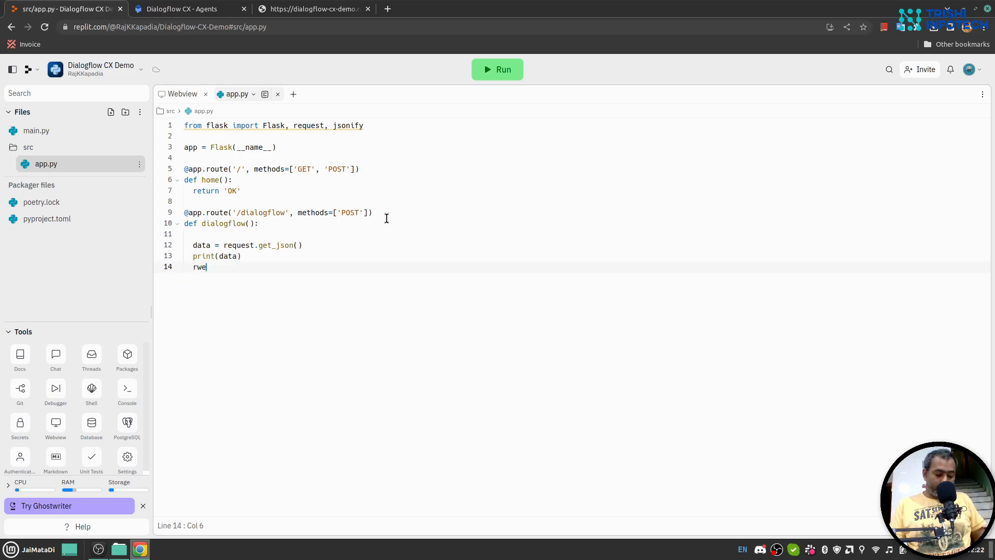
key("Backspace")
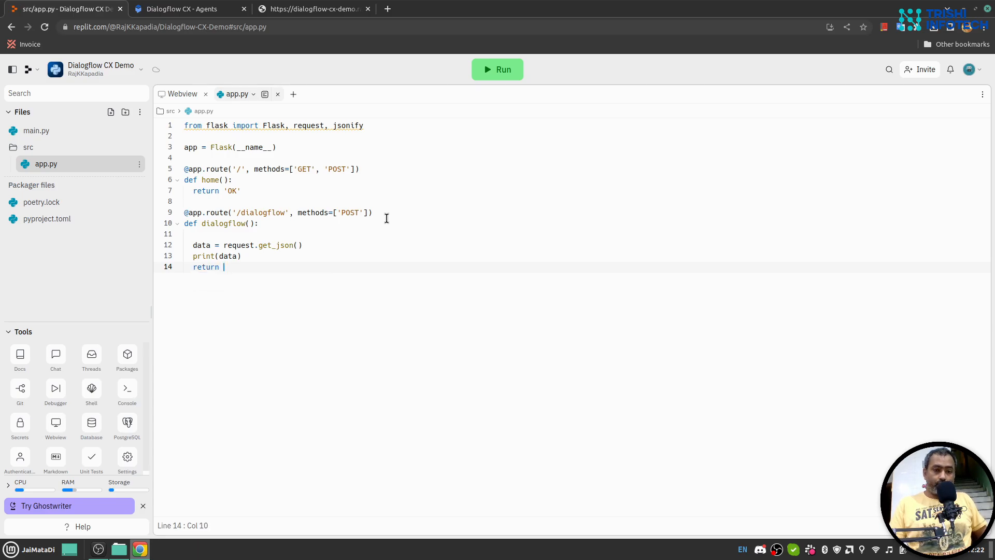
type("'OK'")
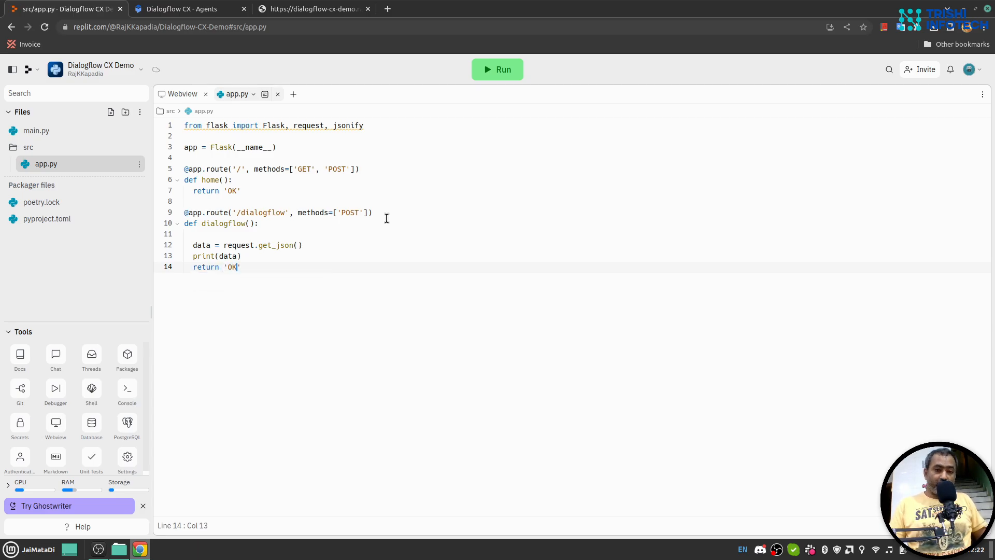
left_click(236, 223)
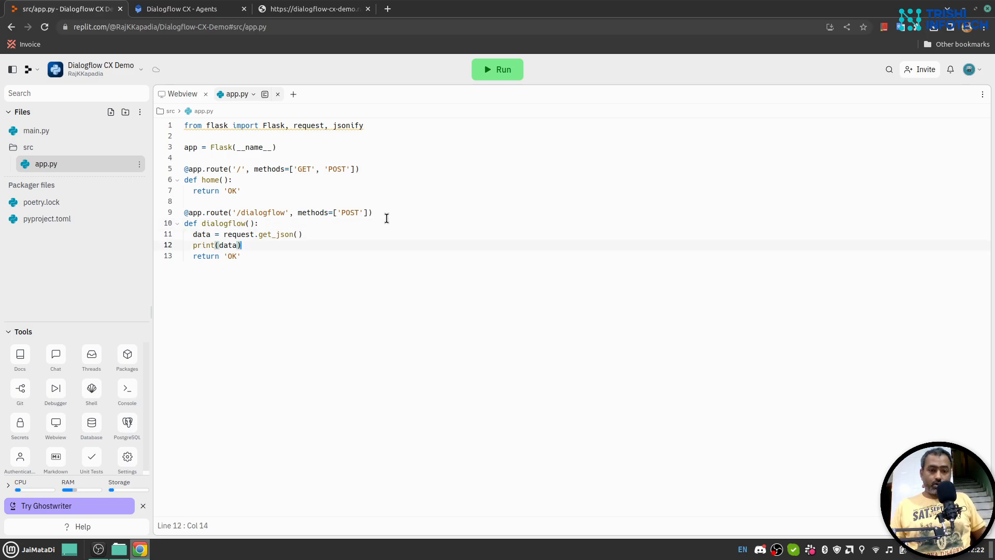
left_click(182, 94)
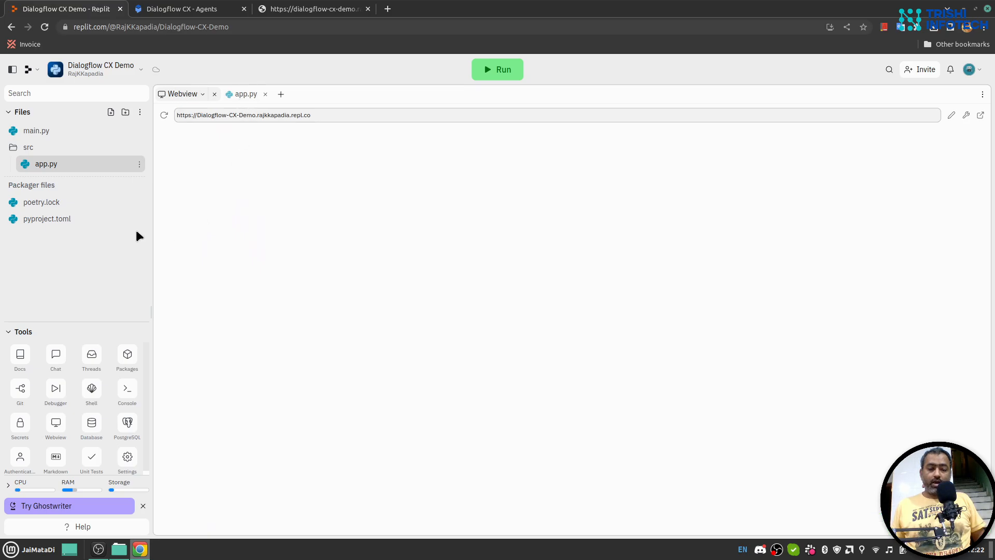
Step: Run the app and arrange Webview and Shell tabs beside app.py so the preview shows OK
left_click(497, 69)
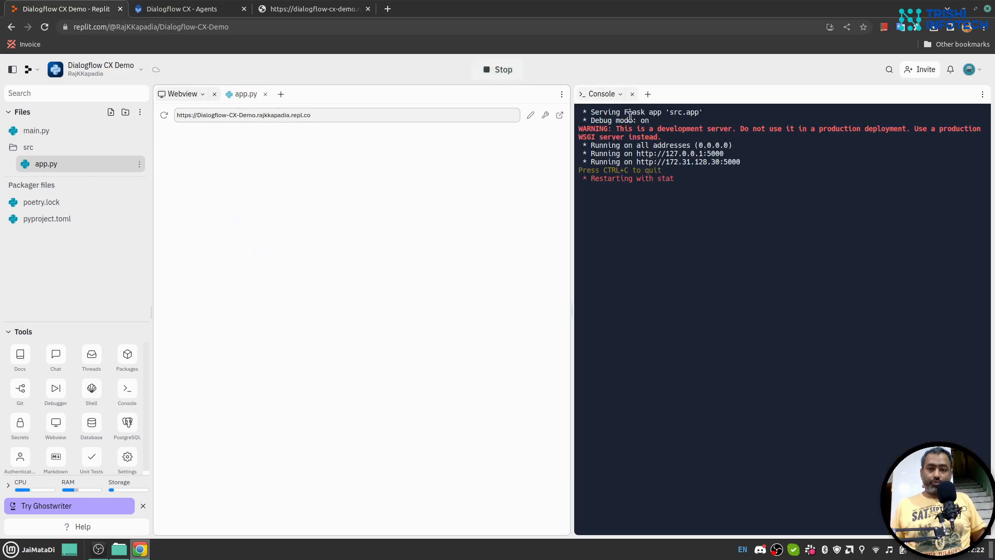
left_click(647, 93)
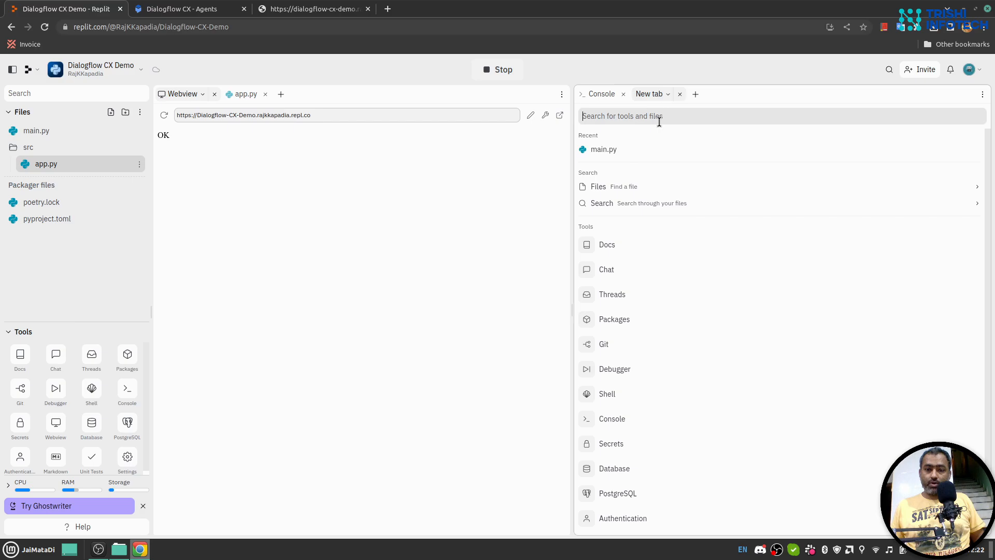
type("web")
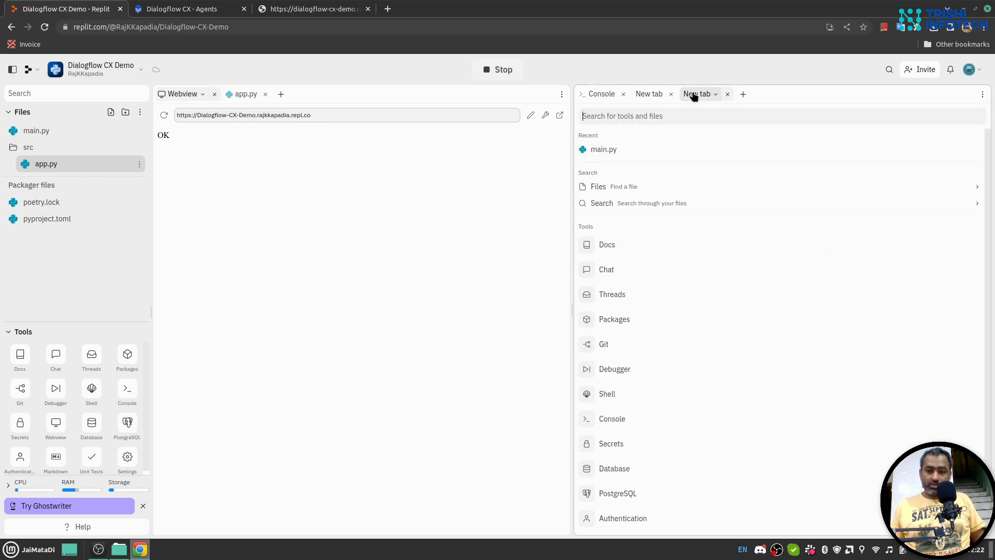
type("she")
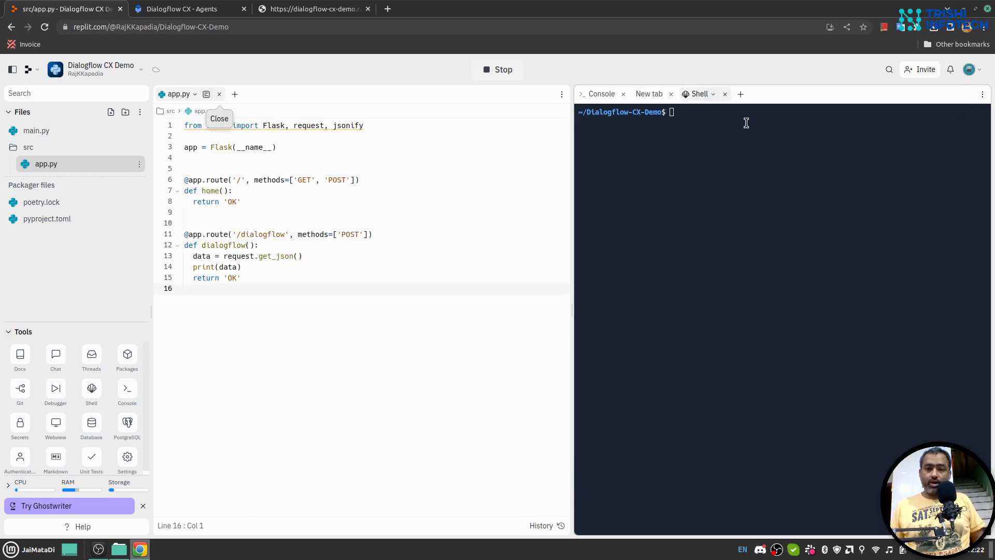
left_click(648, 94)
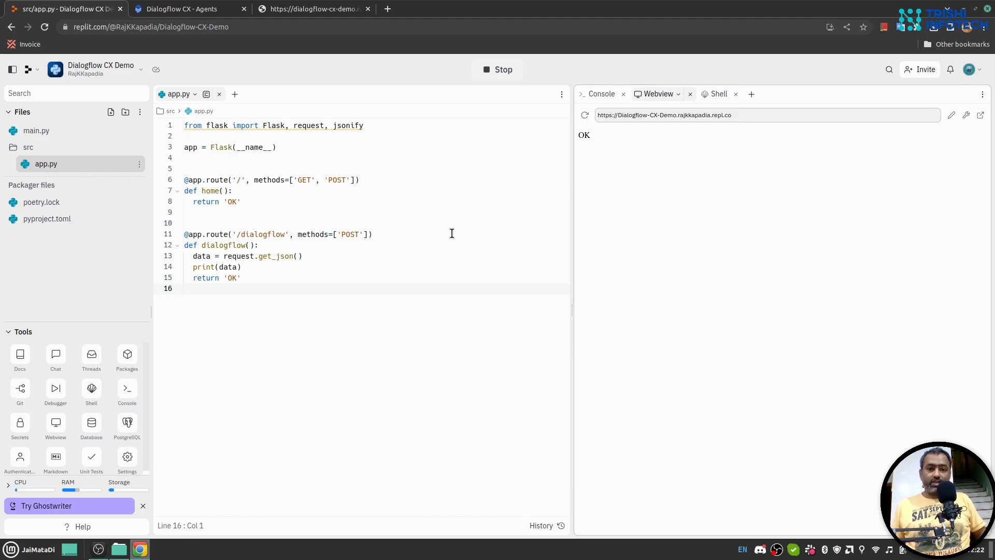
mouse_move(578, 183)
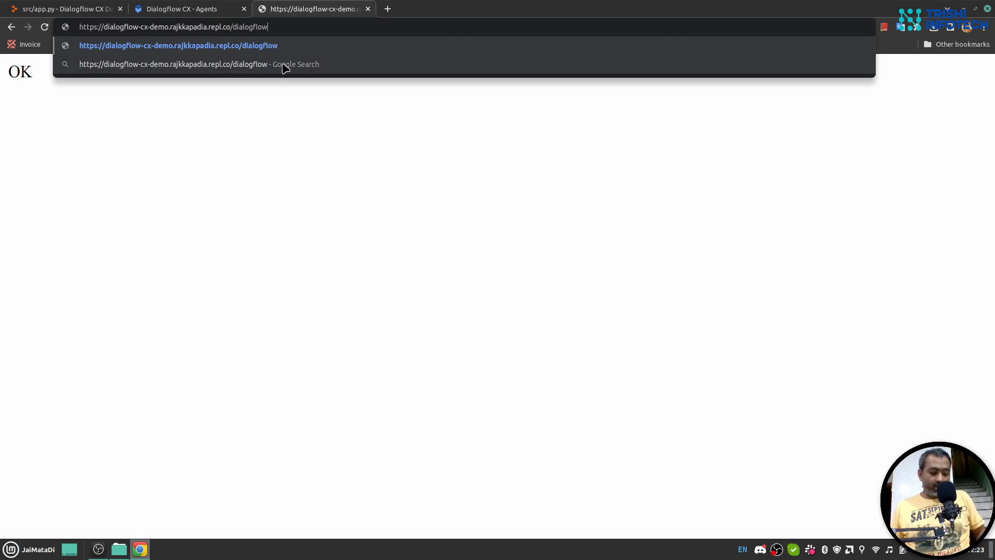
Step: Switch to the Dialogflow CX agents tab listing the YoutubeDemo agent
left_click(184, 9)
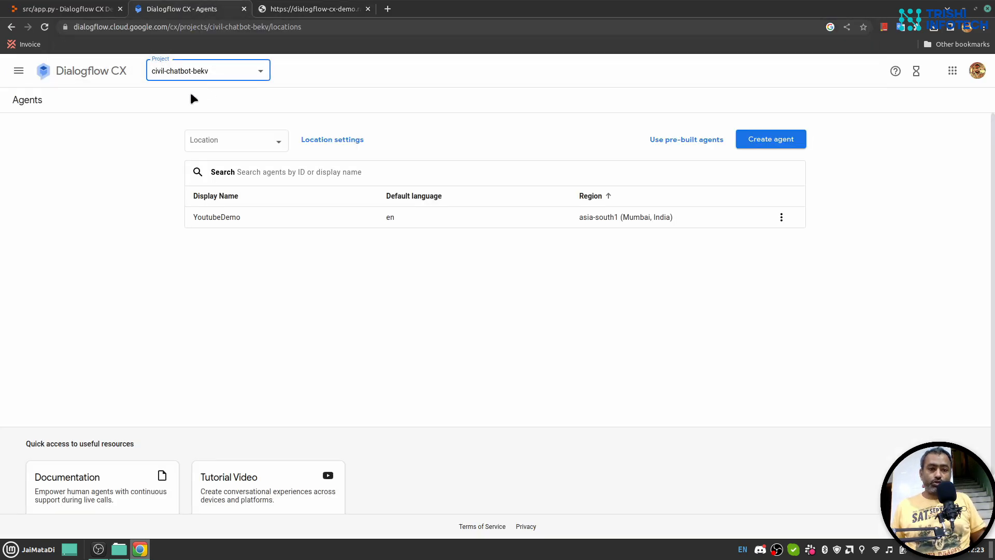
mouse_move(235, 234)
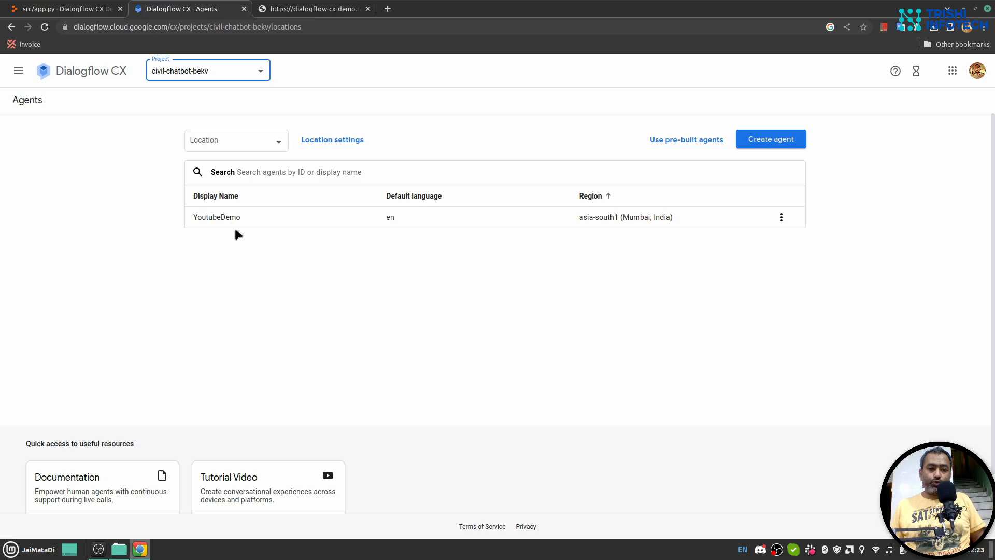
Step: Open the YoutubeDemo agent's Backend webhook settings under Manage > Webhooks
left_click(216, 217)
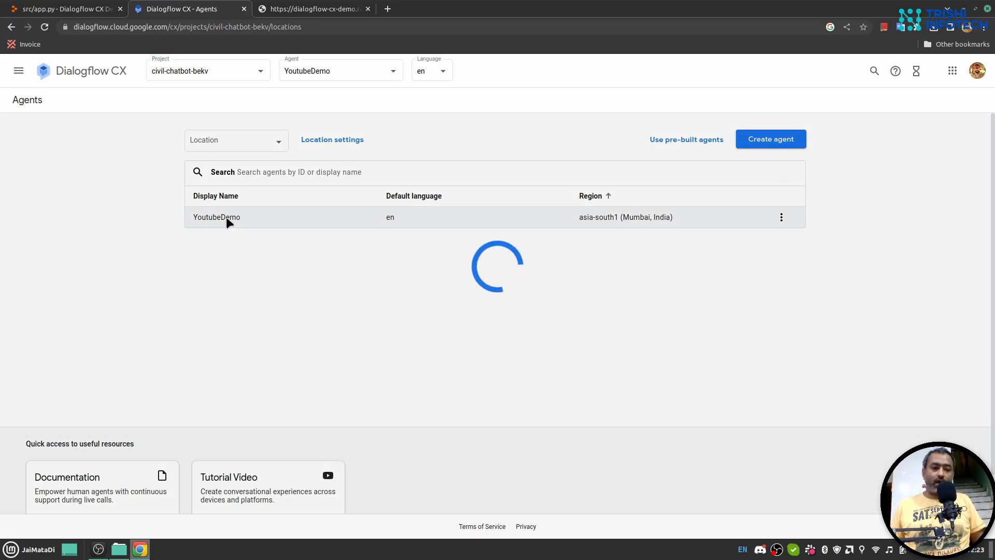
left_click(216, 217)
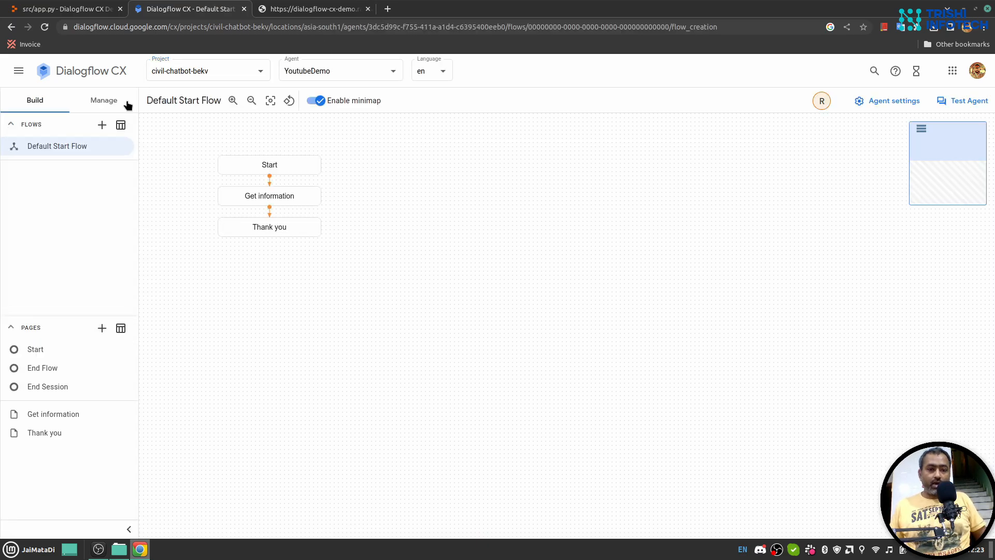
left_click(103, 100)
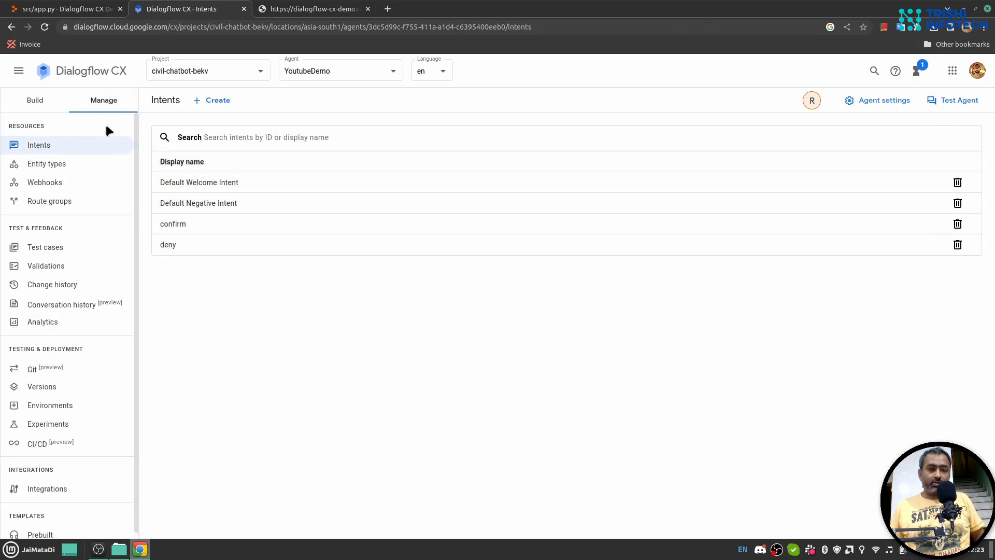
left_click(44, 182)
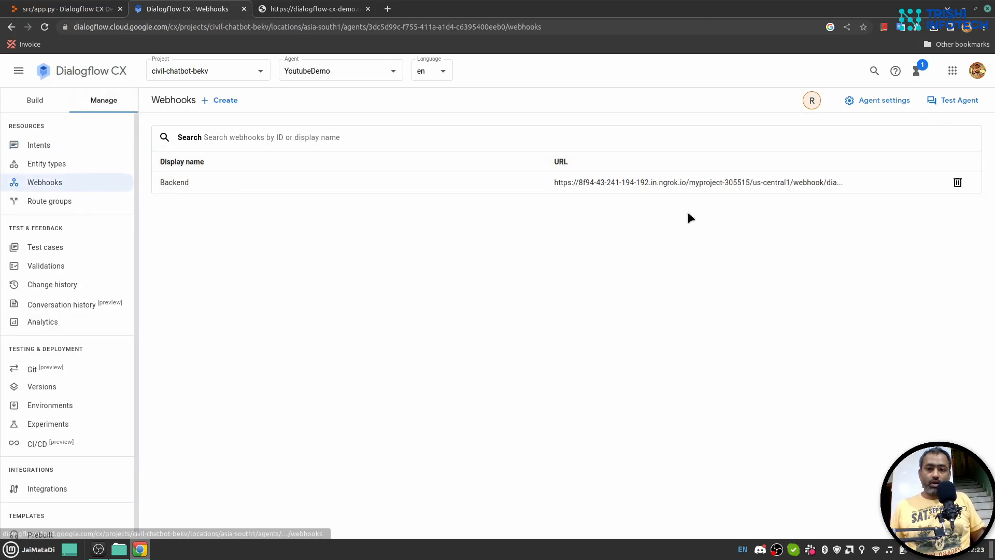
left_click(174, 182)
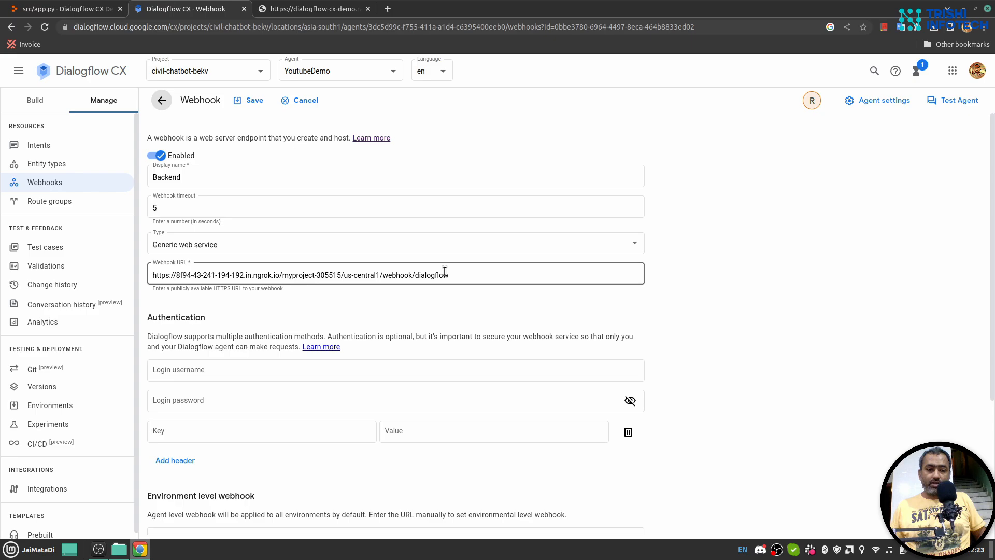
Step: Replace the webhook URL with the repl.co /dialogflow address, save, and return to the flow builder
triple_click(299, 274)
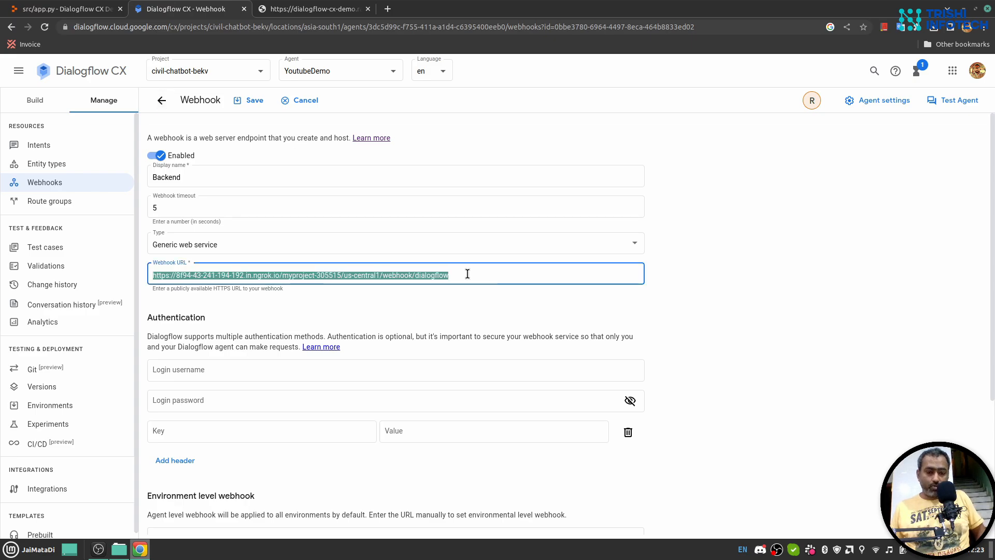
left_click(253, 100)
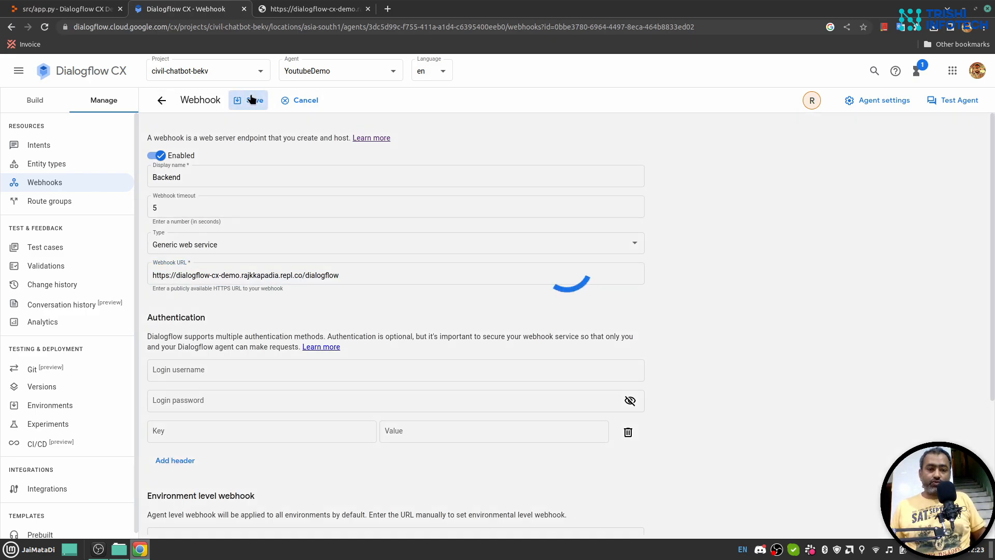
left_click(248, 100)
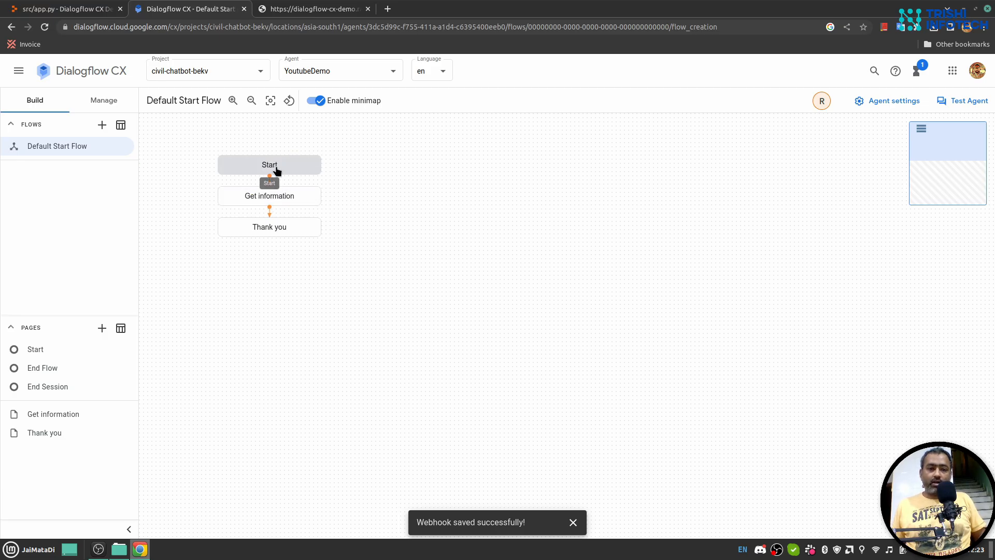
Step: Review the Start, Get information and Thank you pages, scrolling the Thank you fulfillment, then begin a new browser tab
left_click(269, 196)
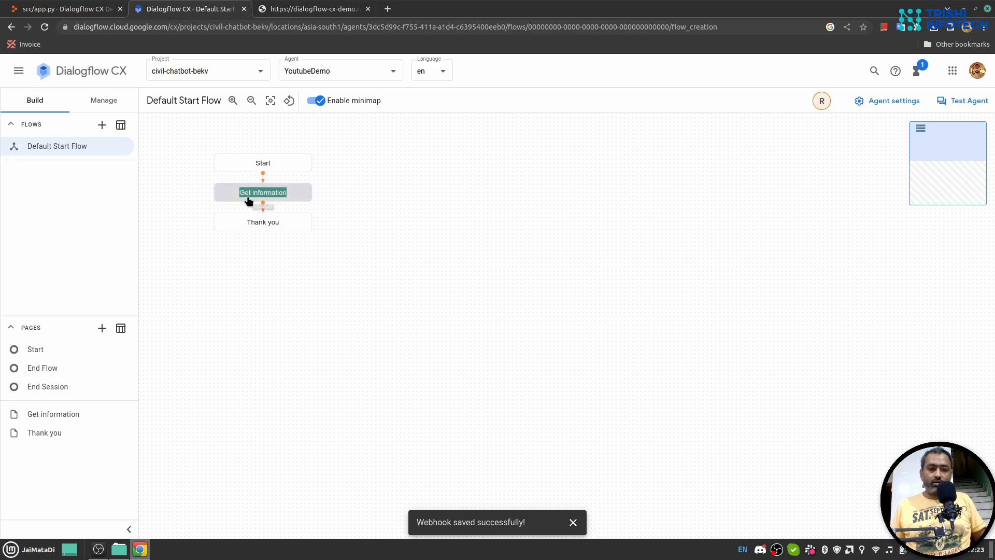
left_click(263, 193)
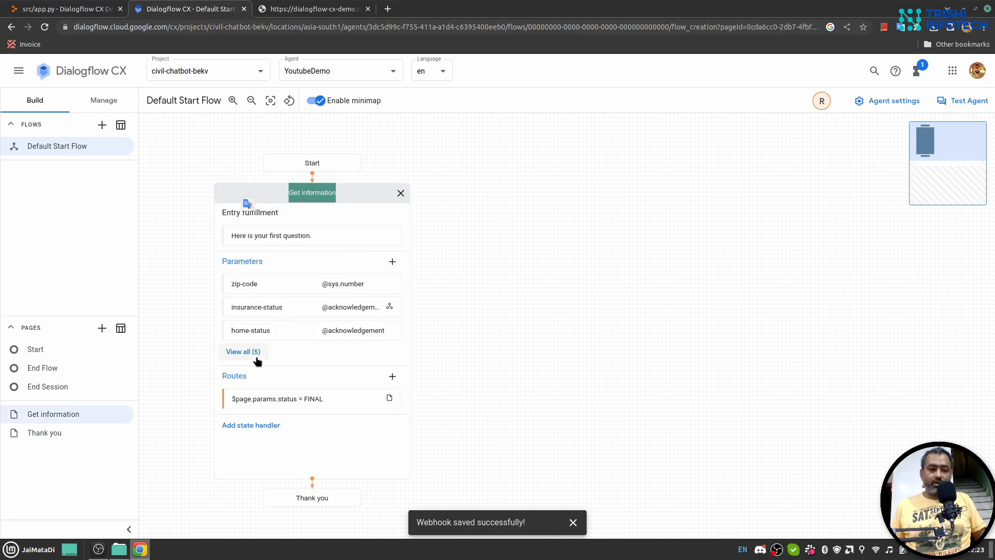
mouse_move(210, 266)
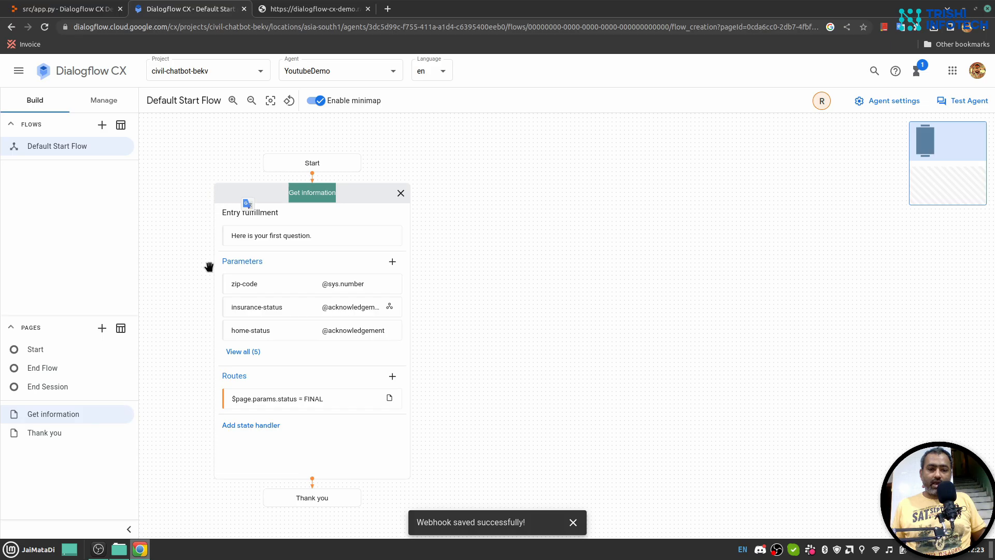
left_click(401, 193)
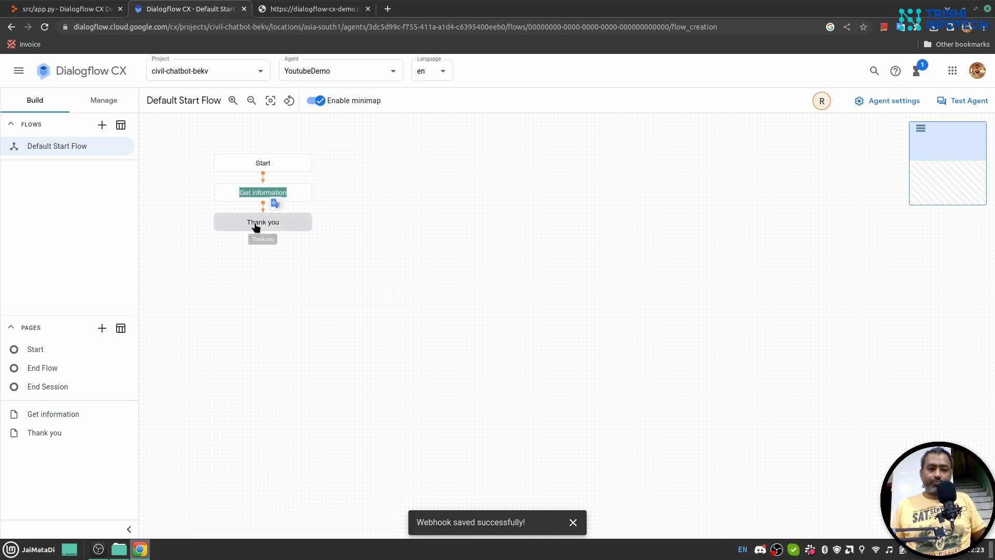
left_click(263, 221)
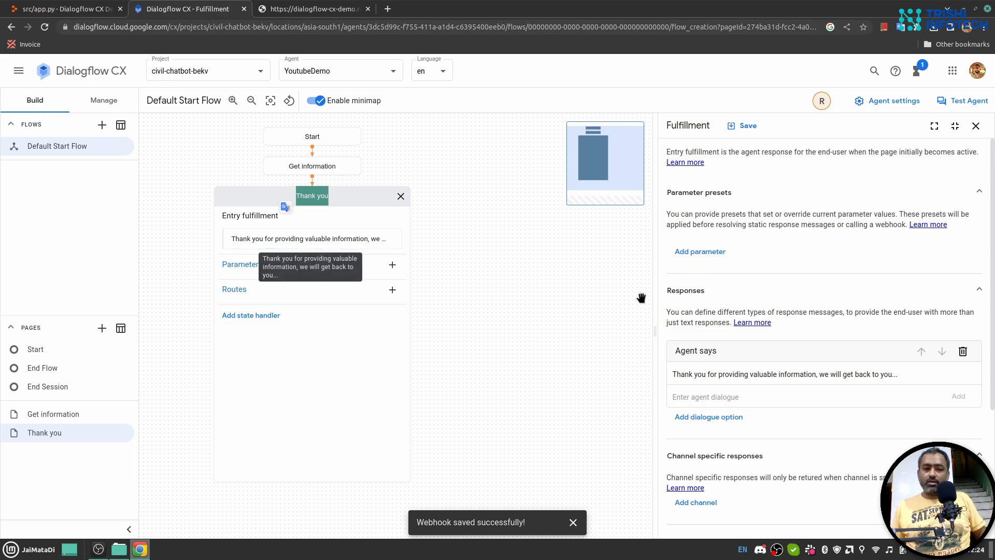
scroll("down", 3)
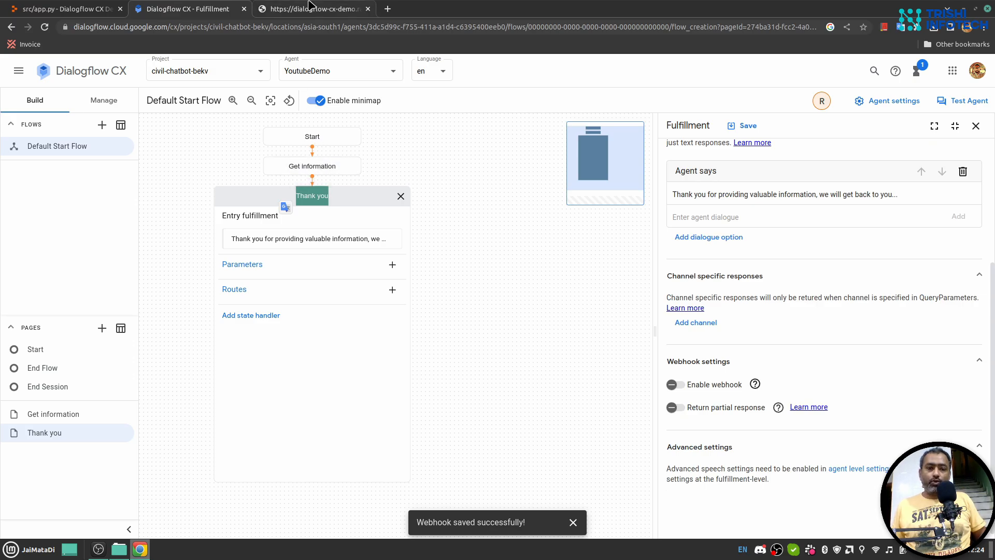
left_click(511, 8)
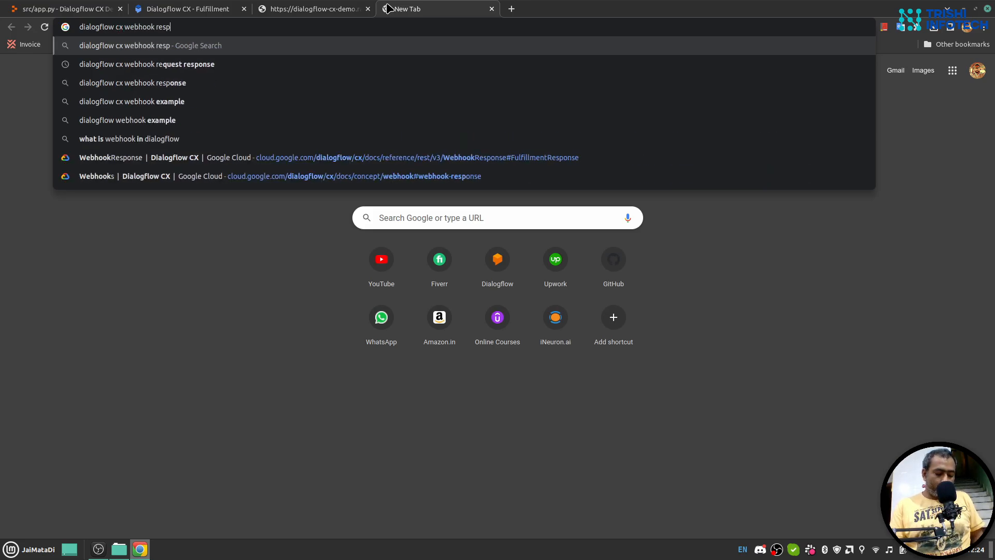
Step: Search webhook responses and reach the WebhookResponse (V3) reference from the Webhooks | Dialogflow CX page
key("enter")
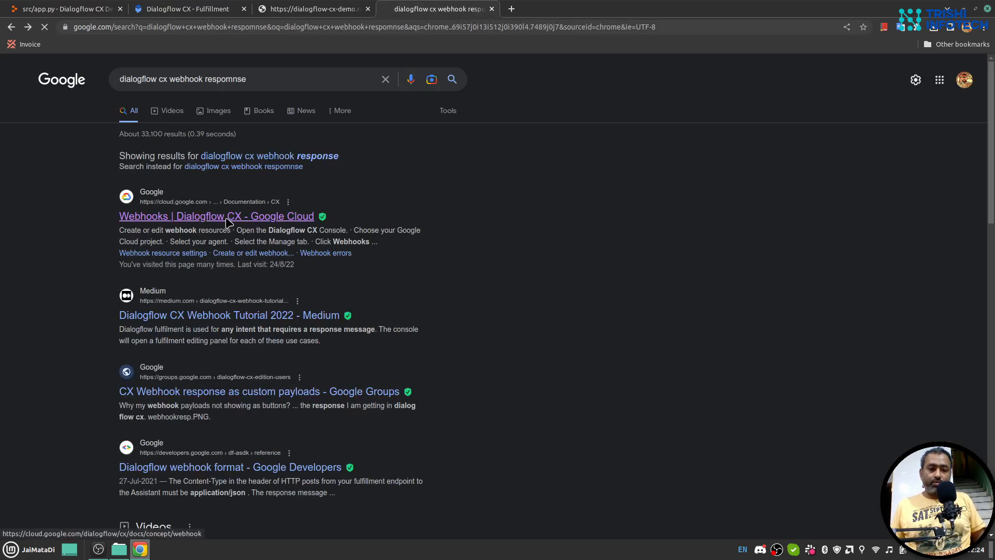
left_click(216, 216)
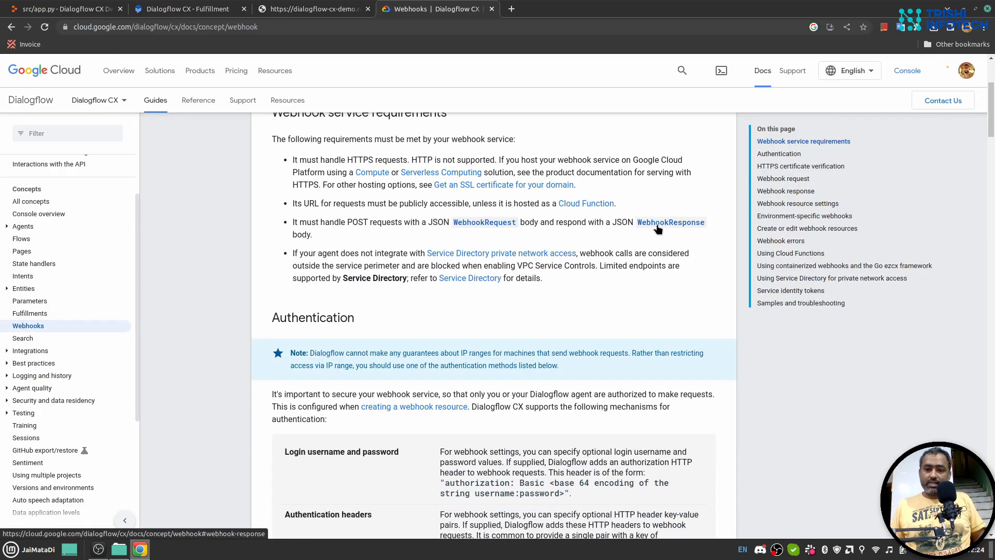
left_click(670, 222)
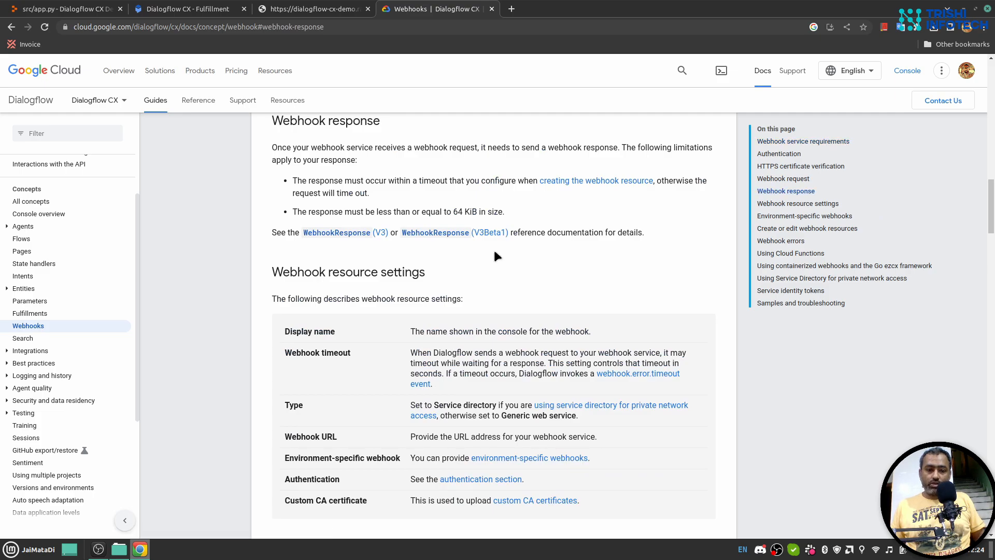
mouse_move(346, 232)
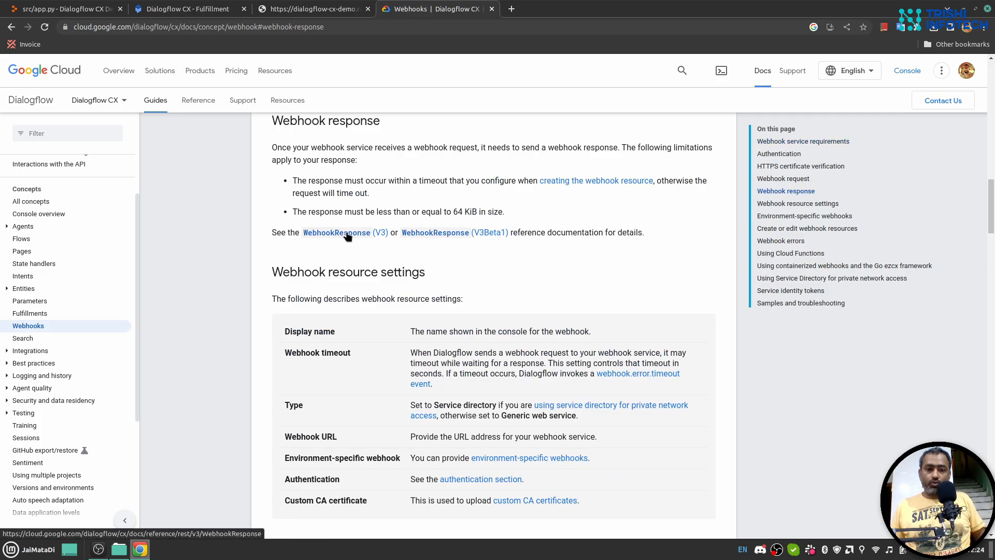
left_click(336, 232)
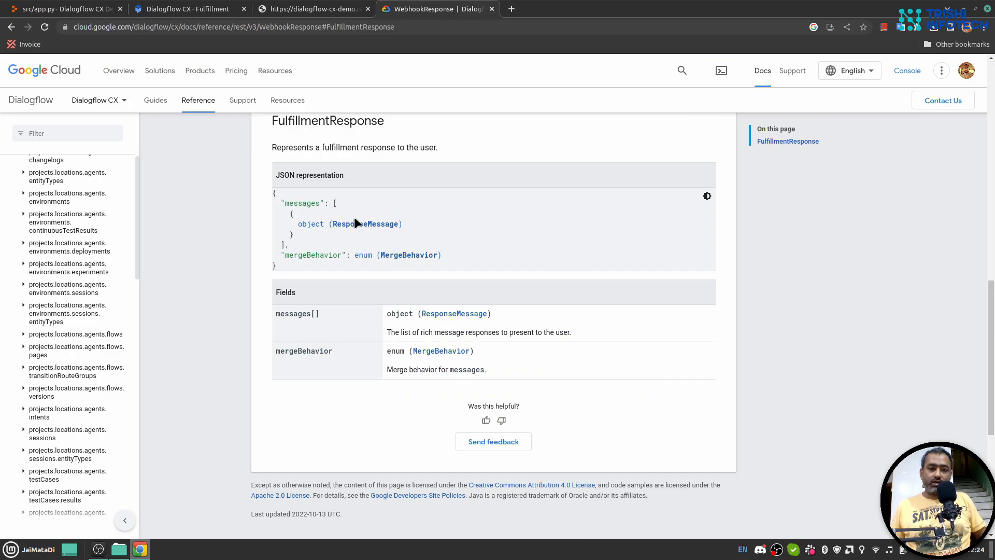
mouse_move(364, 223)
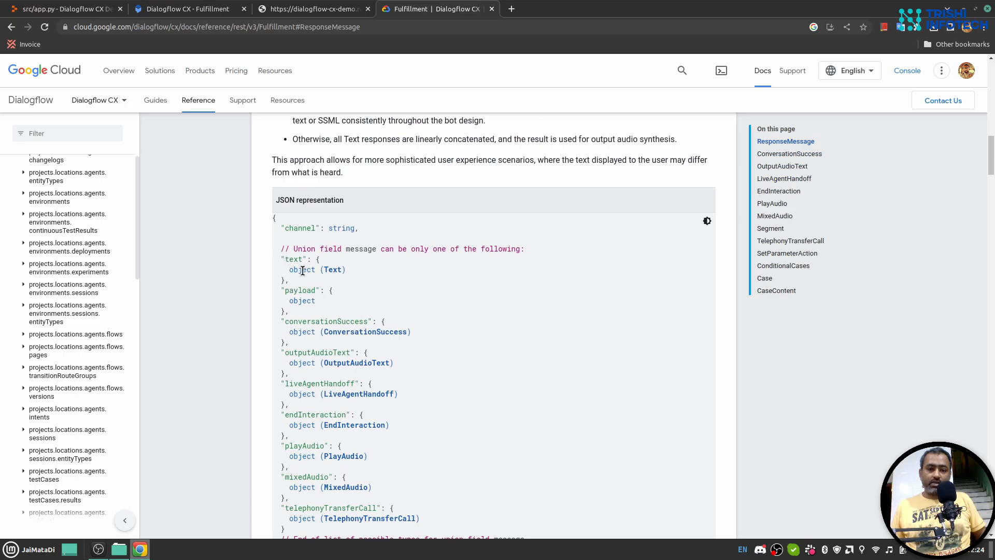
Step: Follow ResponseMessage to the Text reference showing its array of text strings
left_click(333, 269)
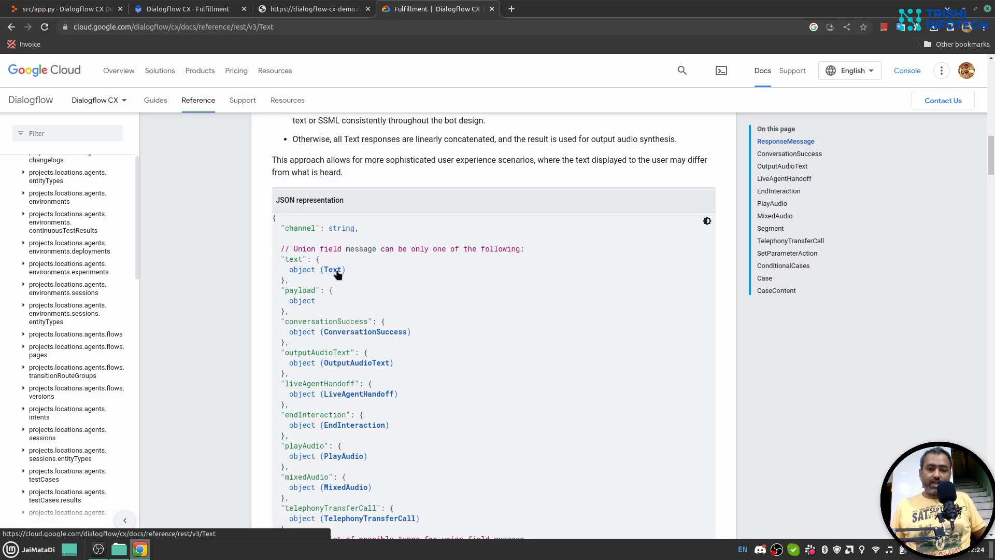
left_click(332, 270)
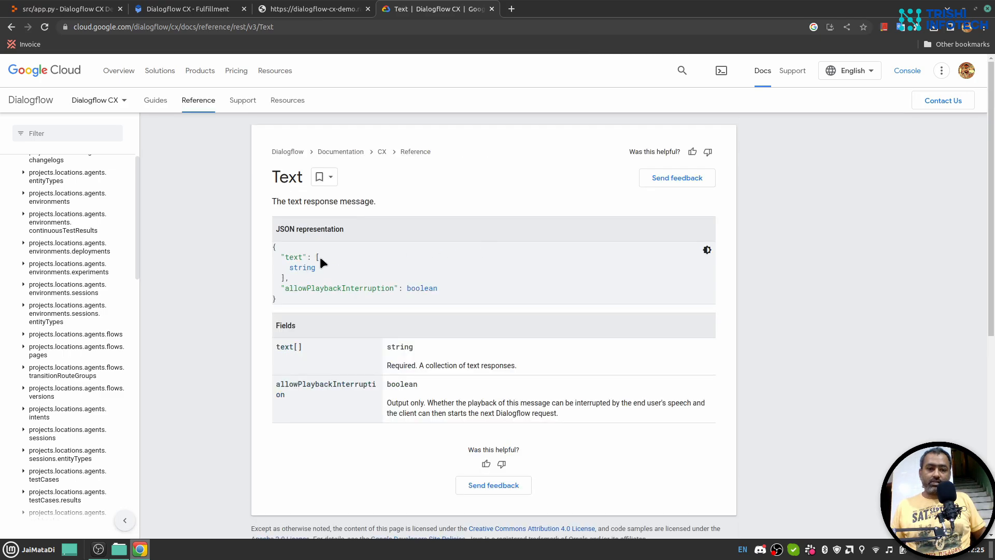
mouse_move(311, 217)
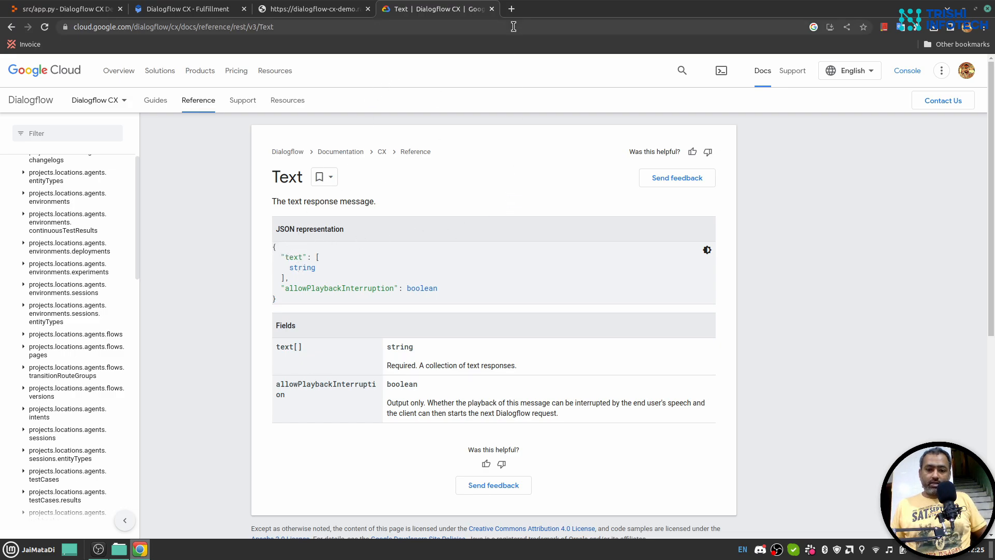
mouse_move(512, 68)
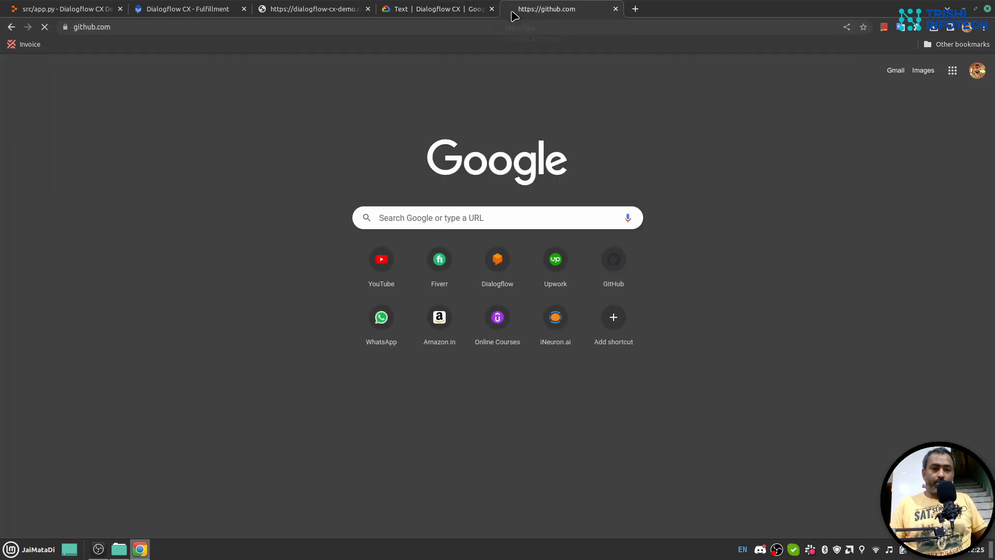
Step: View app.py in the YouTube-Dialogflow-CX-Webhook-Python GitHub repo, then return to Replit
left_click(962, 69)
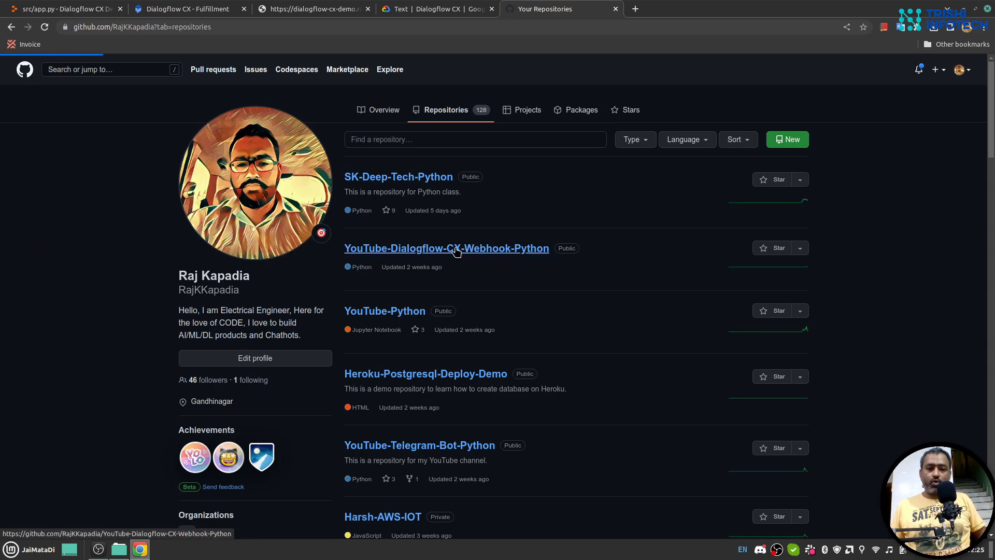
left_click(446, 249)
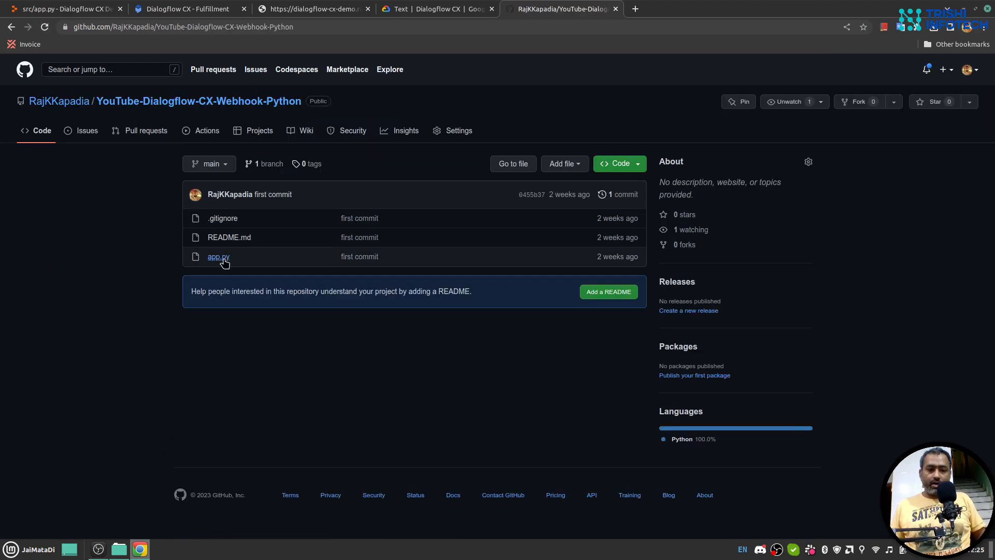
left_click(218, 257)
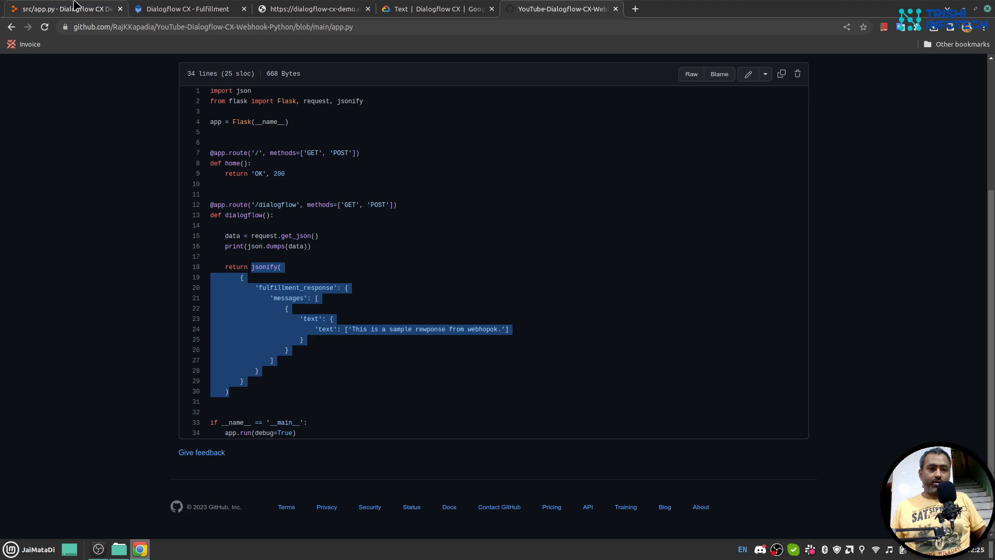
left_click(63, 9)
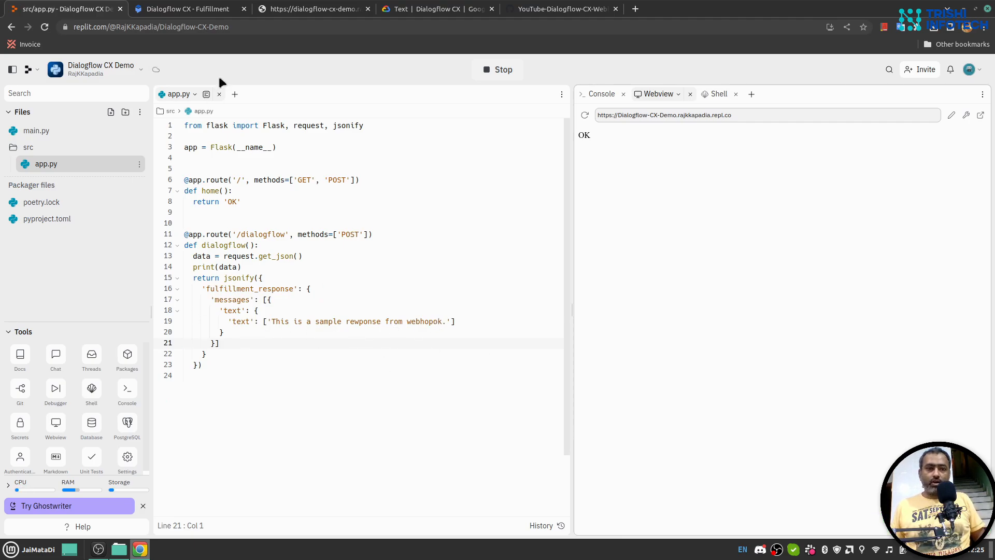
Step: Switch from the Replit code to the Dialogflow CX fulfillment tab
left_click(184, 9)
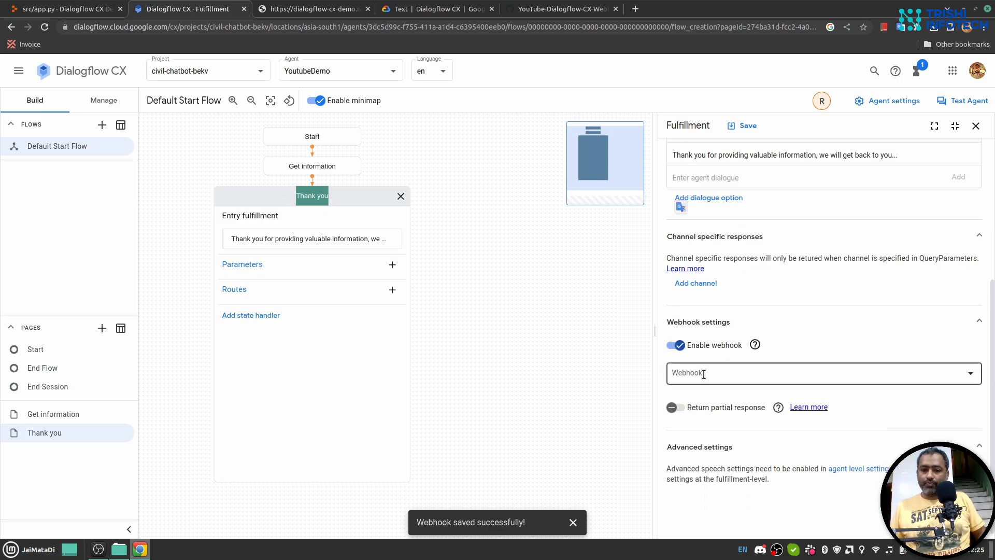
Step: Set the Thank you fulfillment to use the Backend webhook with tag thankYou and save it
left_click(823, 373)
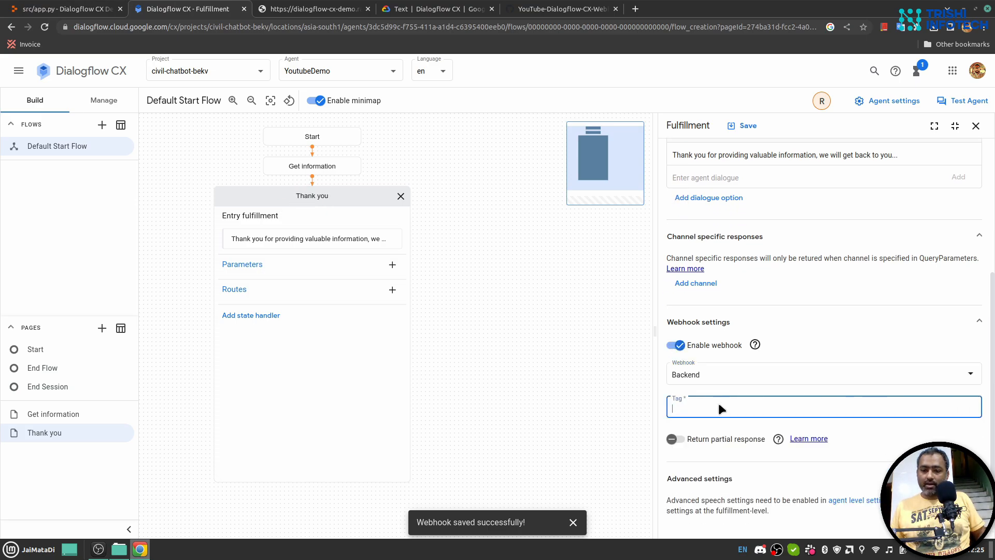
type("thankYou")
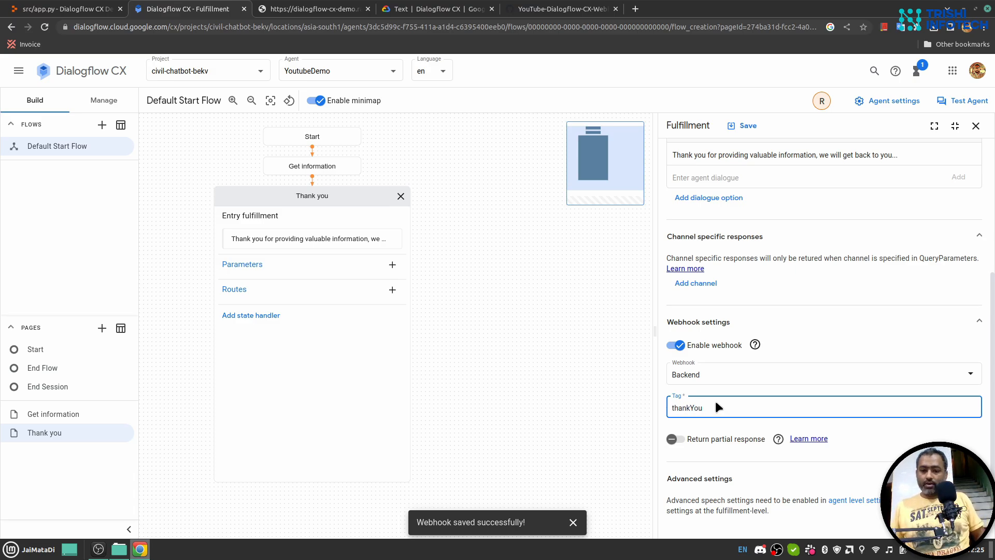
left_click(747, 125)
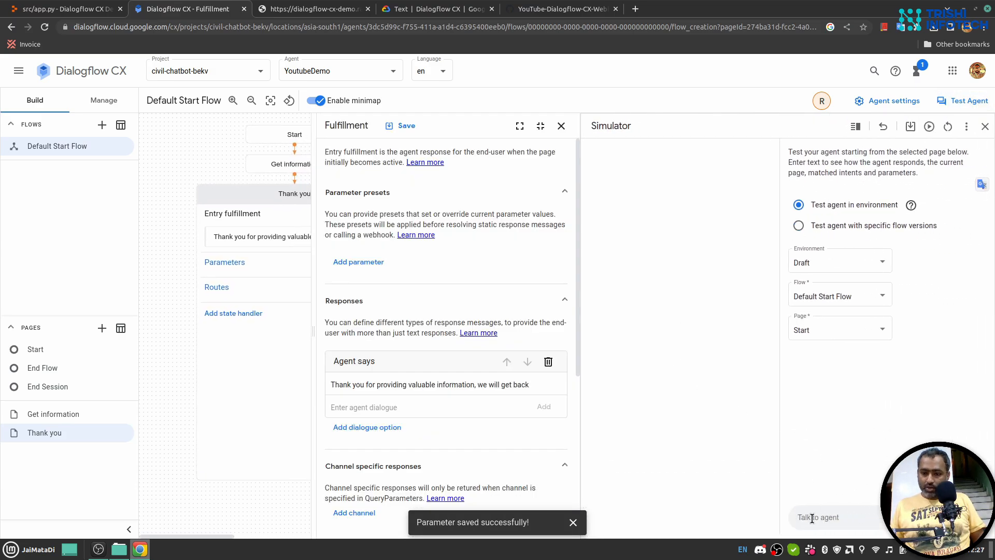
Step: Answer the simulator with hi, 12345, yes, 1st july 2009, no and an email until the webhook reply appears
type("hi")
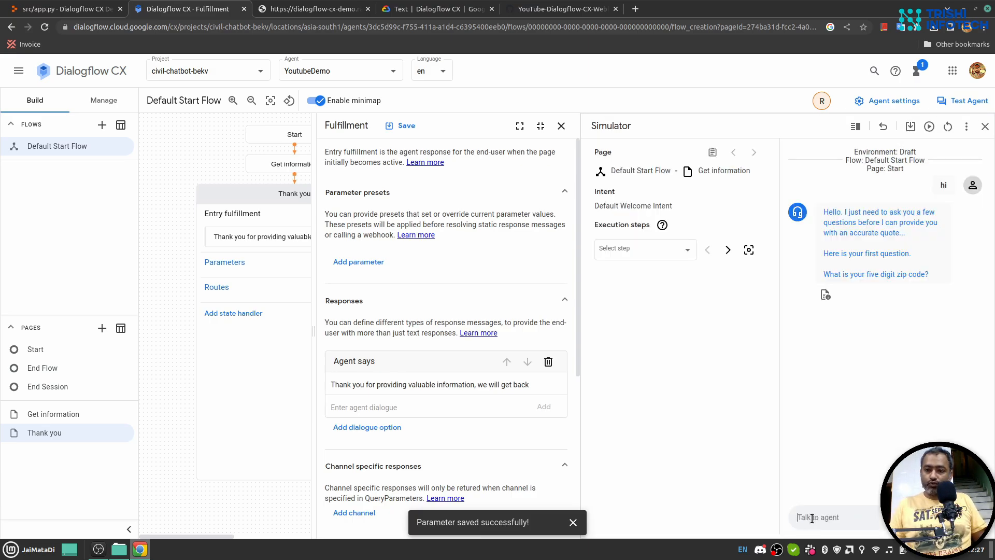
type("12345")
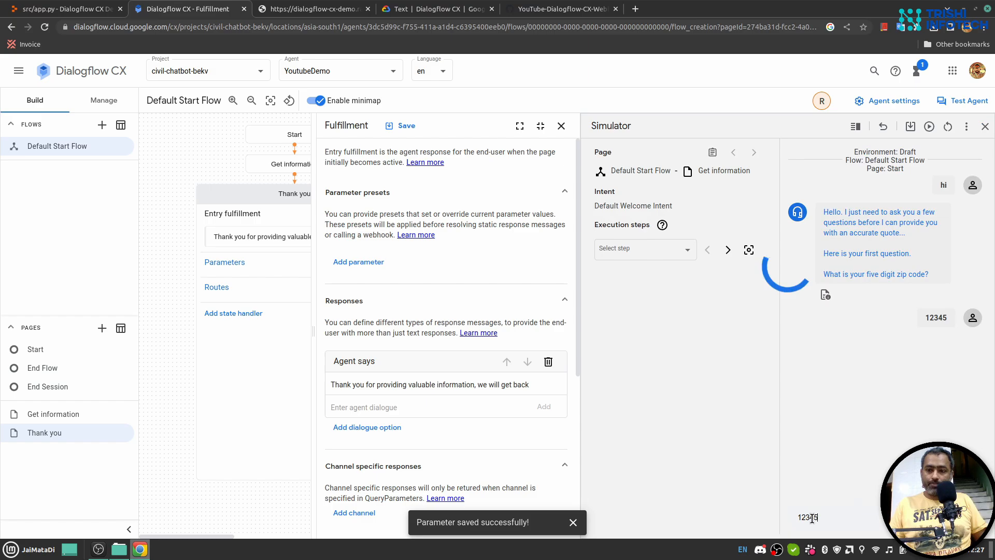
type("yes")
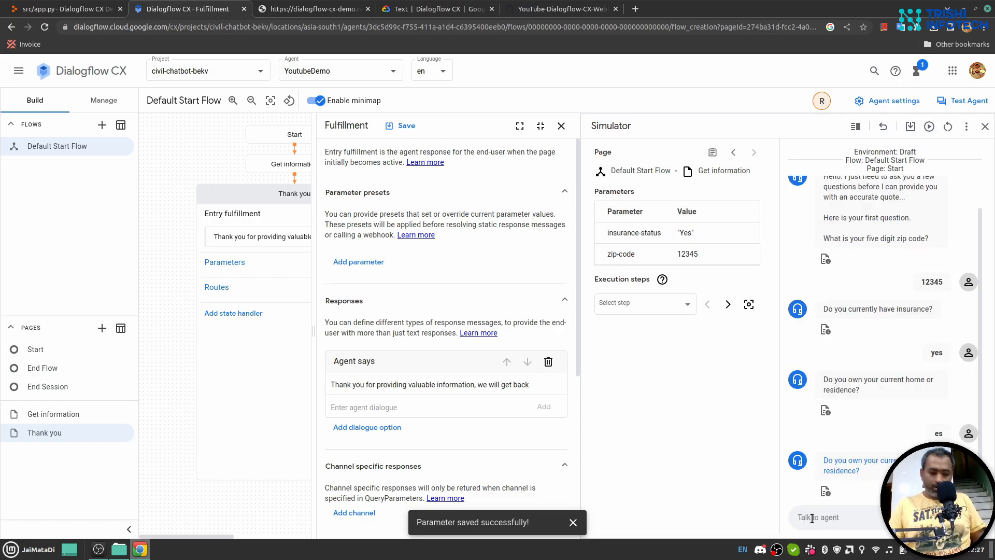
type("1st")
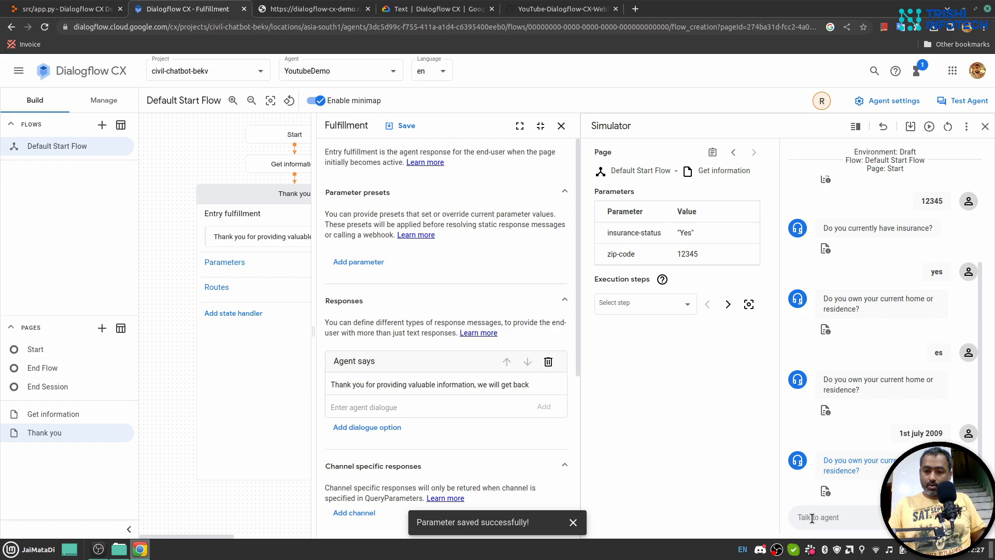
type("n")
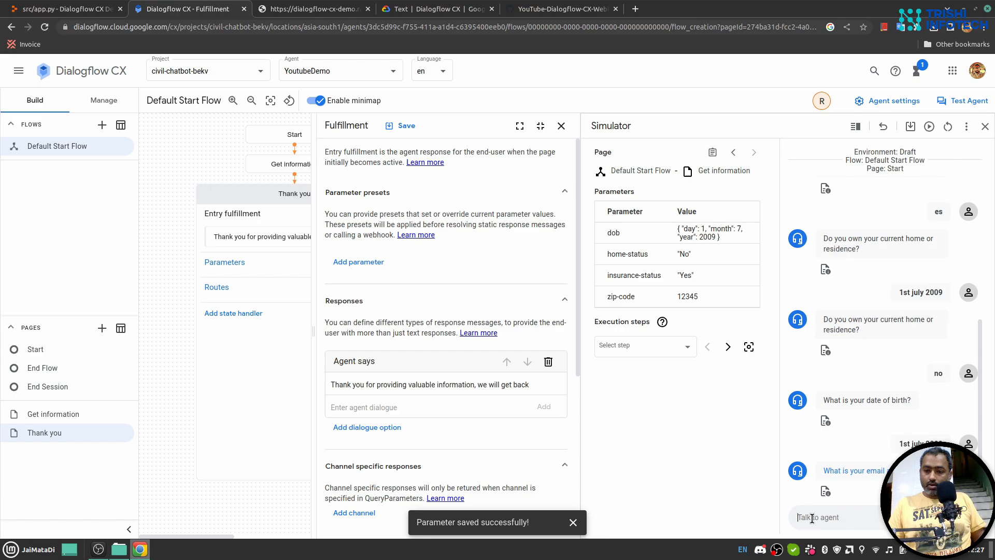
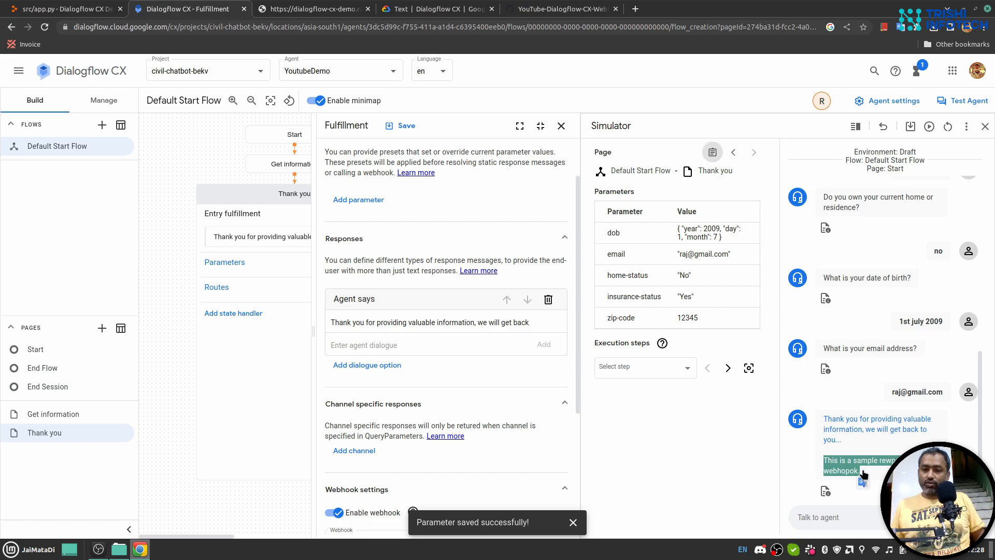
left_click(63, 8)
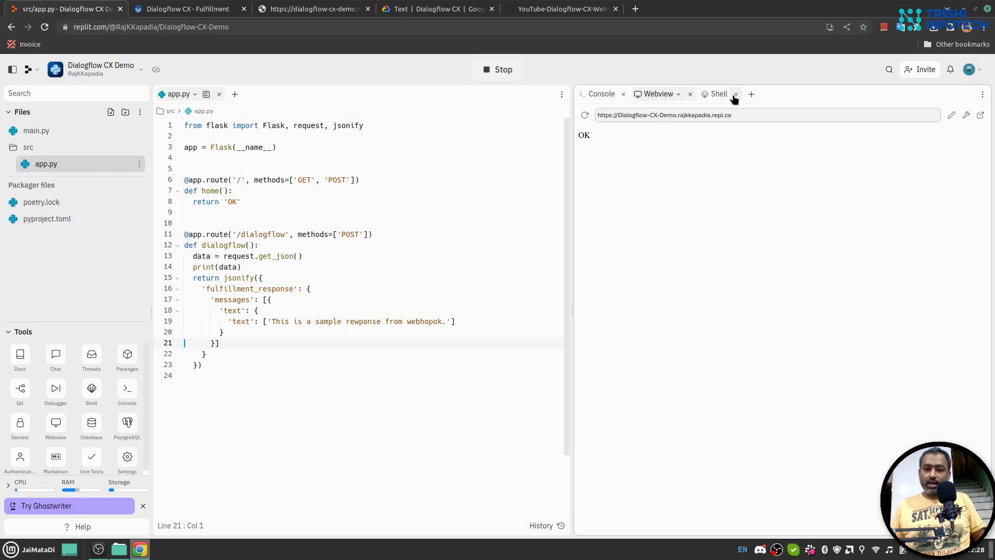
Step: View the Replit console logs of the incoming Dialogflow webhook request
left_click(600, 94)
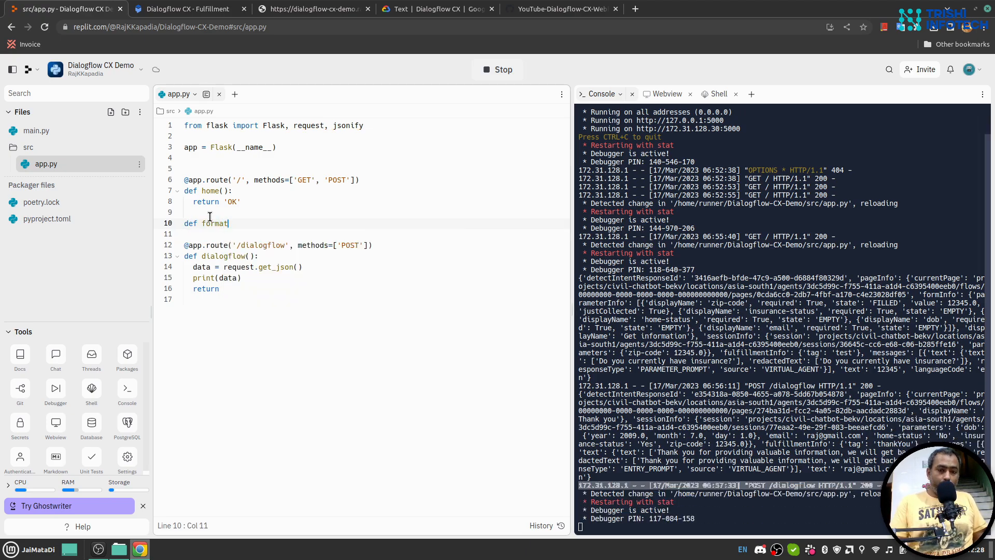
Step: Write the signature def format_response(texts: List[str]) -> jsonify
type("_respons")
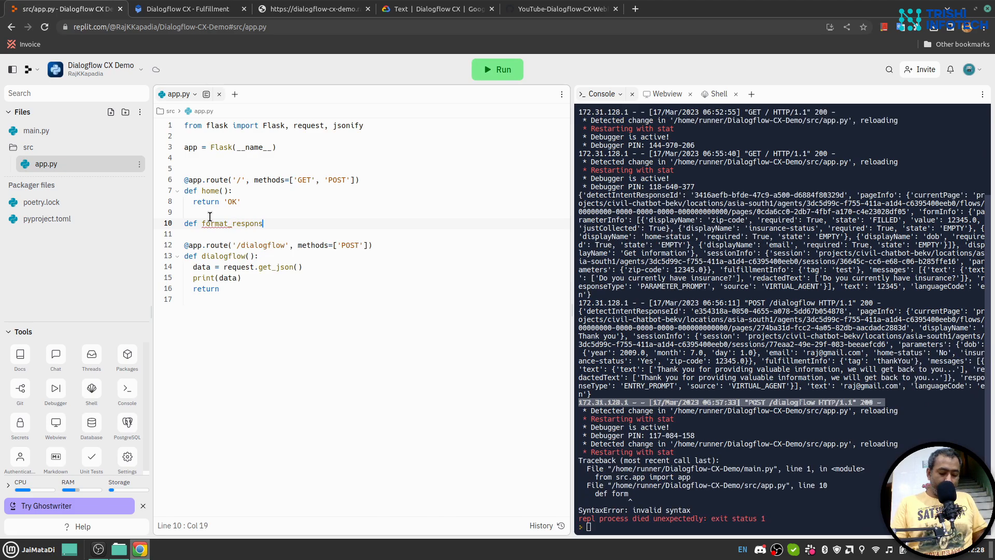
type("e(tex")
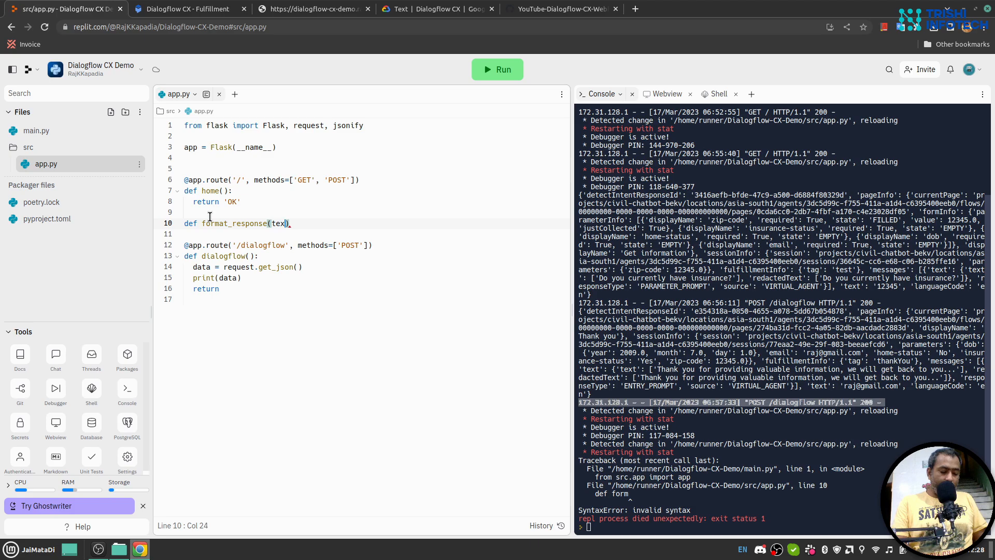
type("s: List[st")
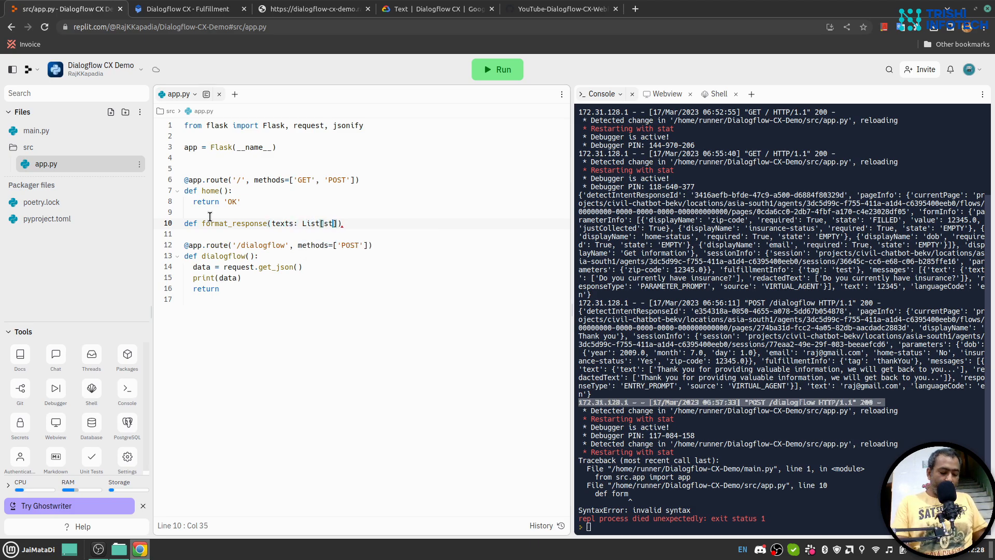
type("r")
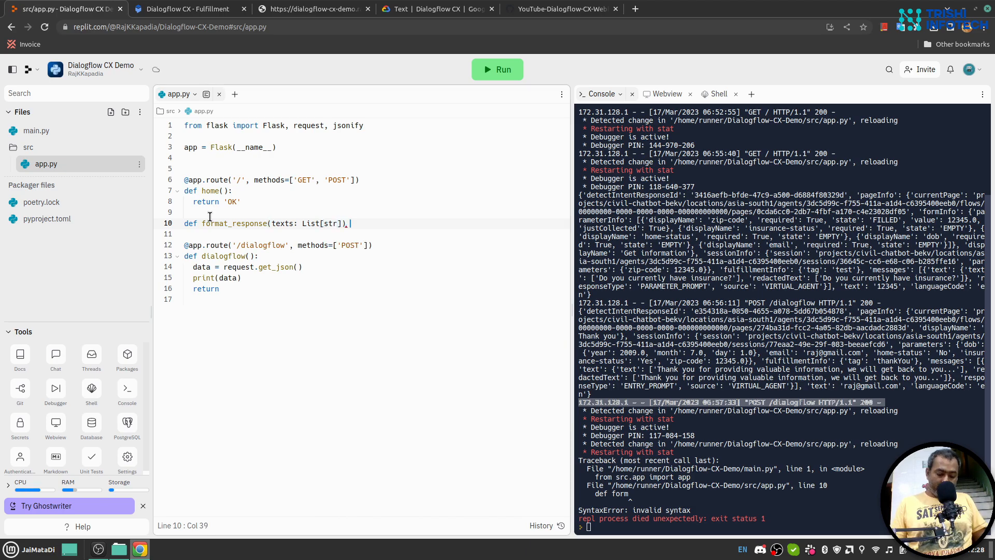
type("-> json")
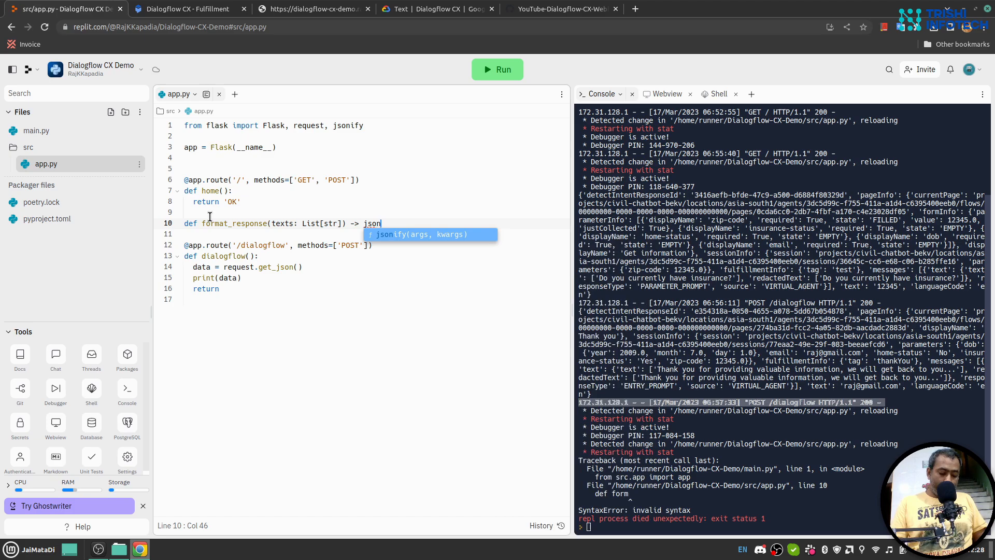
type("ify:")
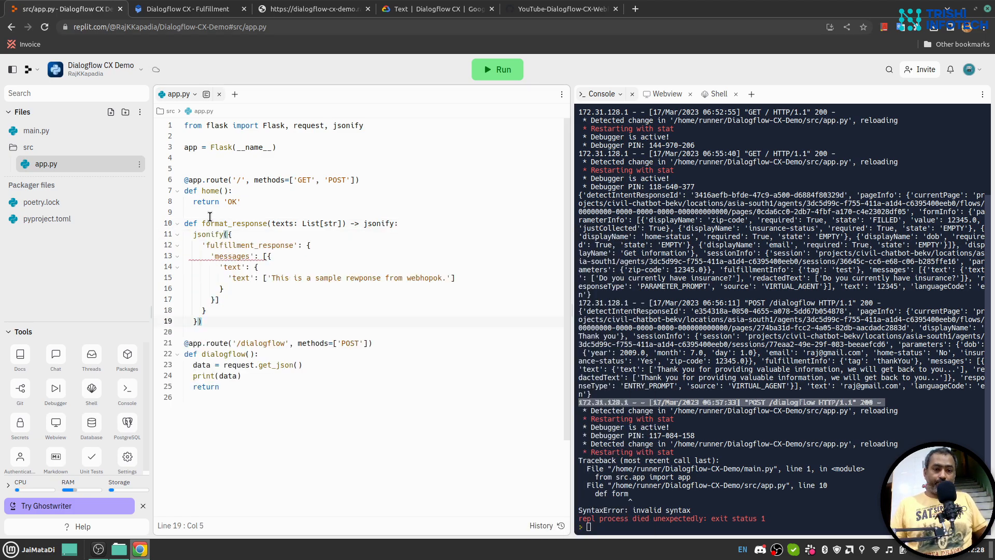
Step: Assign the jsonify payload to response, return it, and import List from typing
left_click(195, 234)
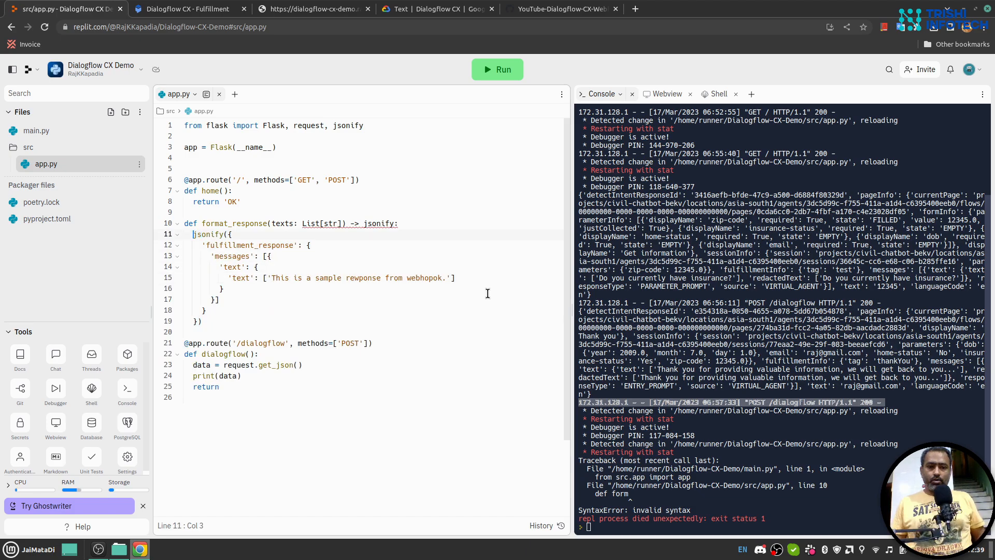
type("response  =")
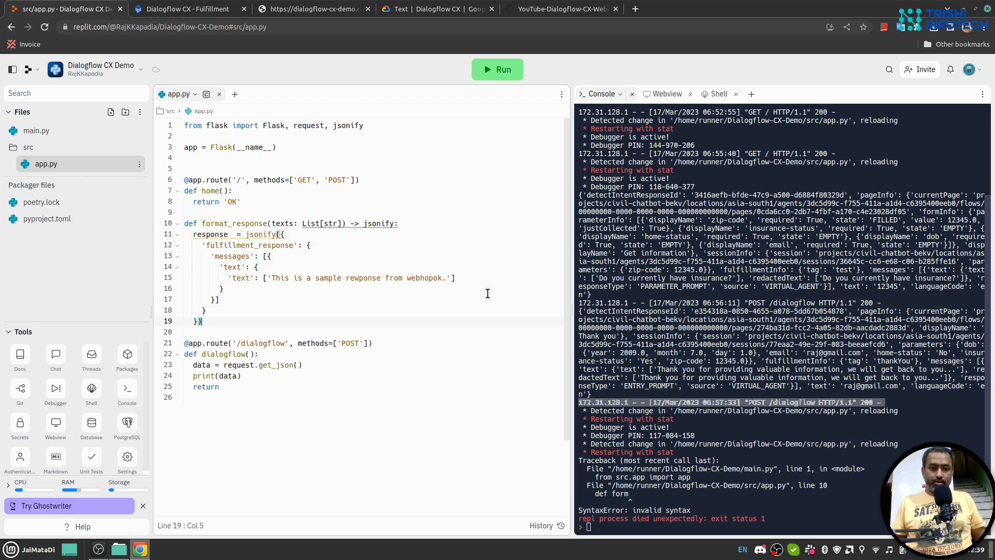
key("Enter")
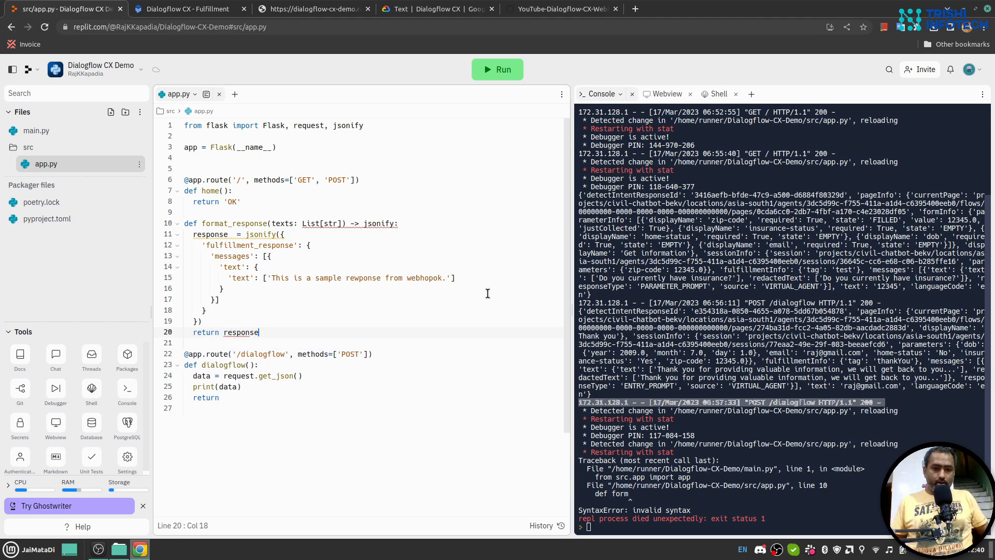
left_click(364, 125)
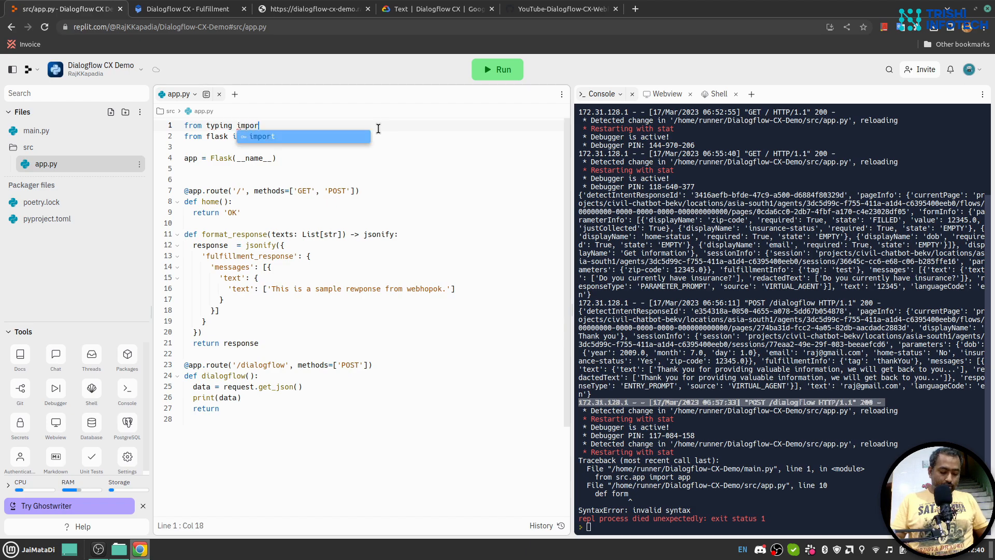
type("List")
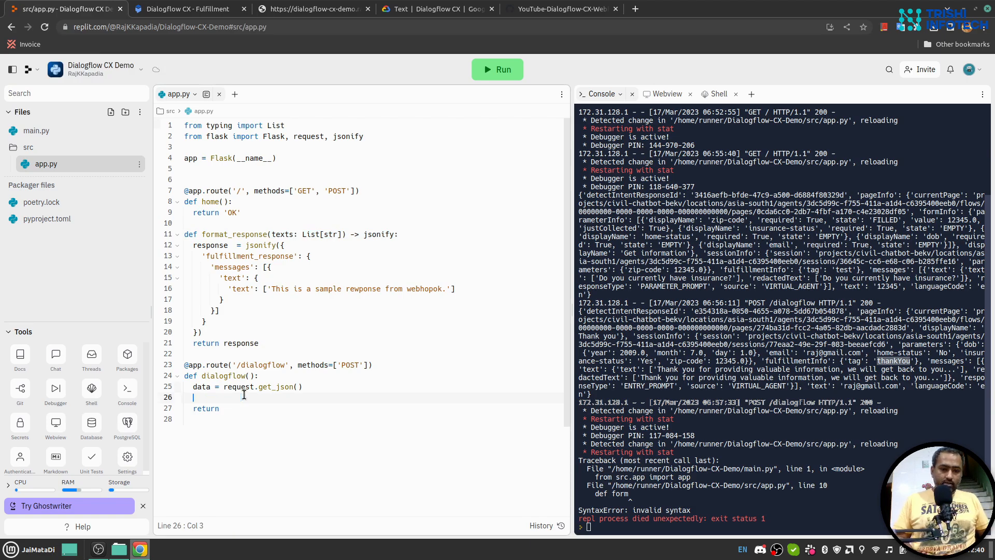
Step: Add tag = data['fulfillmentInfo']['tag'] and print(tag) to the dialogflow handler
type("tag = d")
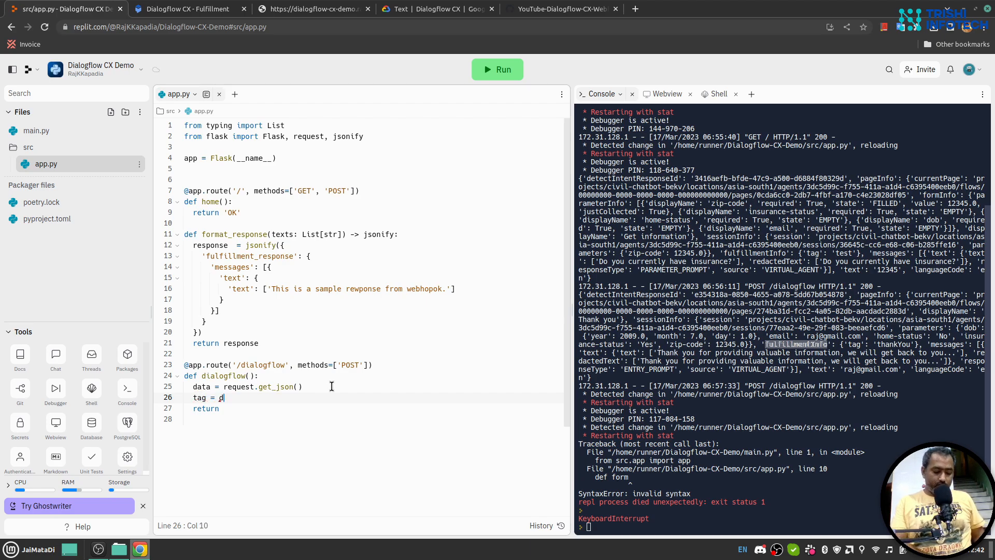
type("ata['fulfillmentInfo")
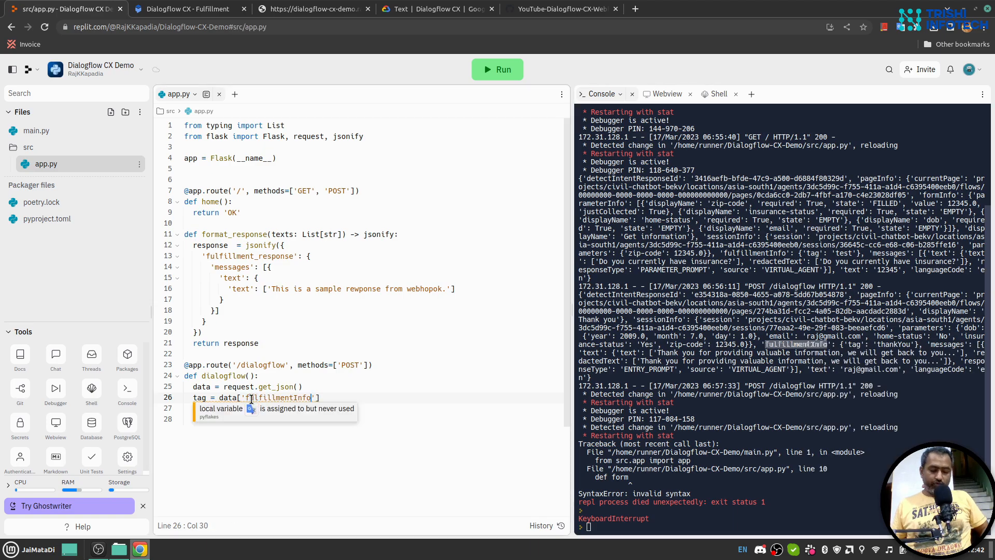
type("['']")
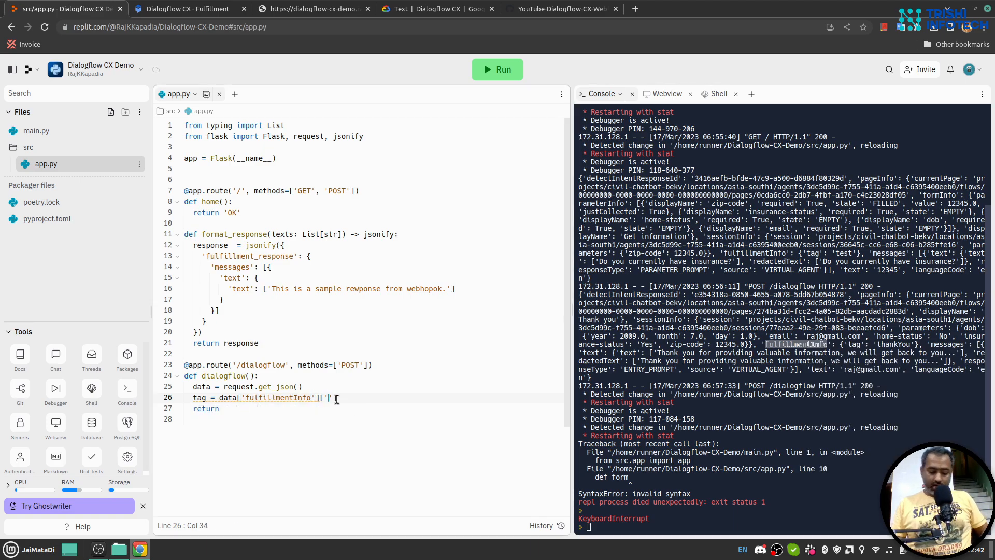
type("tag")
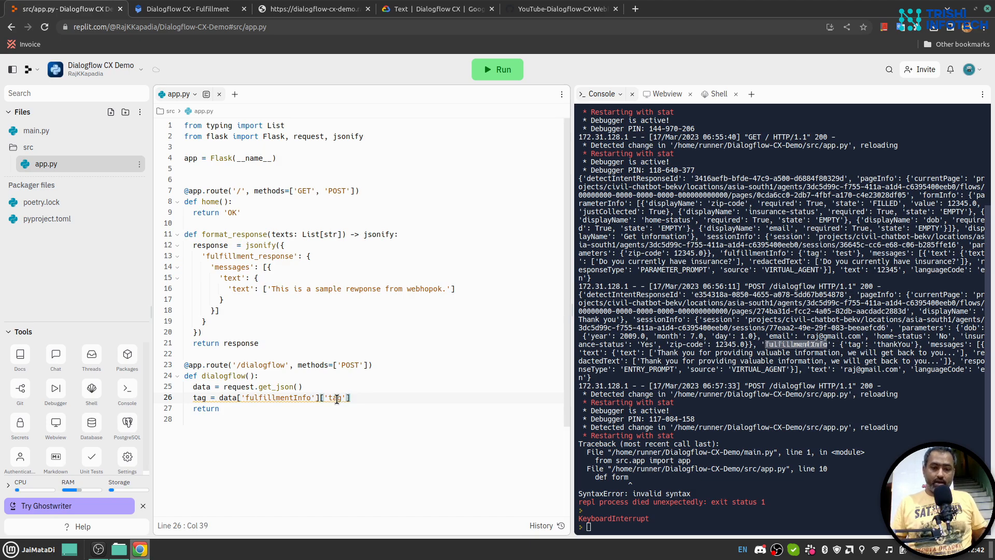
type("print")
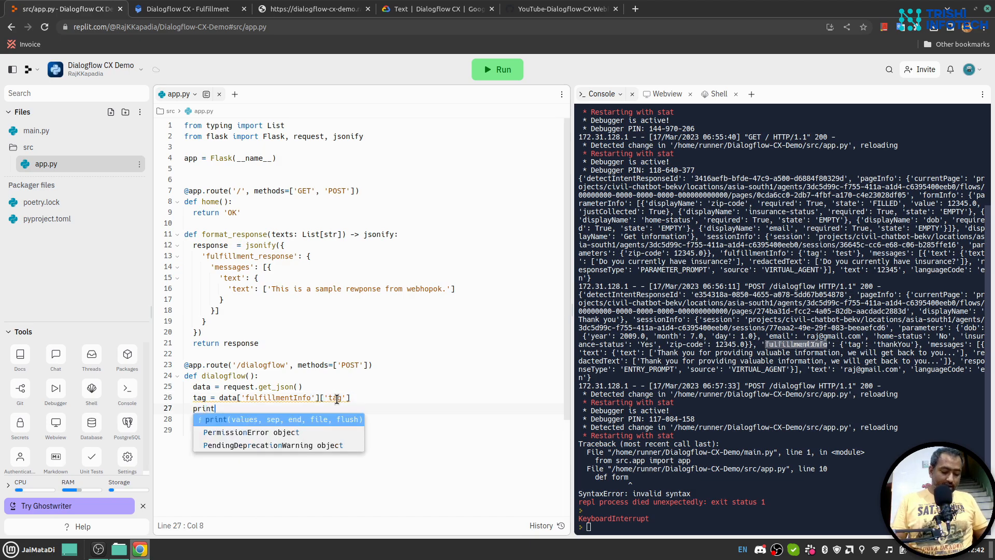
type("(tag)")
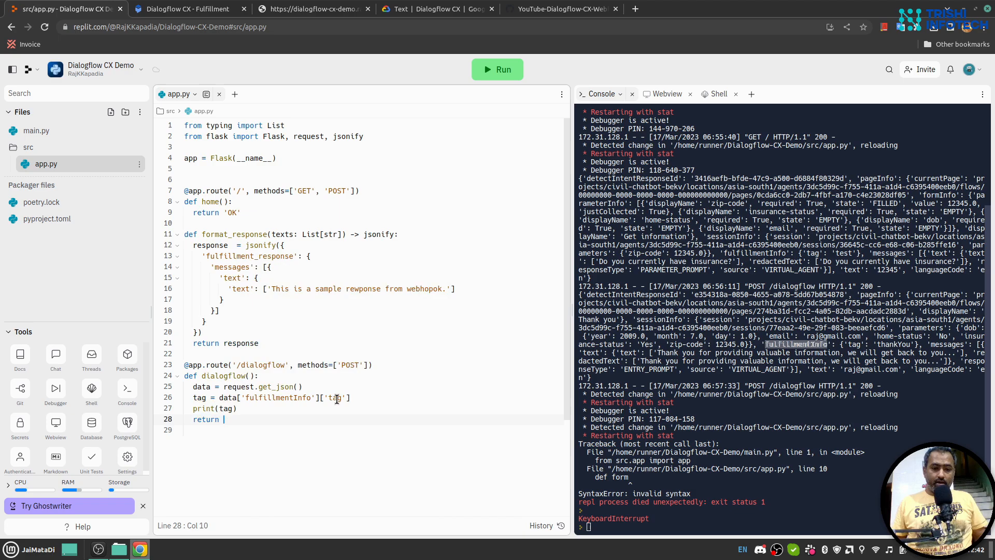
Step: Replace the leftover return with response = format_response([ ... ])
key("BackSpace")
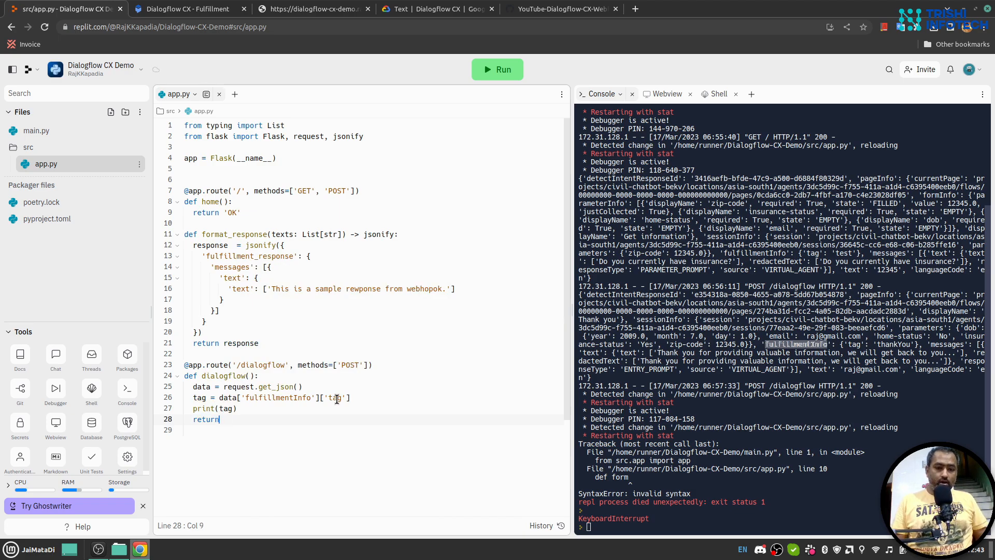
key("Backspace")
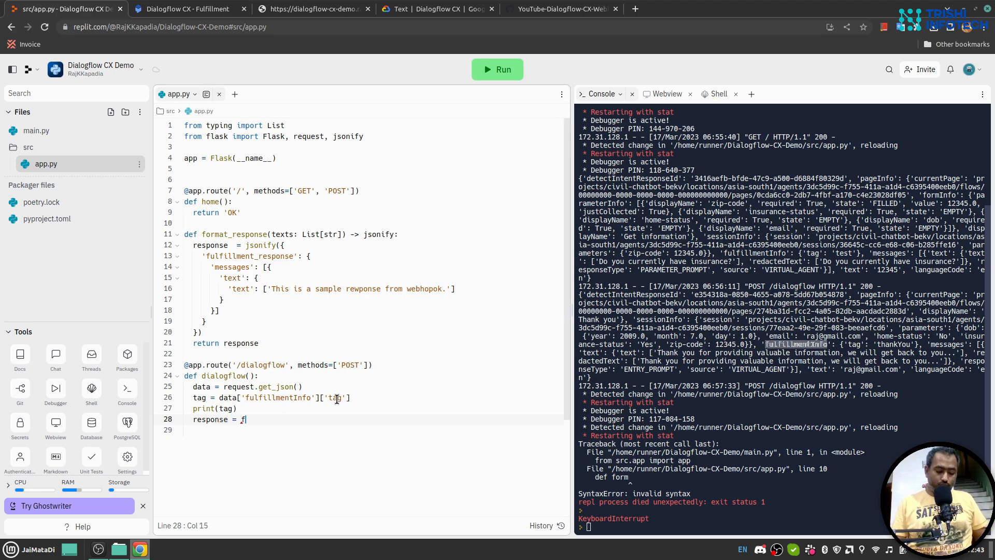
type("ormat_response")
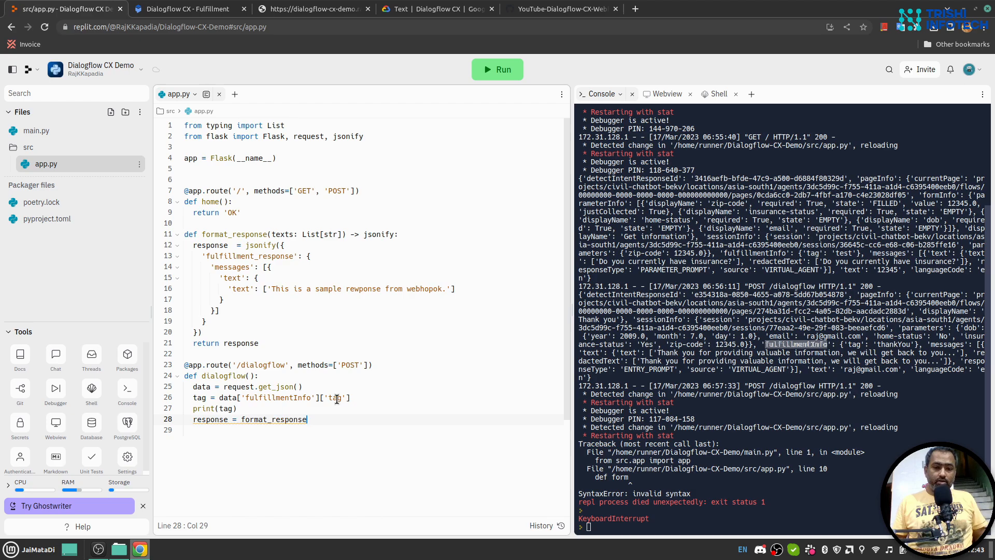
type("(")
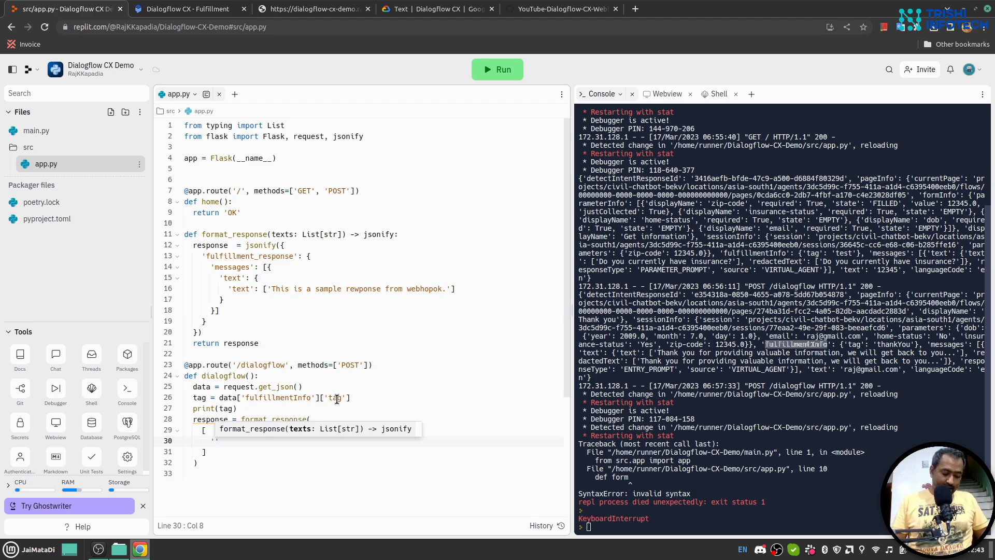
Step: Select the Thank you page's Agent says sentence in Dialogflow CX to copy into the webhook
left_click(184, 9)
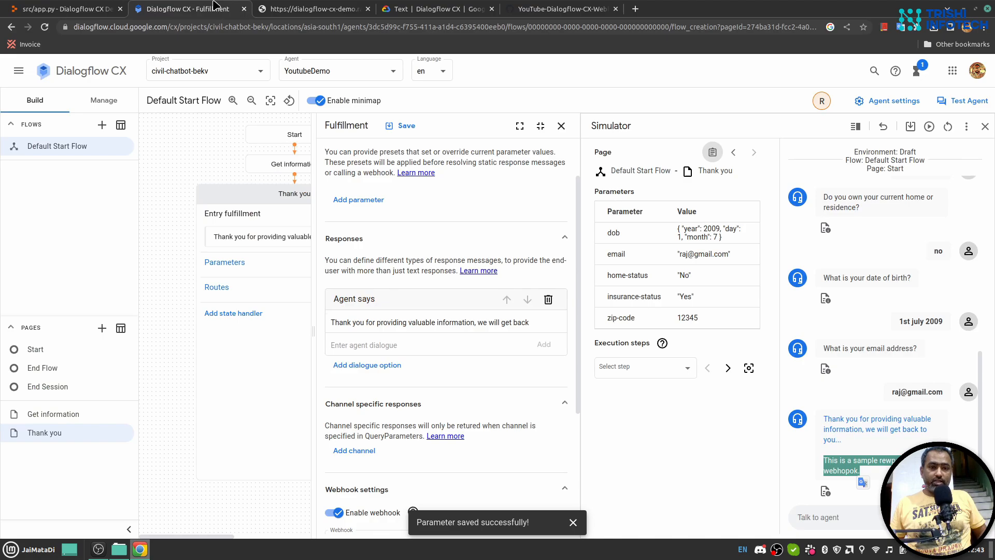
mouse_move(411, 314)
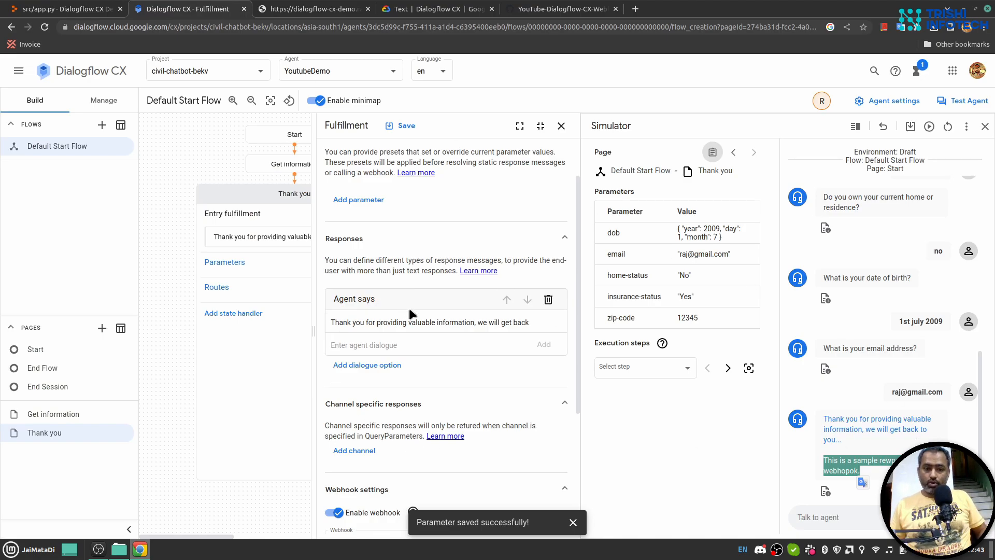
triple_click(430, 322)
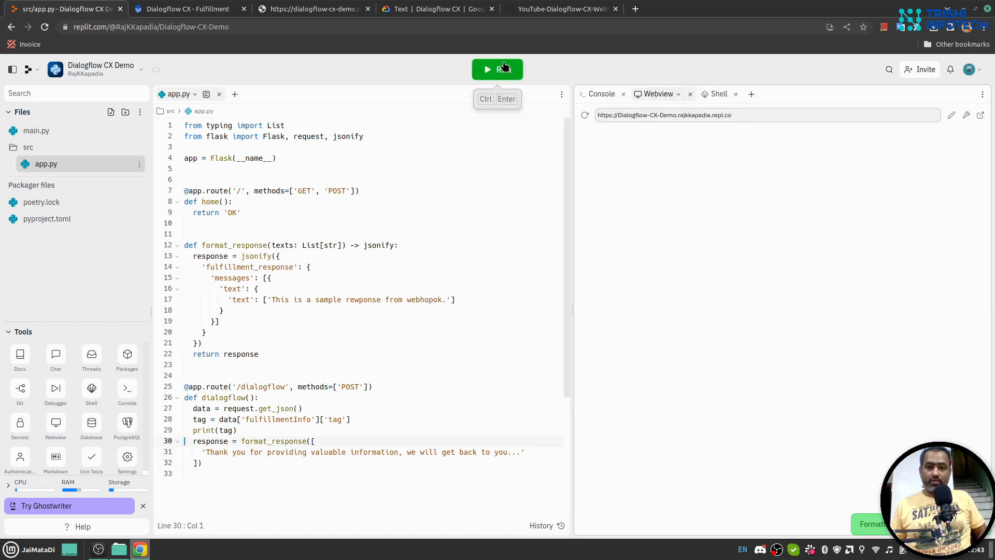
Step: Run the Flask webhook, confirm the Webview preview shows OK, and return to Dialogflow CX
left_click(497, 69)
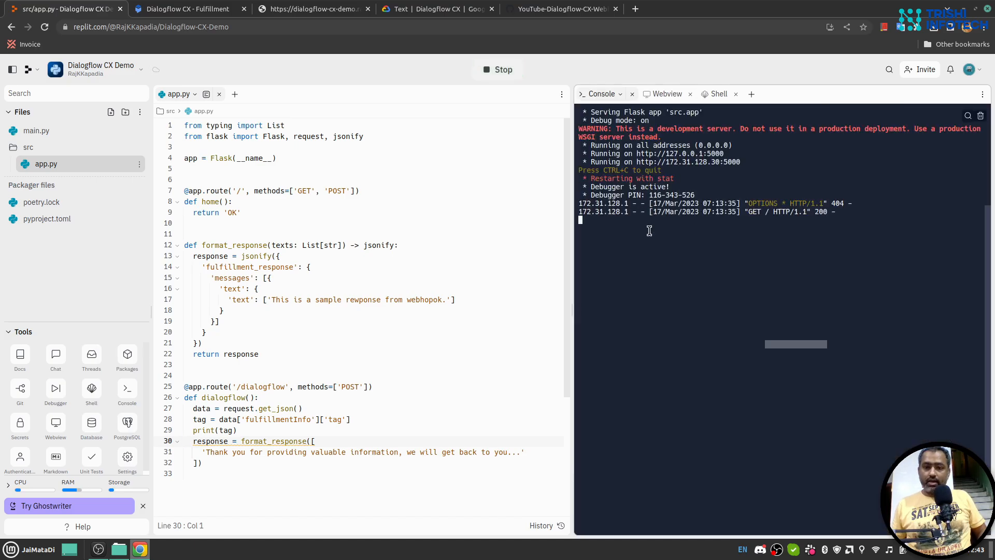
left_click(662, 94)
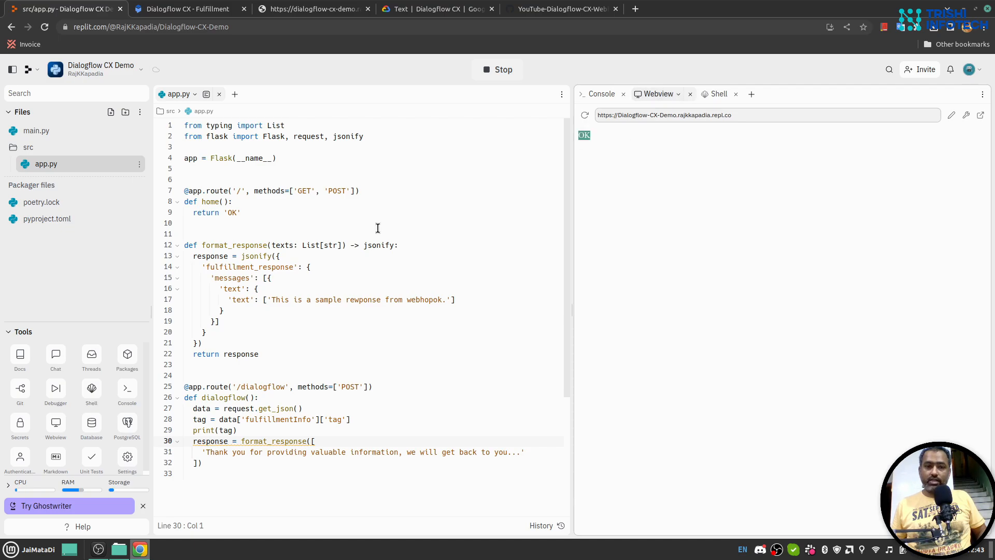
left_click(184, 9)
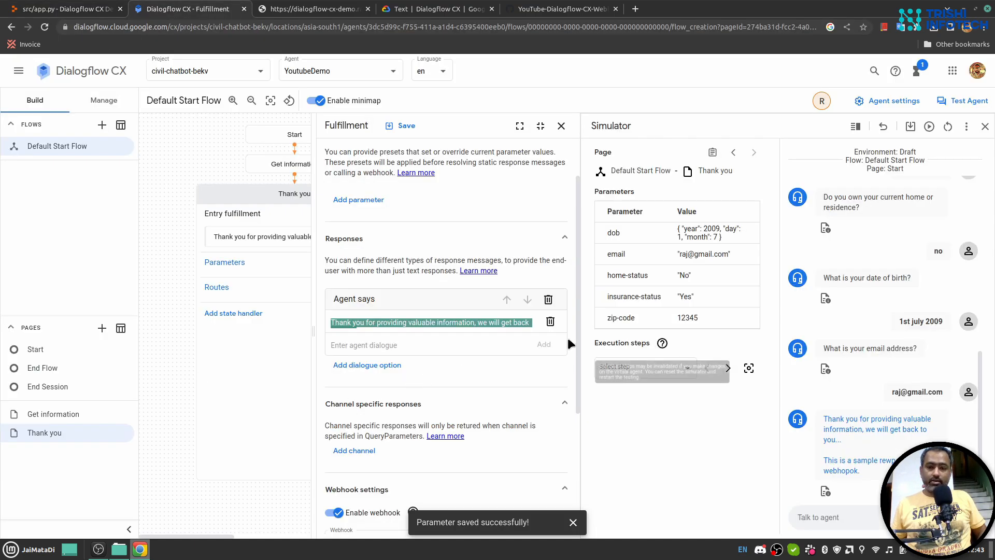
mouse_move(929, 126)
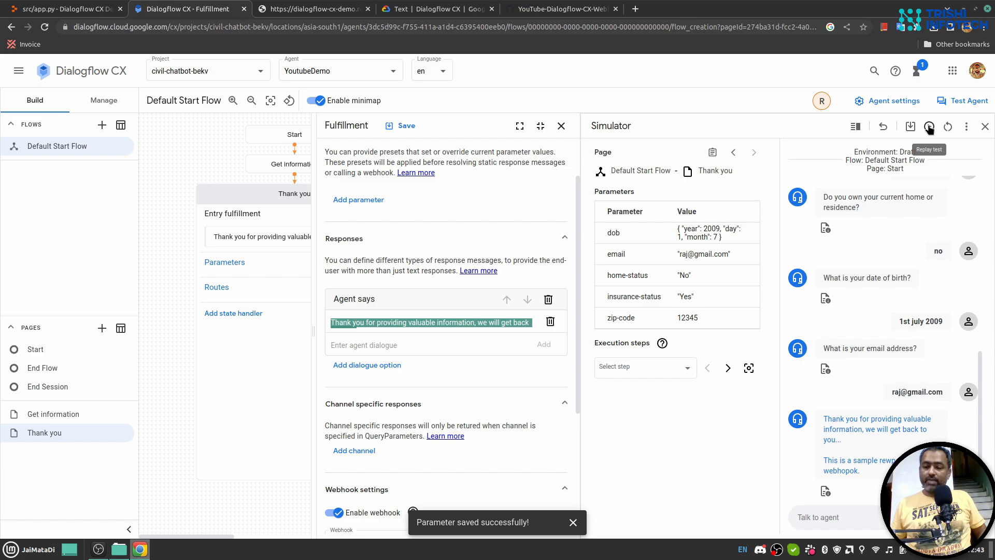
Step: Replay the simulator test, then read the 500 TypeError traceback in the Replit console
left_click(929, 127)
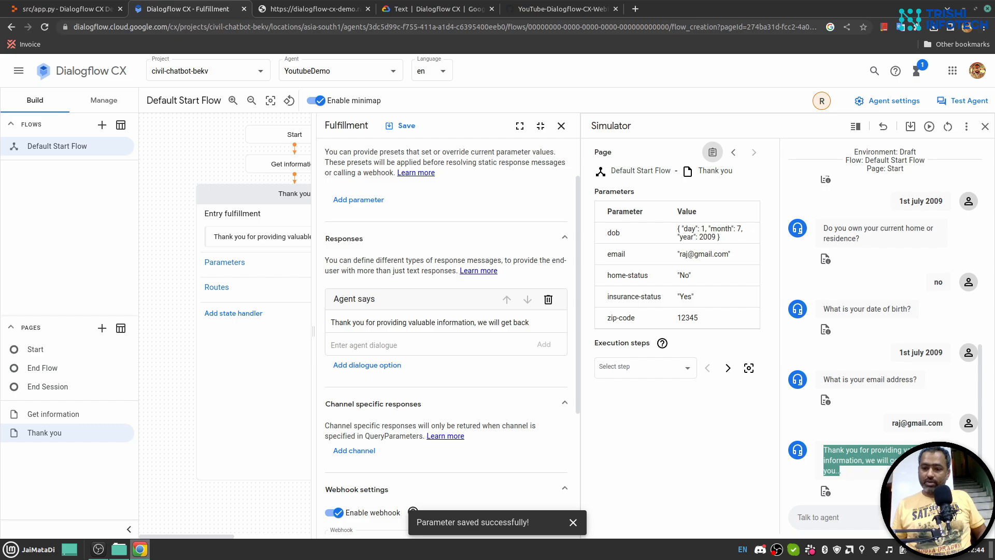
left_click(60, 9)
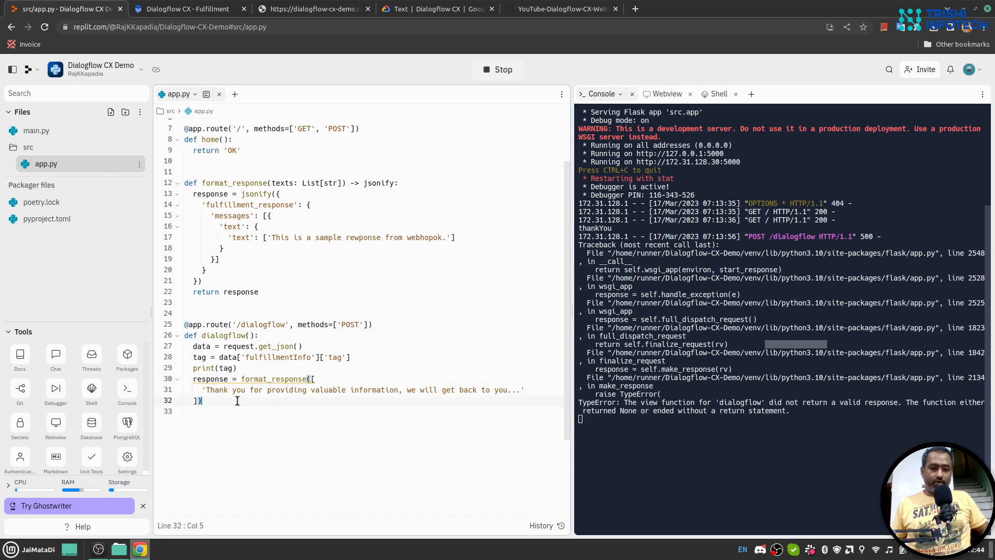
Step: End the dialogflow() handler with 'return response' and go back to Dialogflow CX
type("return")
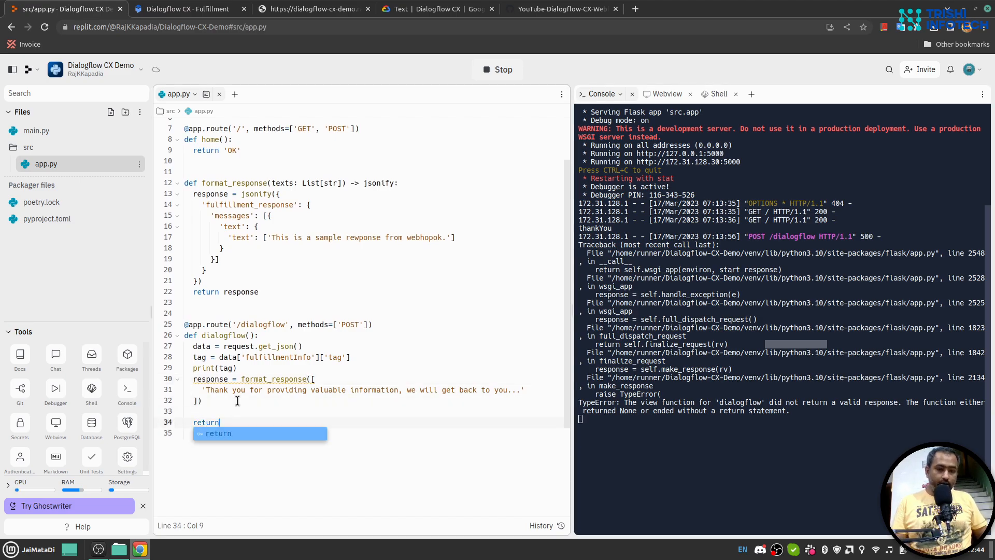
type("respo")
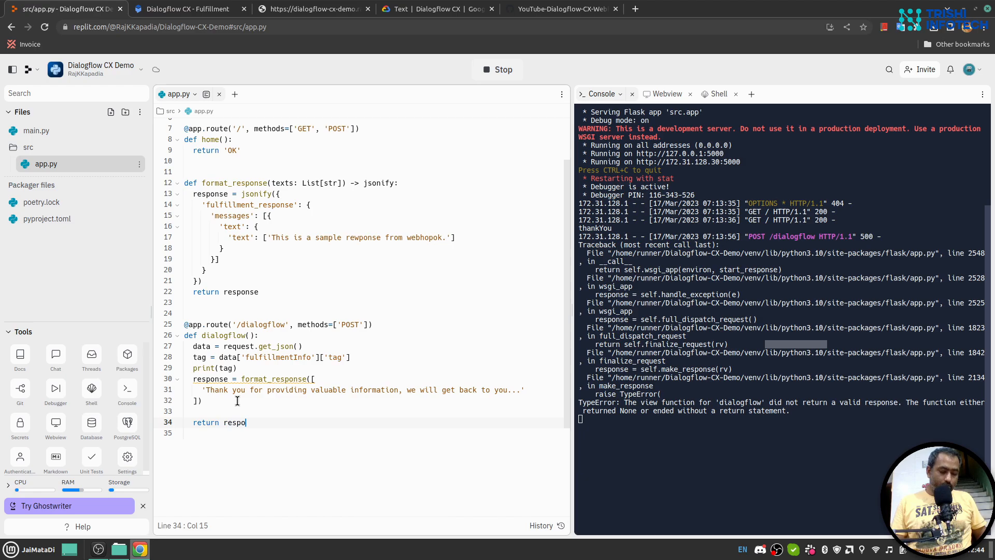
type("nse")
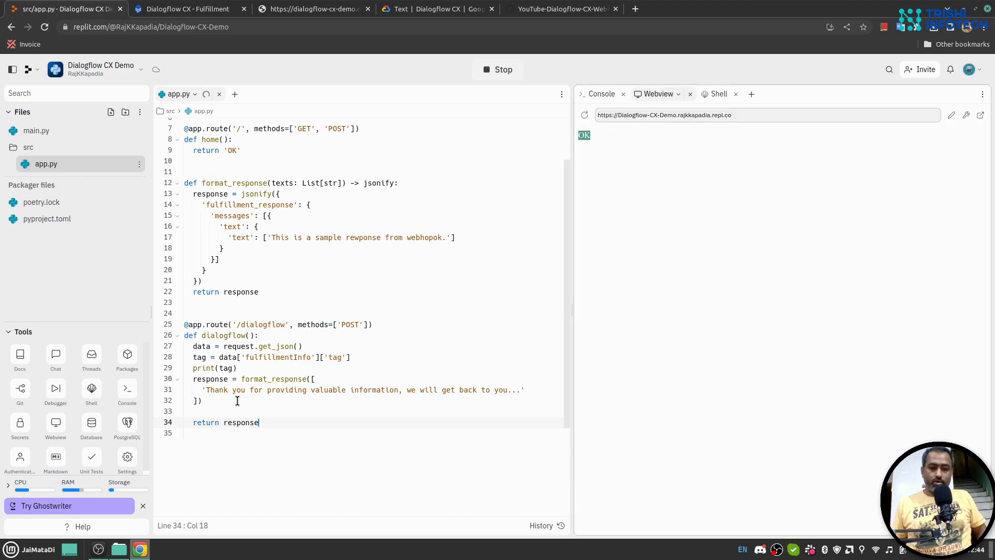
left_click(184, 8)
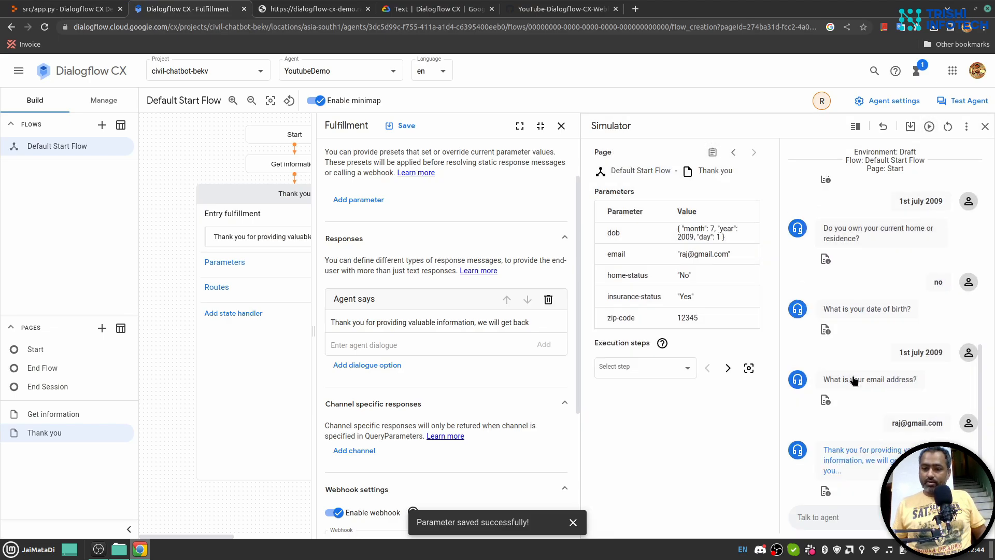
Step: Switch to Replit to see the NameError for undefined 'respo' on POST /dialogflow
left_click(63, 9)
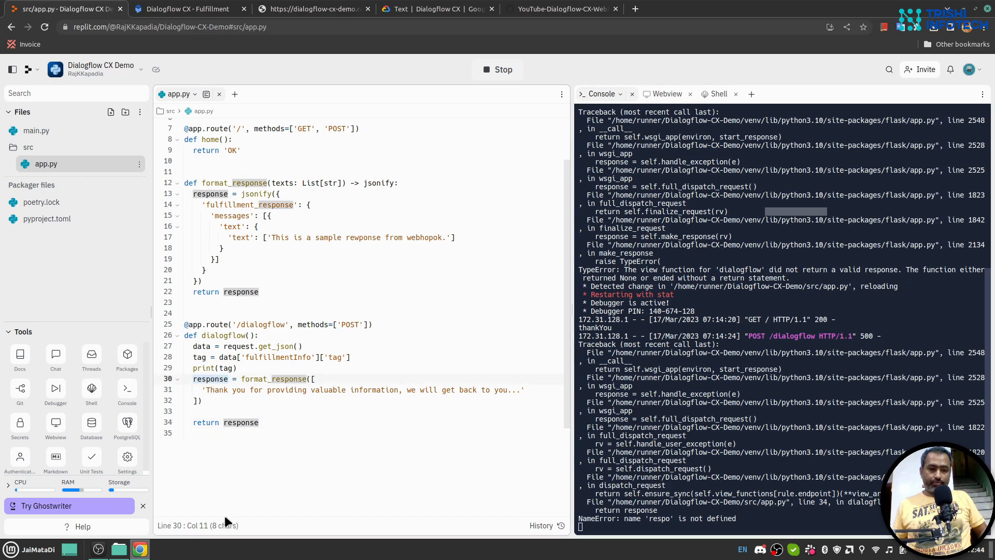
Step: Let the Flask app reload with the corrected return, then return to Dialogflow CX to retest
left_click(241, 422)
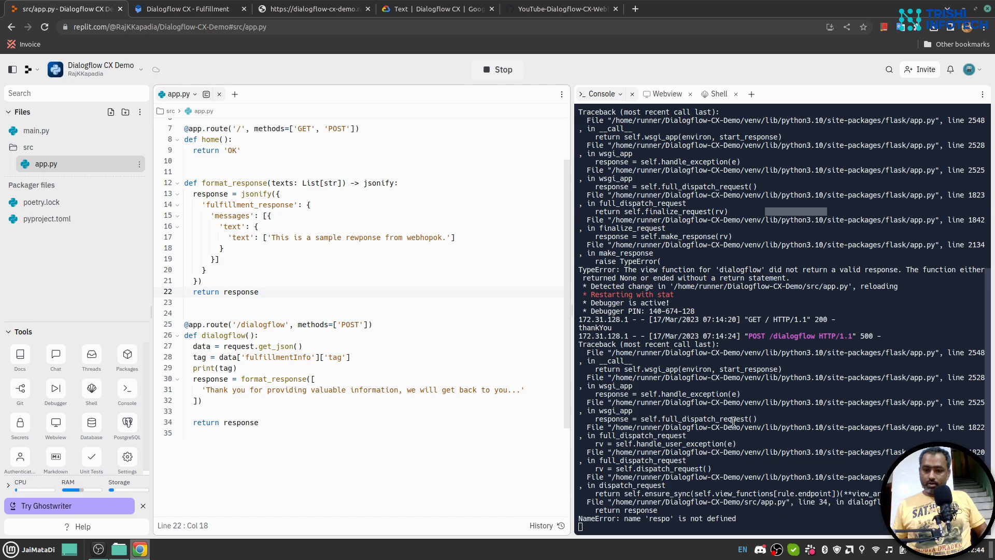
left_click(258, 292)
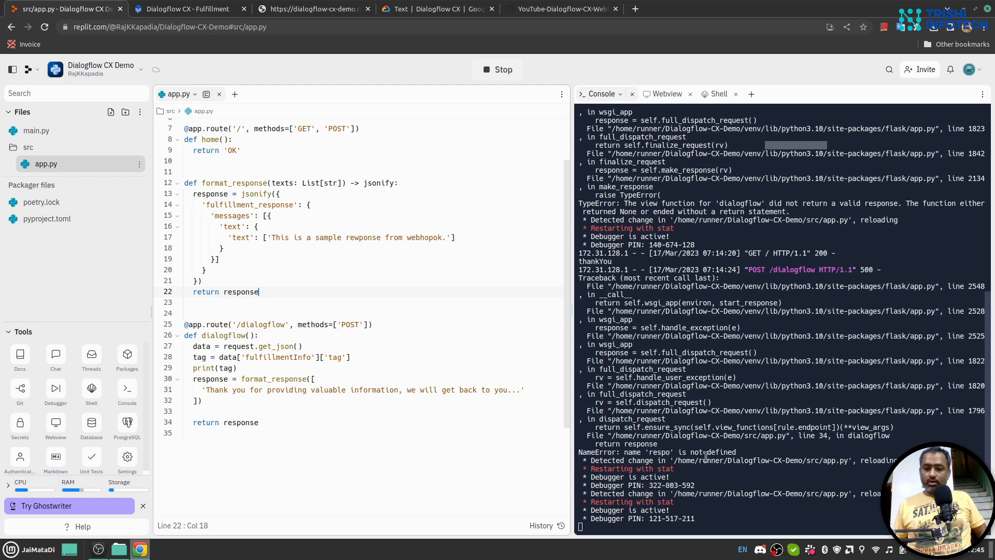
left_click(184, 8)
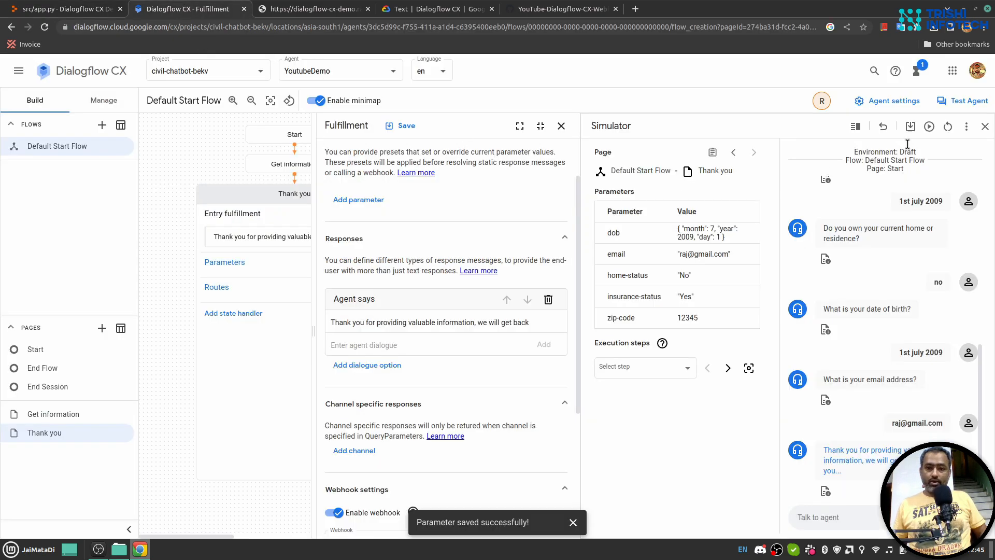
Step: Replay the test to get the sample reply, then pass texts to format_response instead of the fixed list
left_click(948, 127)
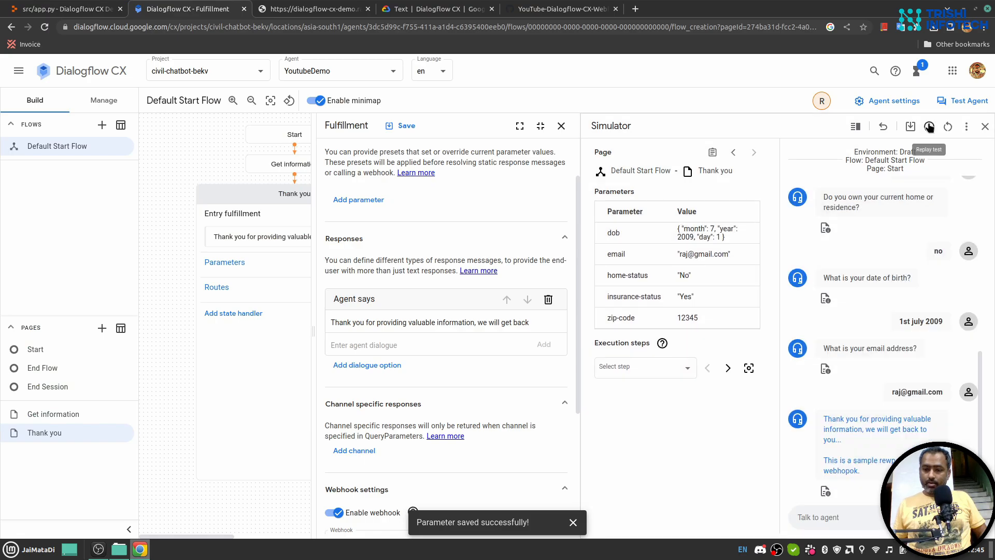
double_click(877, 419)
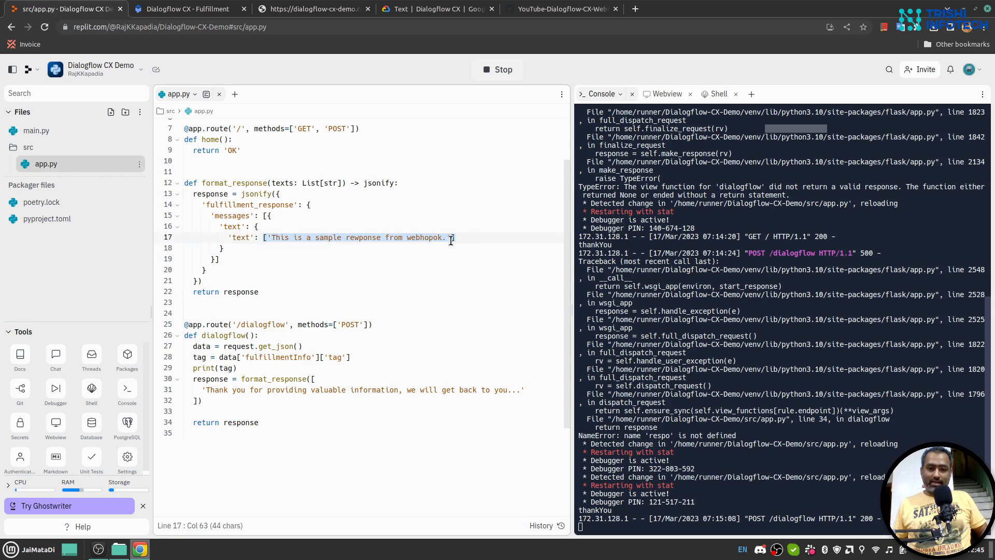
type("texts")
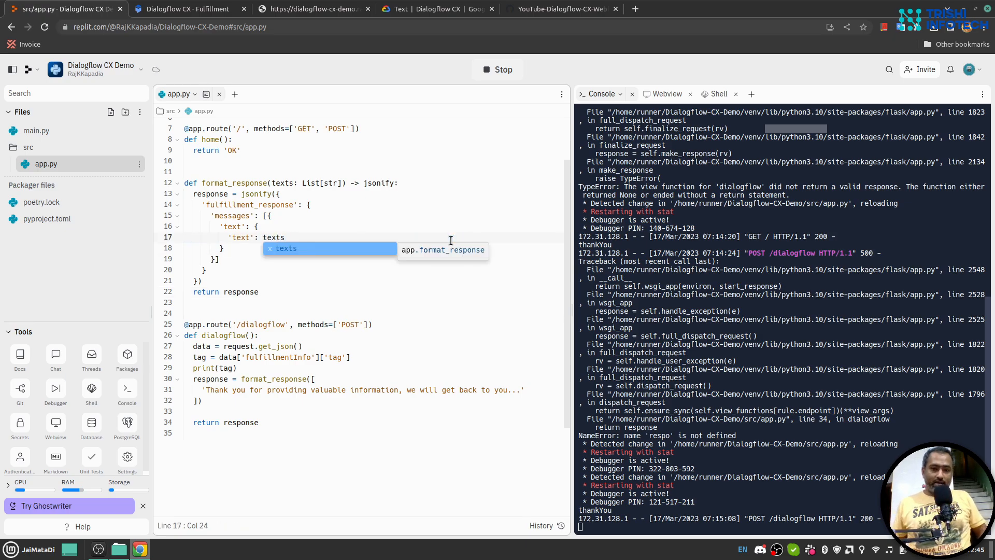
left_click(184, 9)
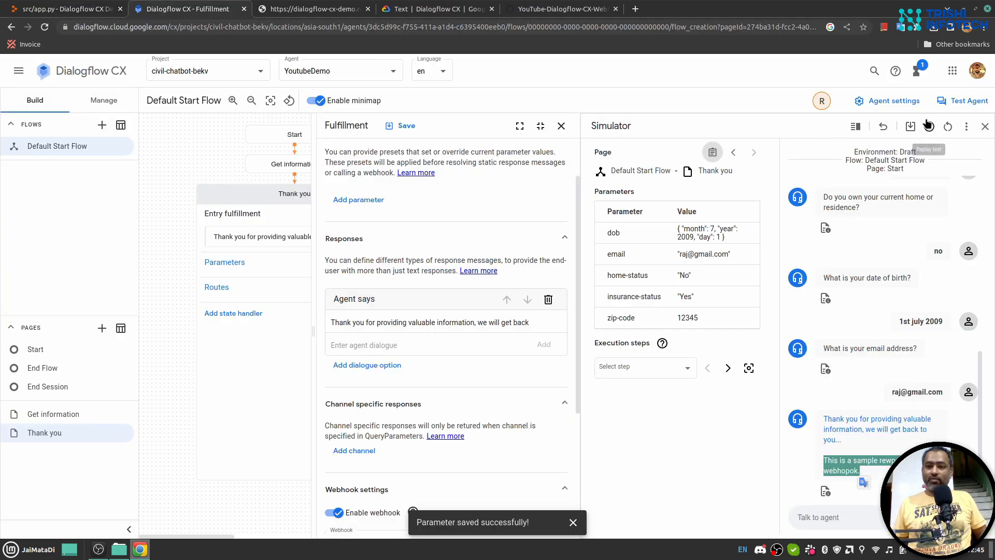
Step: Replay the test so the webhook reply carries the thank-you sentence, then check Replit's console
left_click(911, 127)
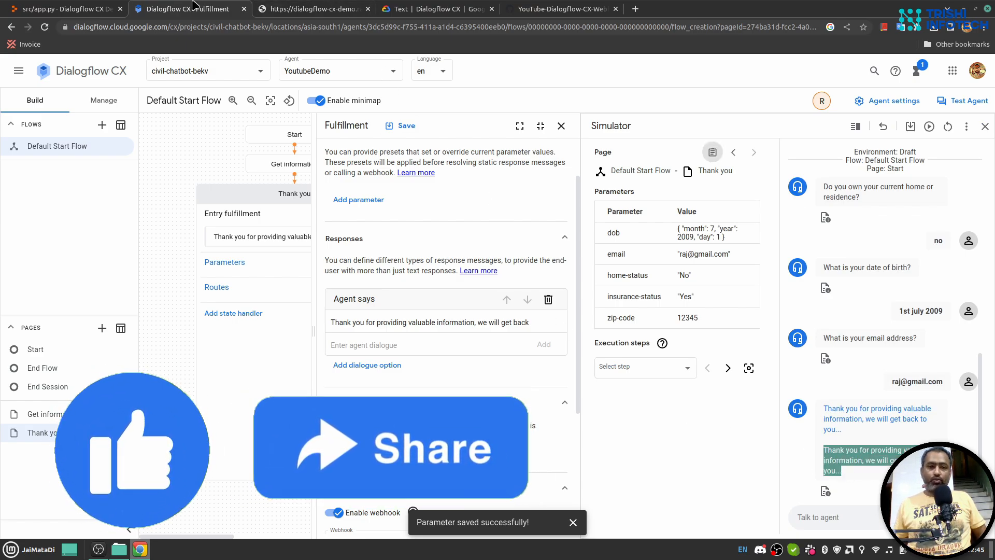
left_click(63, 9)
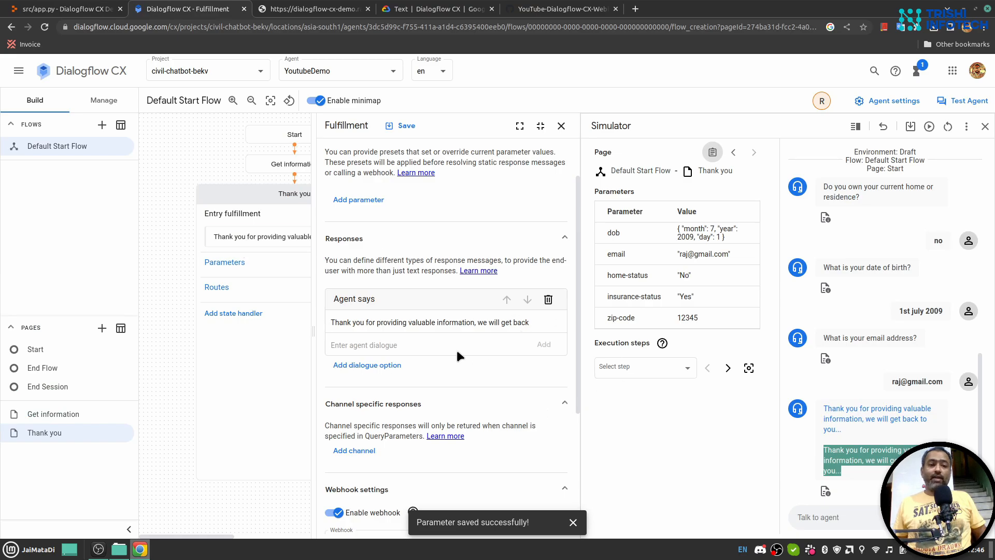
mouse_move(463, 322)
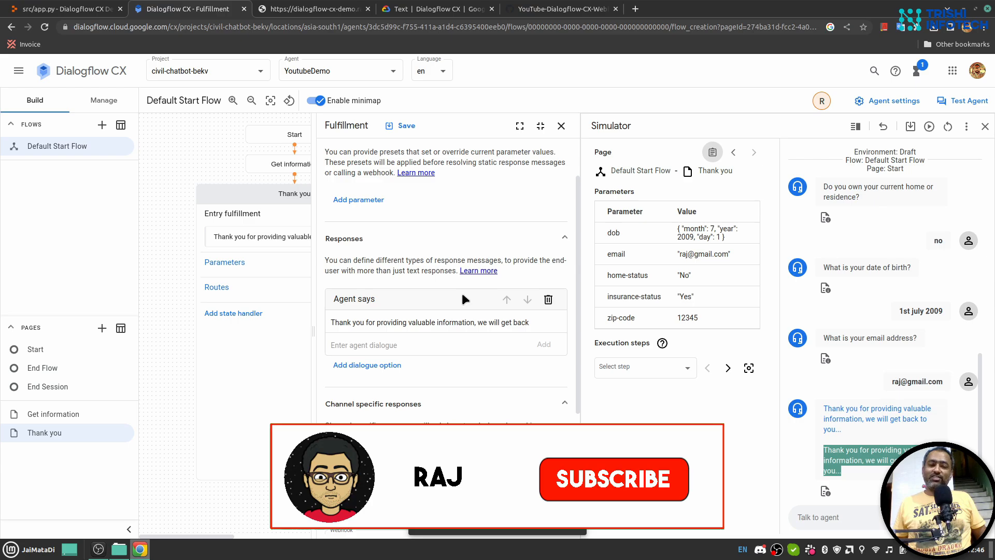
left_click(613, 479)
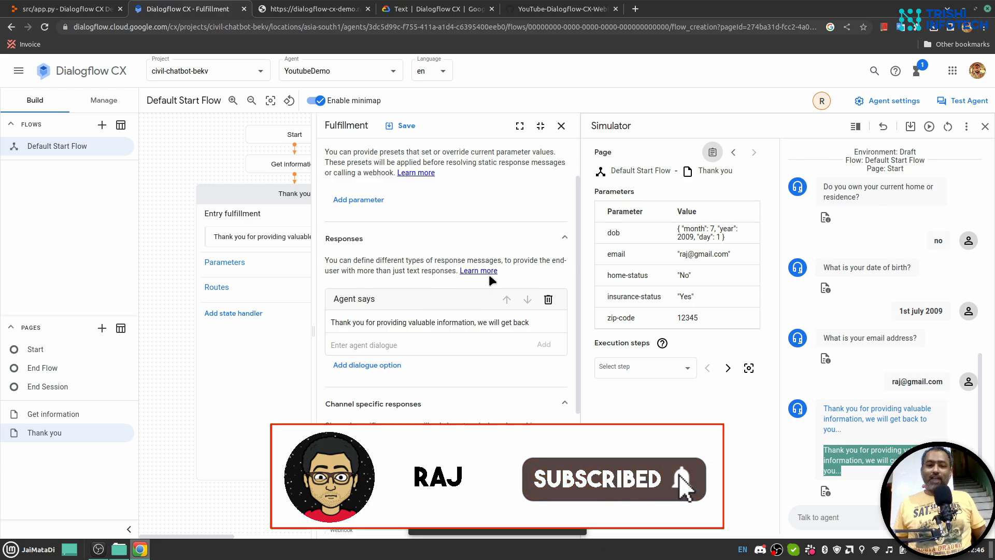